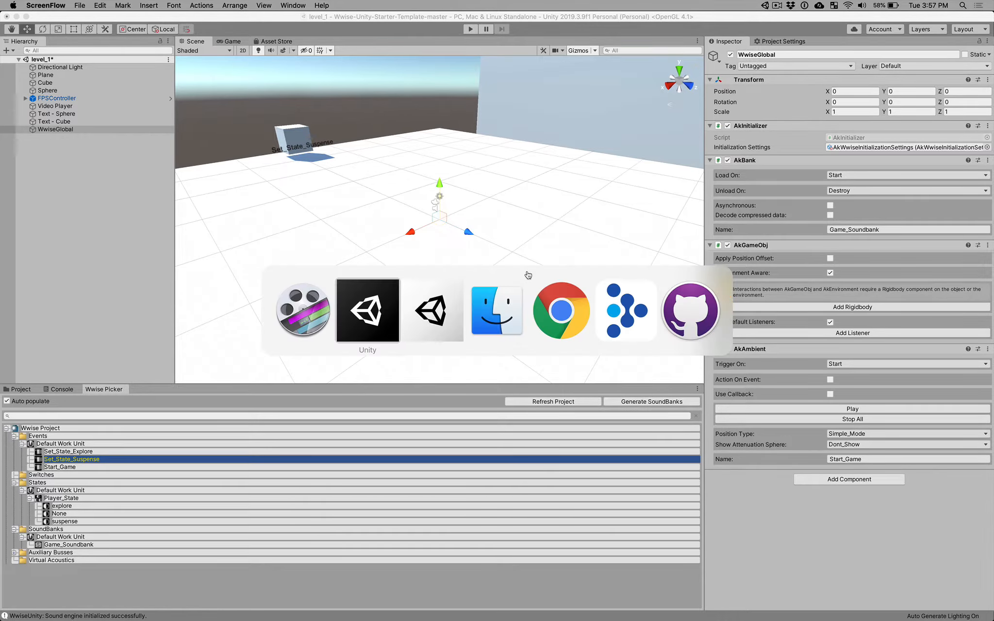
Step: Move wwise_branching from the desktop into Wwise-Unity-Starter-Template-master and inspect it there
click(496, 310)
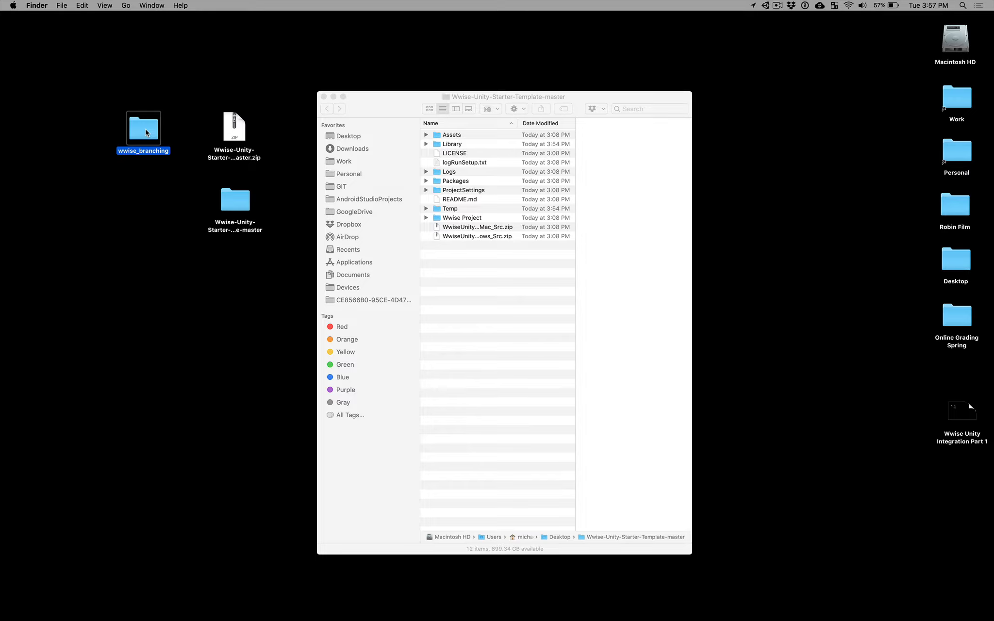
mouse_move(138, 130)
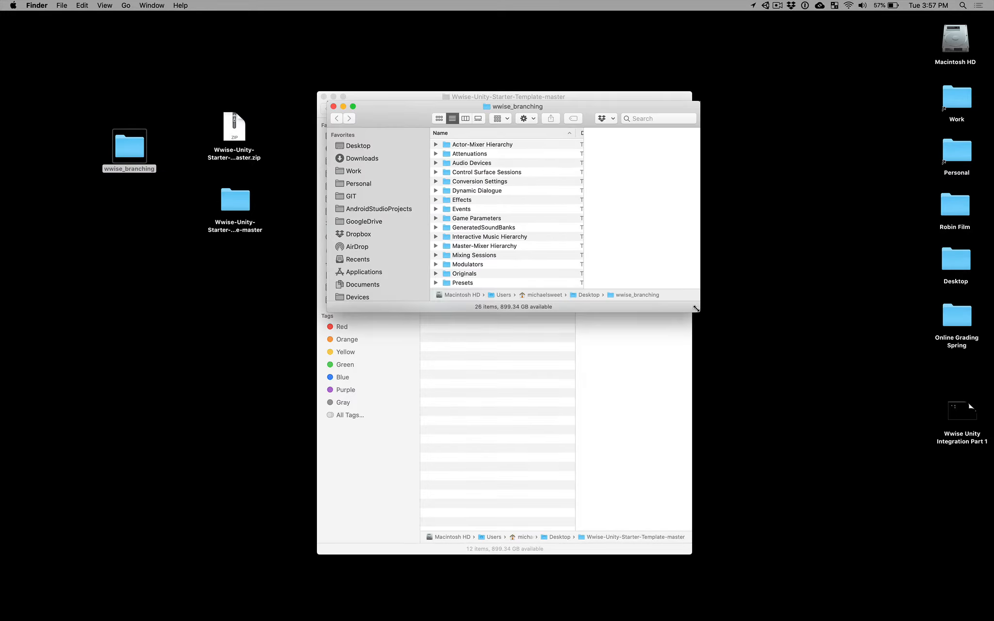
click(484, 375)
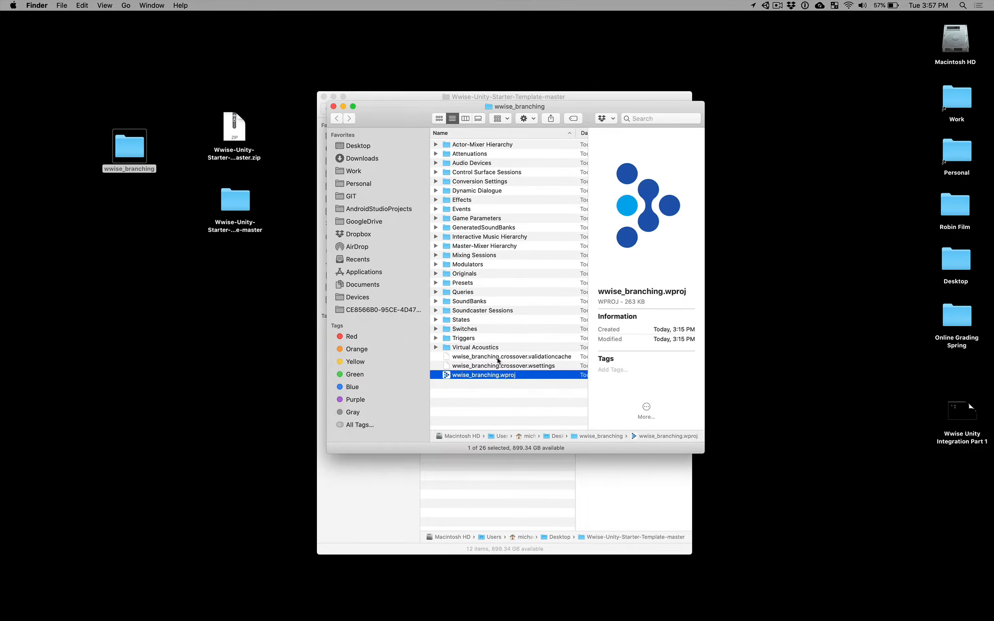
click(337, 119)
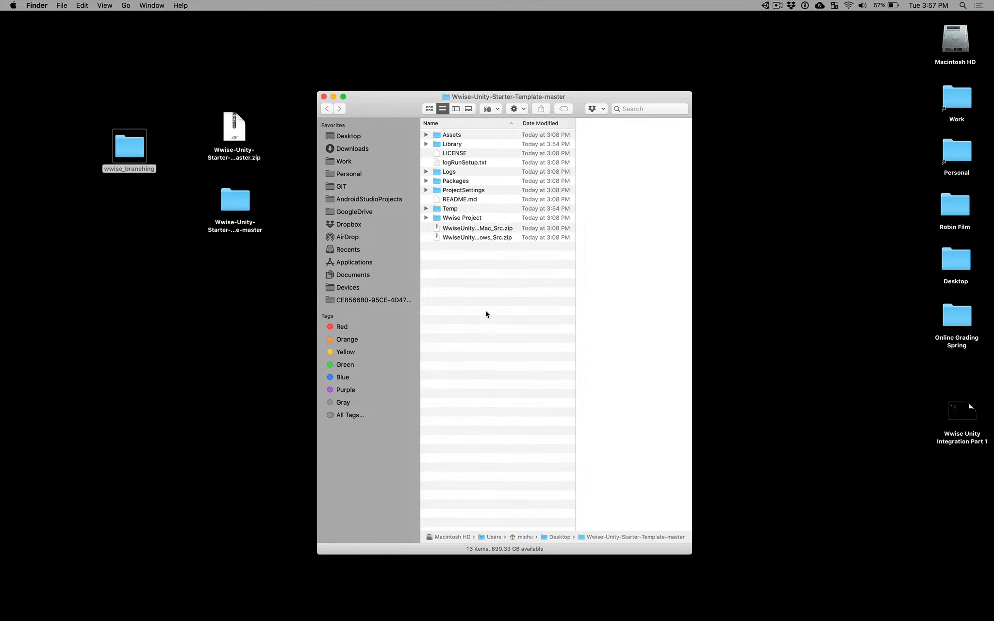
click(461, 217)
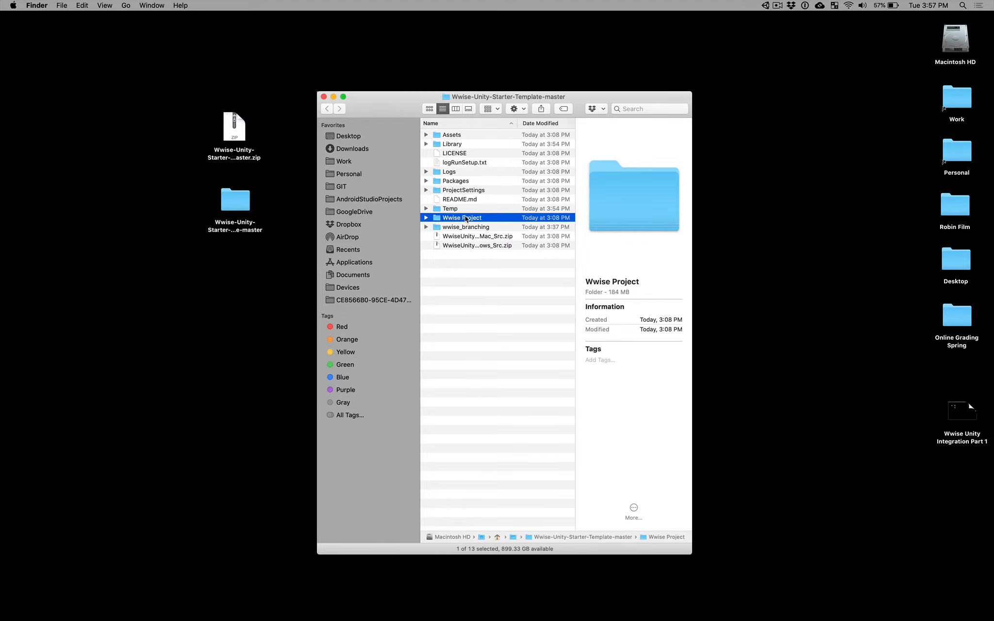
click(466, 227)
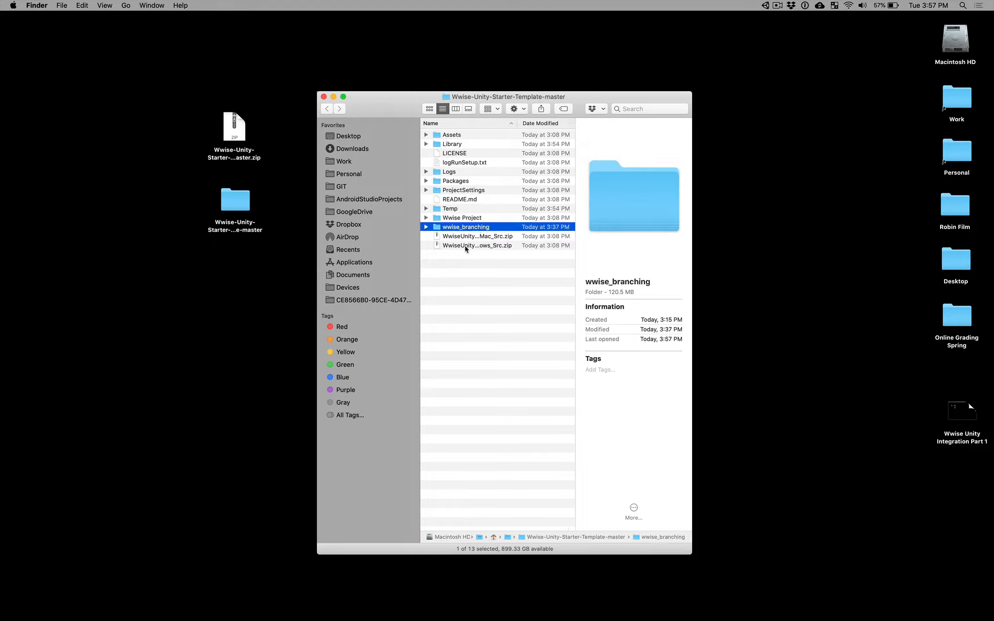
mouse_move(470, 255)
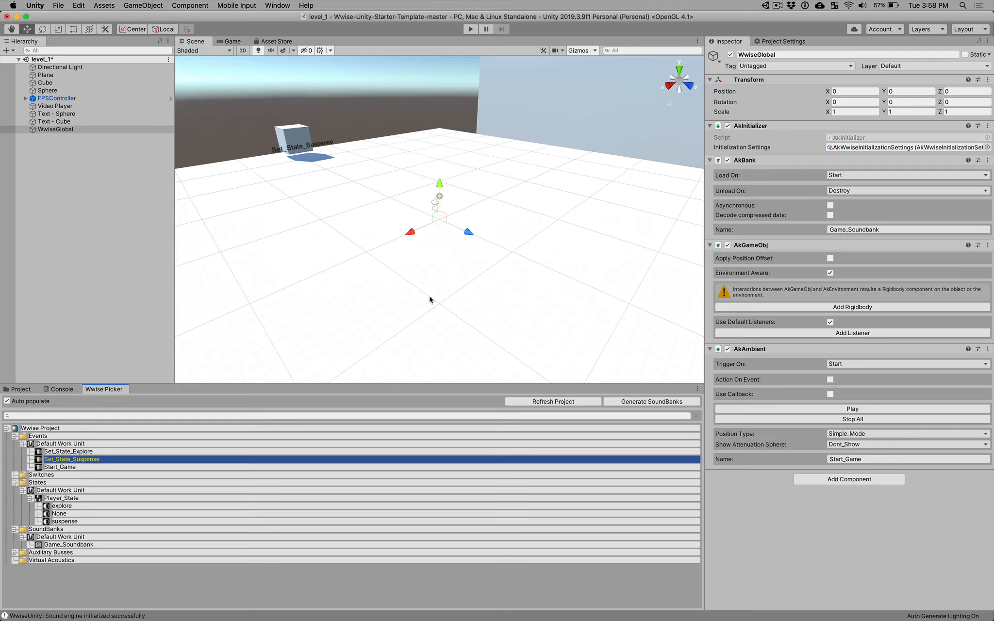
mouse_move(73, 426)
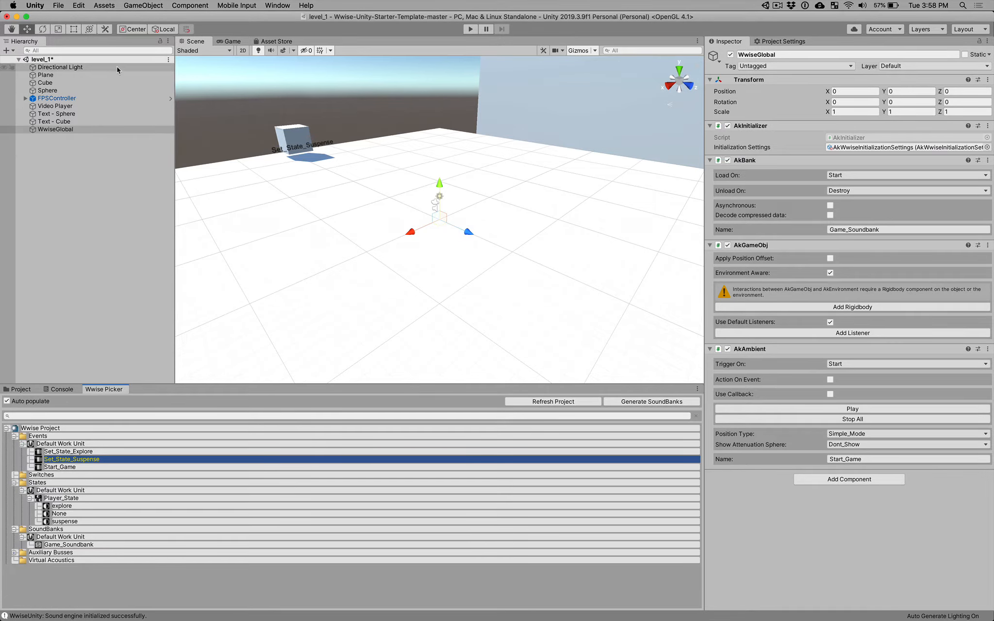
Step: Show the Wwise Editor page of Project Settings with its Wwise Project Path setting
click(78, 5)
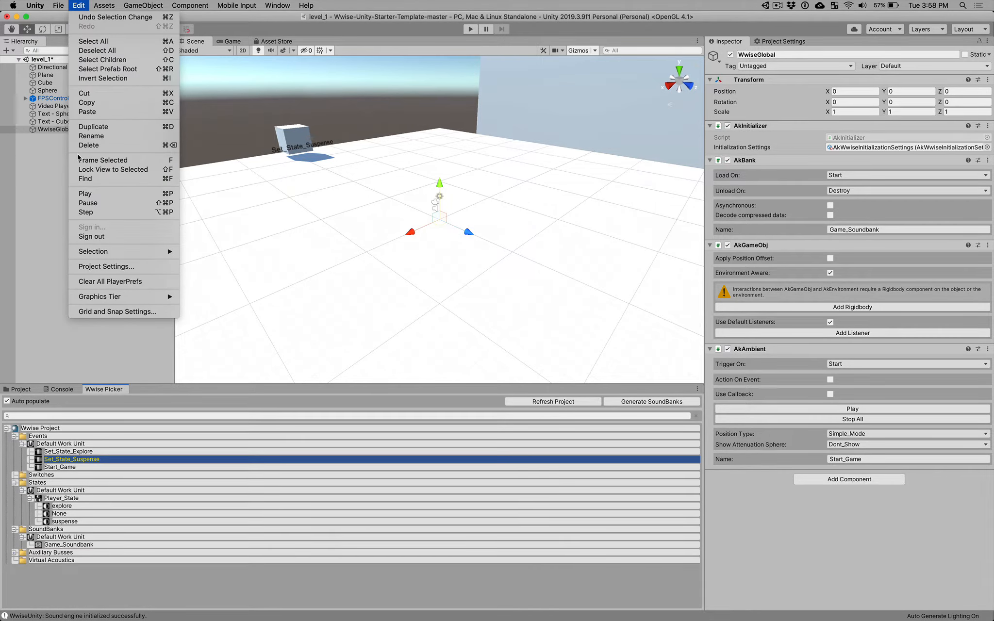
mouse_move(104, 266)
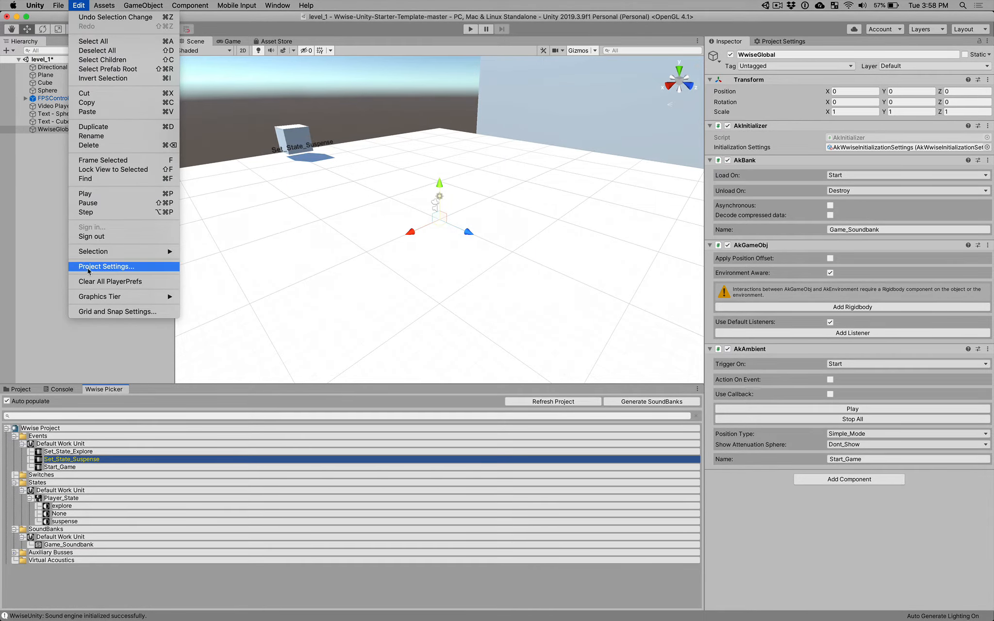
click(105, 266)
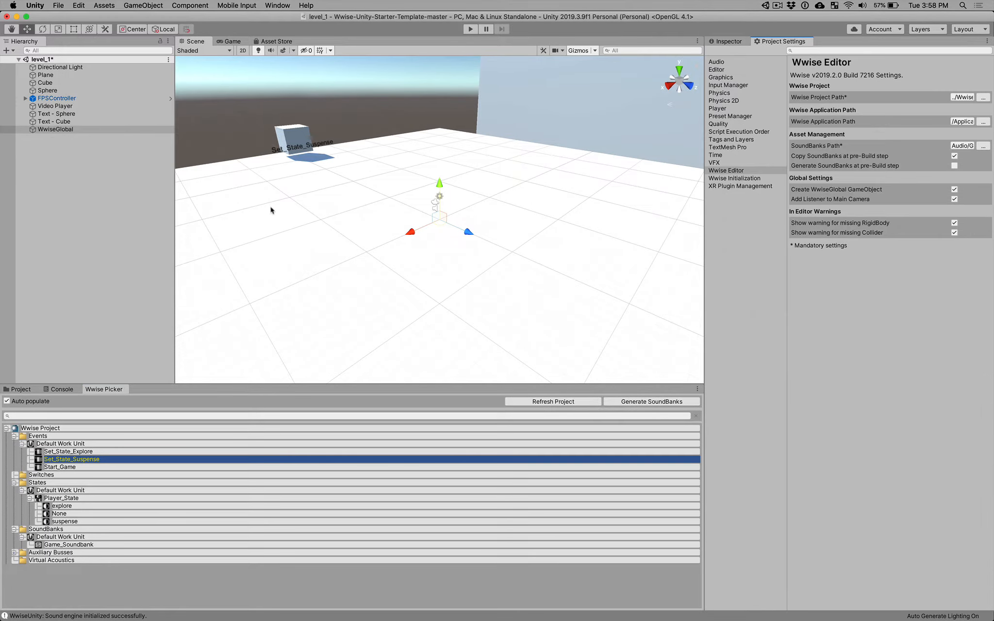
mouse_move(721, 176)
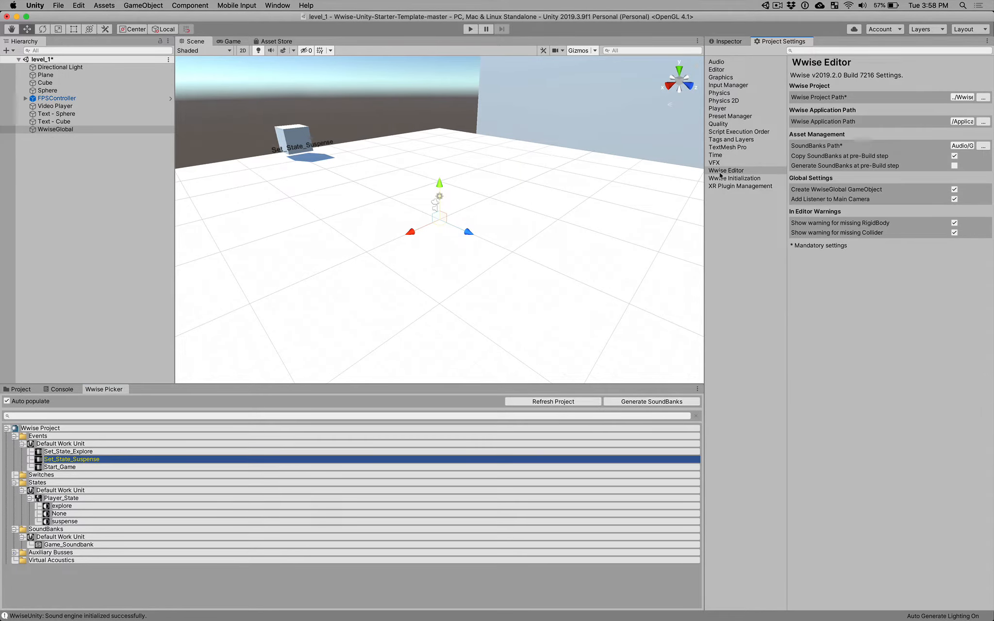
click(726, 171)
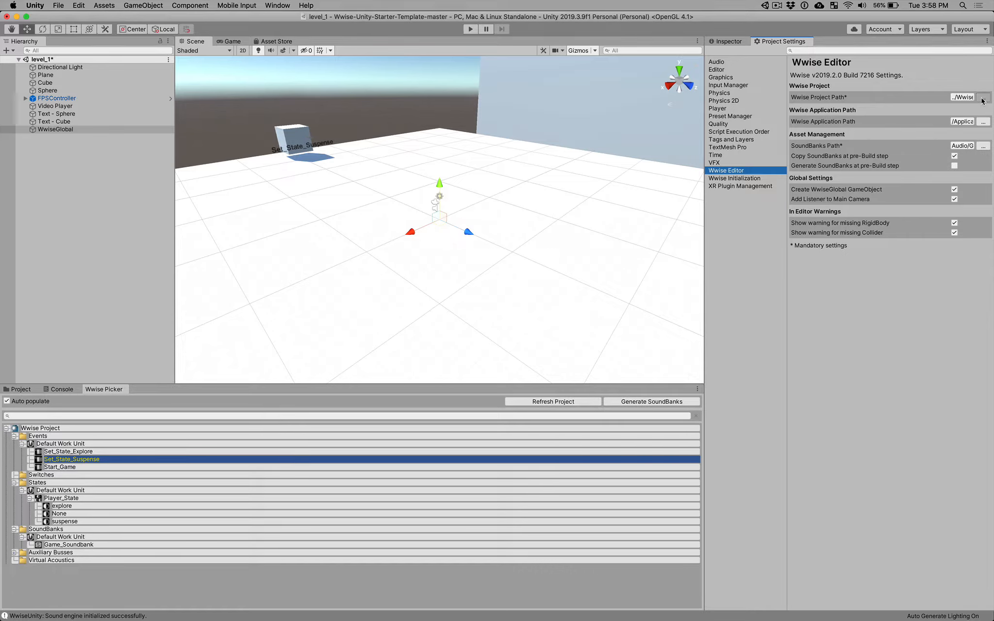
Step: Set the Wwise Project Path to wwise_branching.wproj inside the template's wwise_branching folder
click(983, 97)
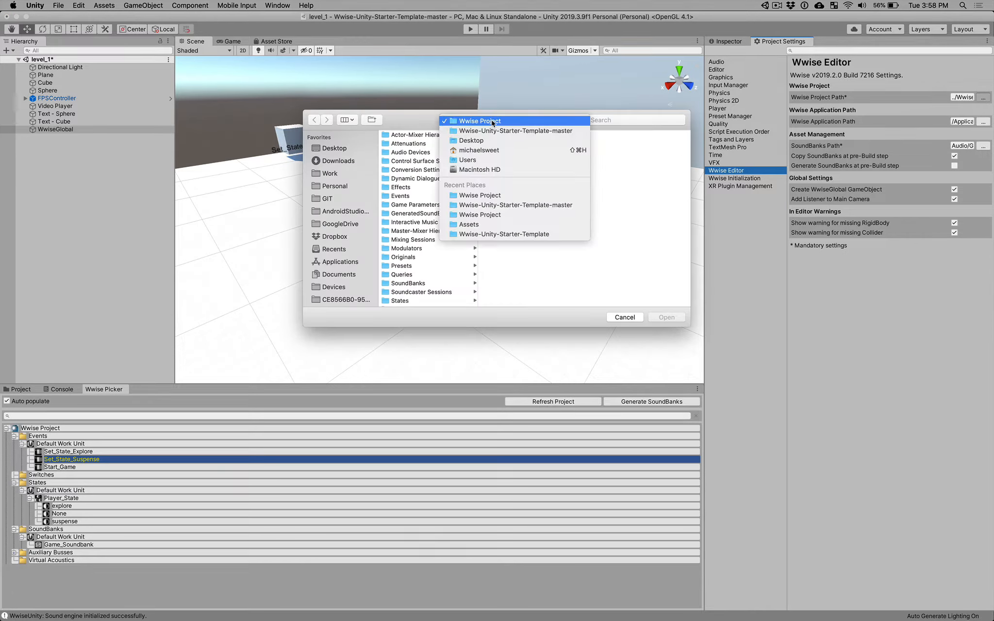
click(517, 131)
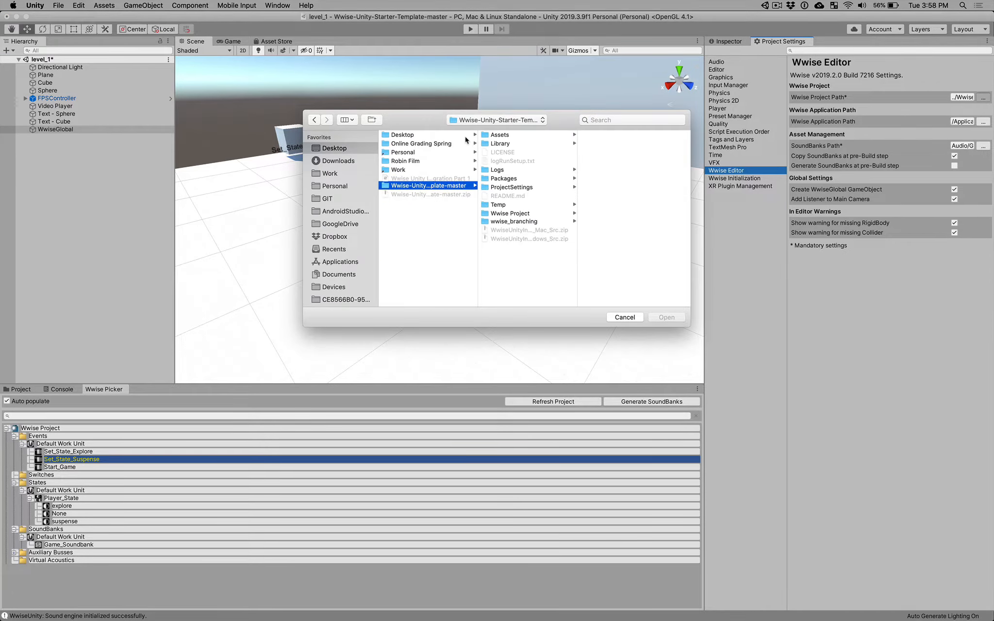
click(515, 222)
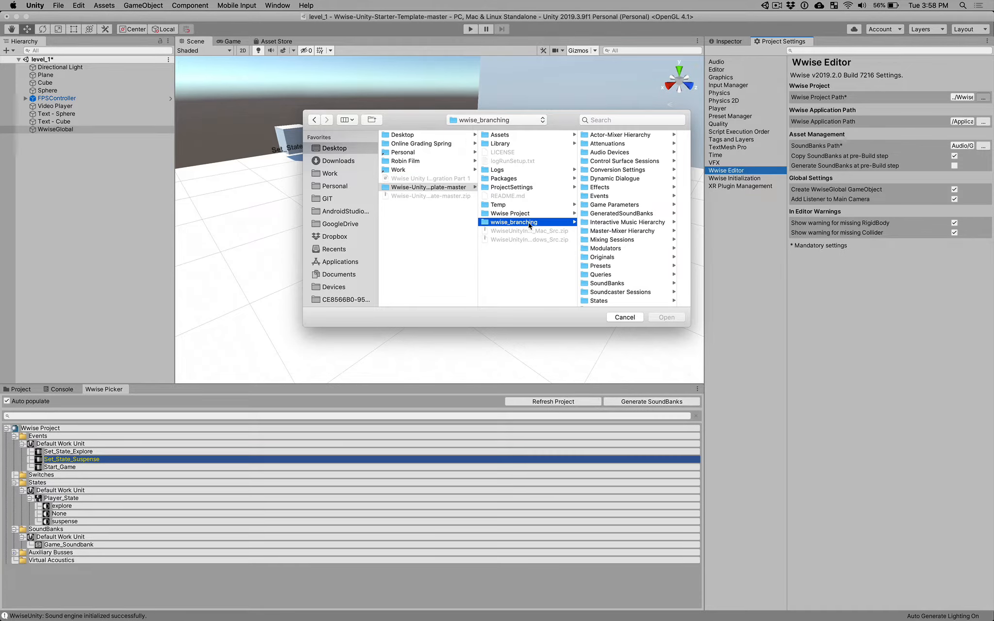
scroll(down, 3)
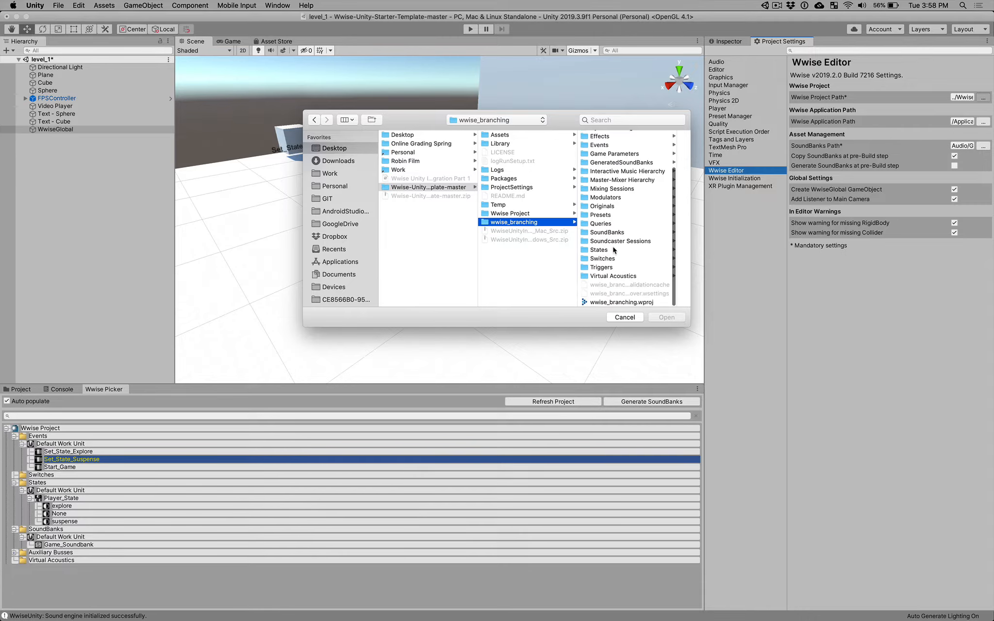
click(521, 303)
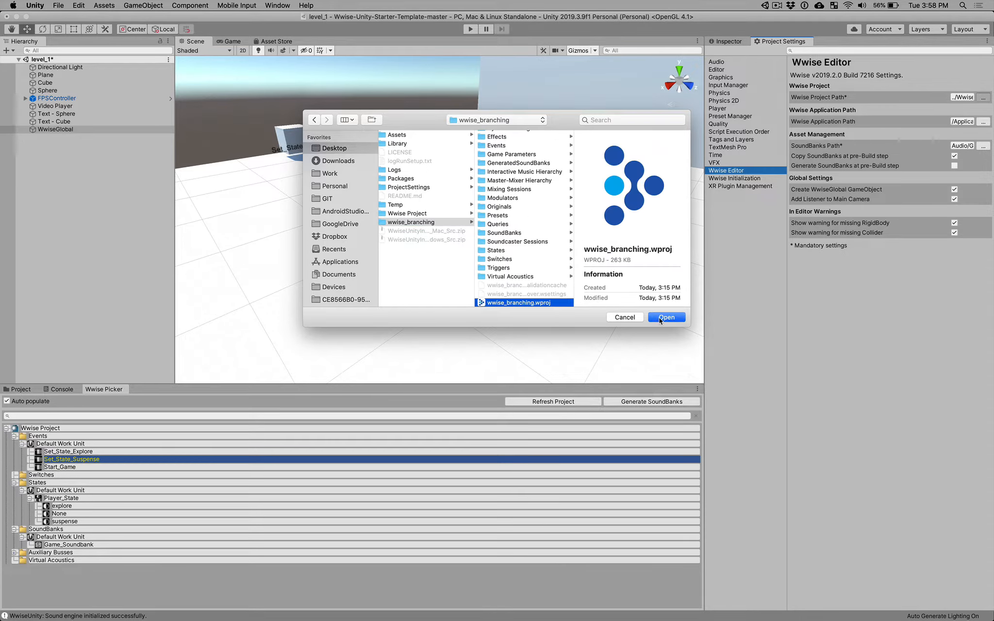
click(666, 318)
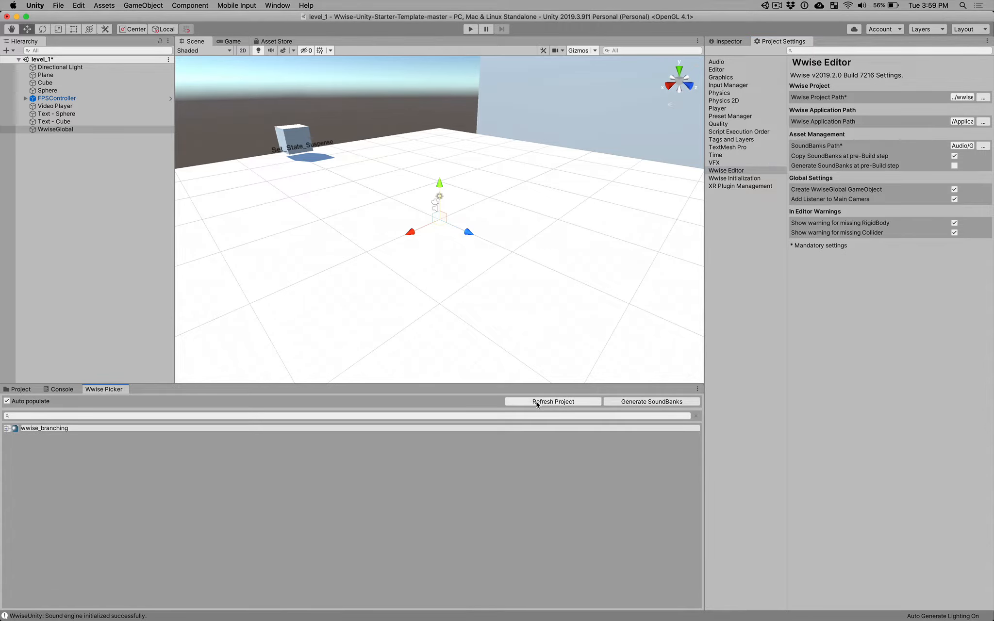
Step: Refresh the Wwise Picker and expand game_state's states and the SoundBanks group
click(7, 428)
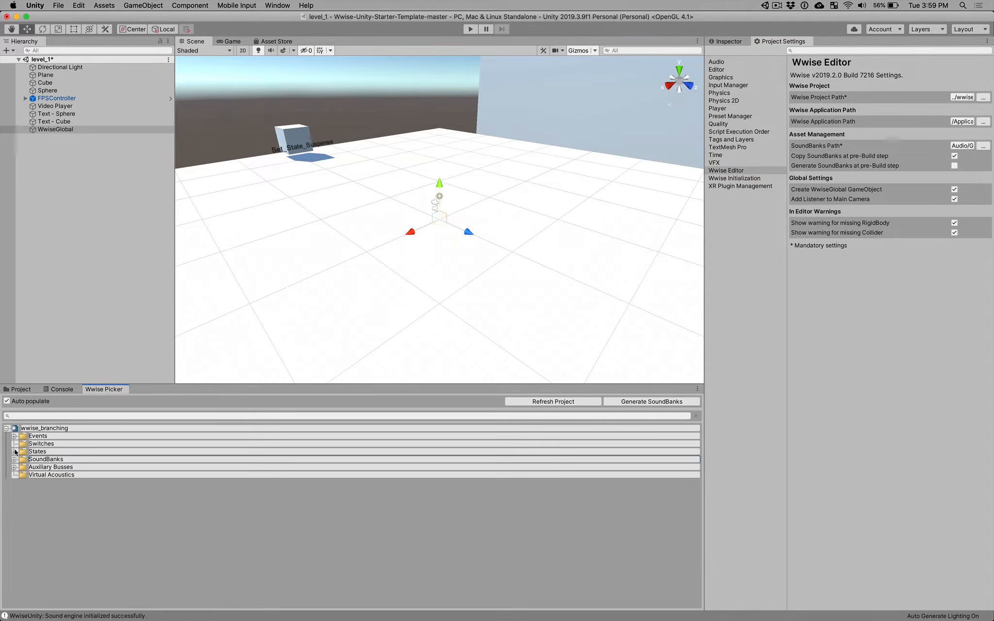
click(14, 451)
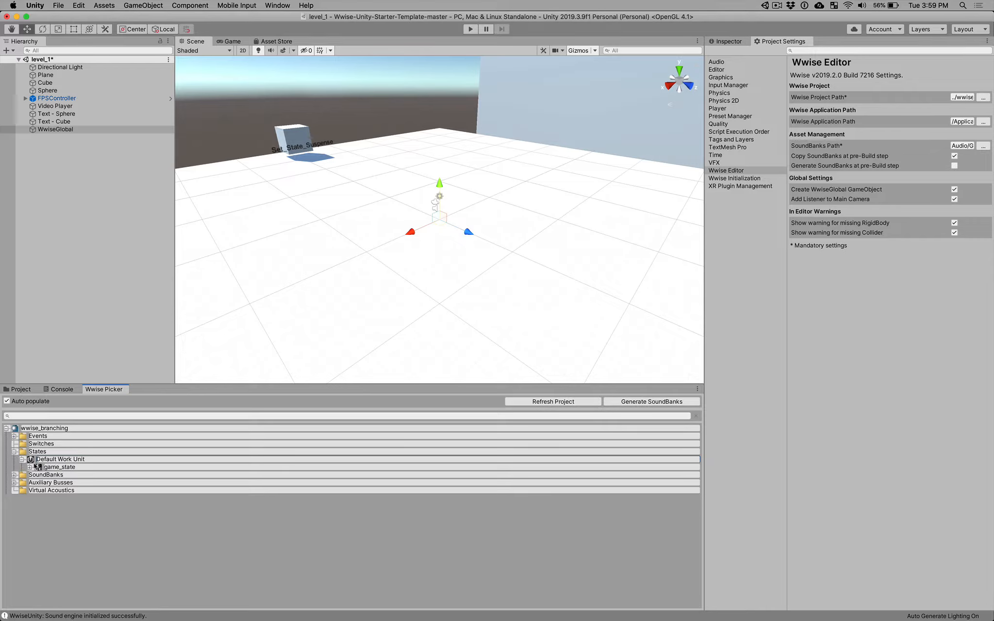
click(39, 467)
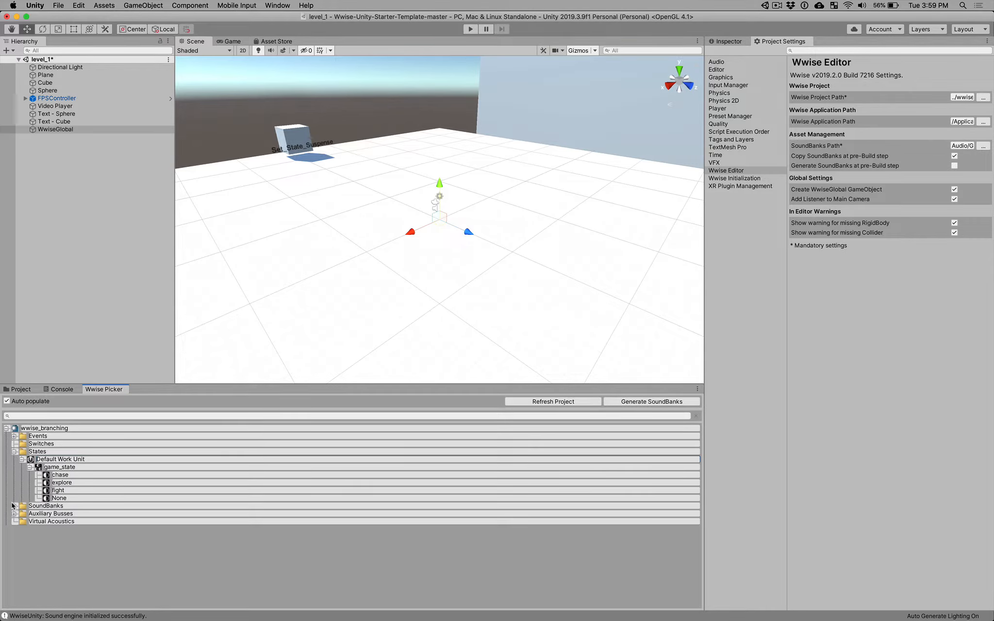
click(23, 505)
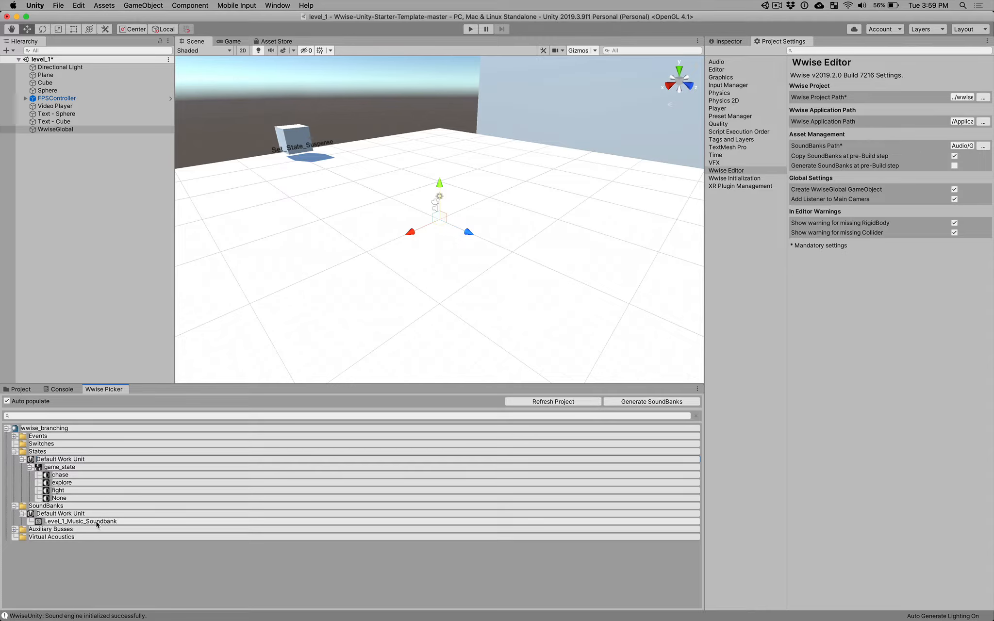
mouse_move(99, 150)
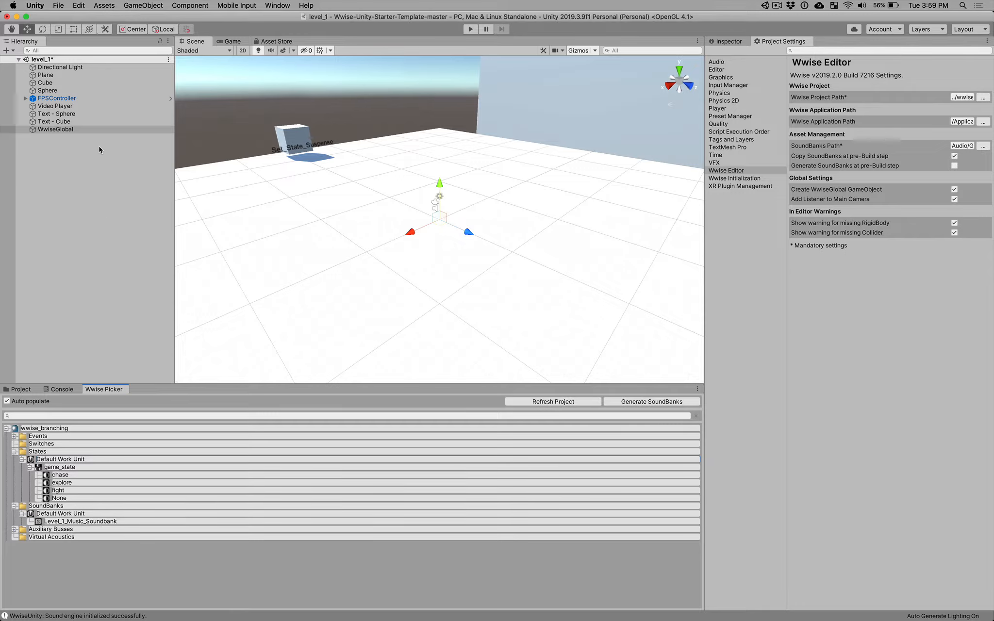
Step: Set WwiseGlobal's AkBank to load Level_1_Music_Soundbank from the wwise_branching banks
click(56, 129)
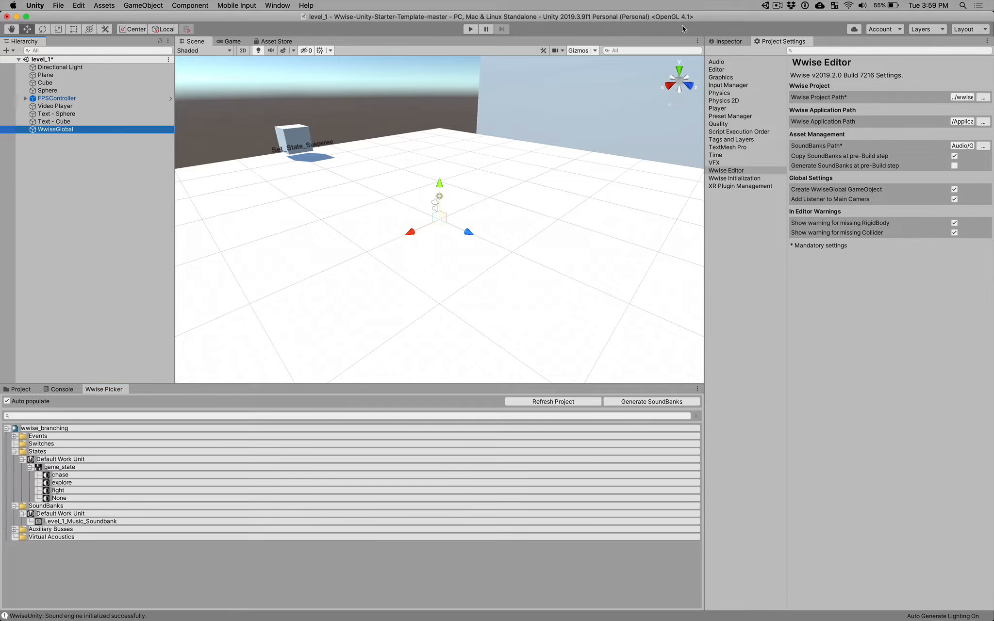
click(728, 40)
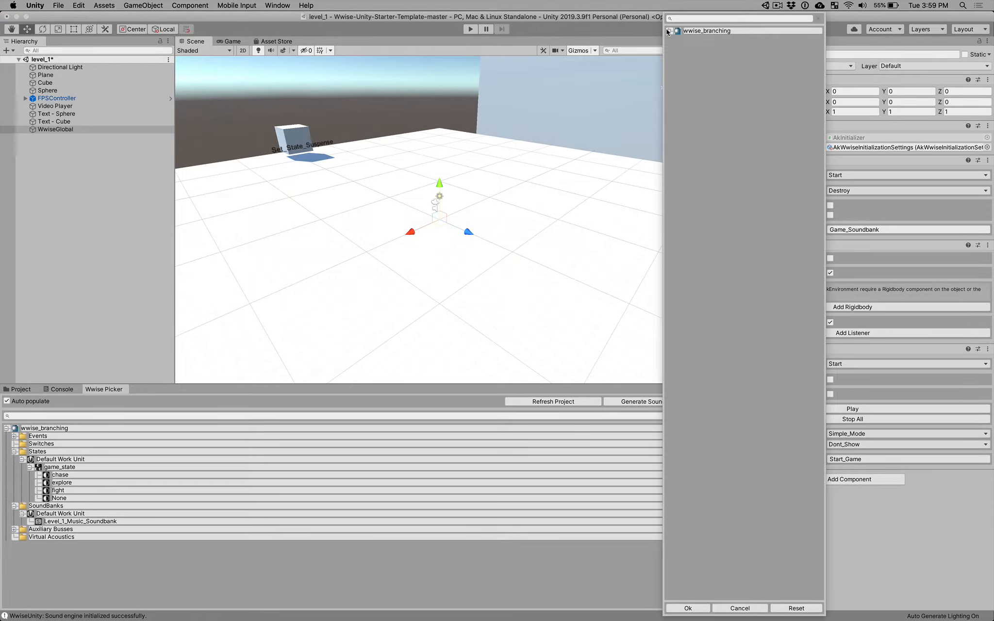
click(670, 30)
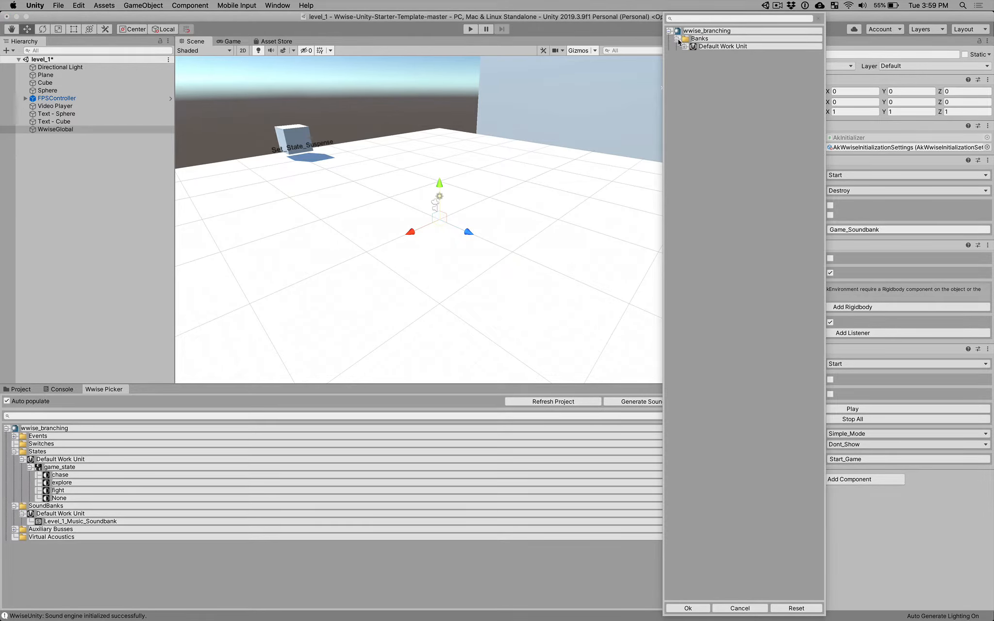
click(685, 46)
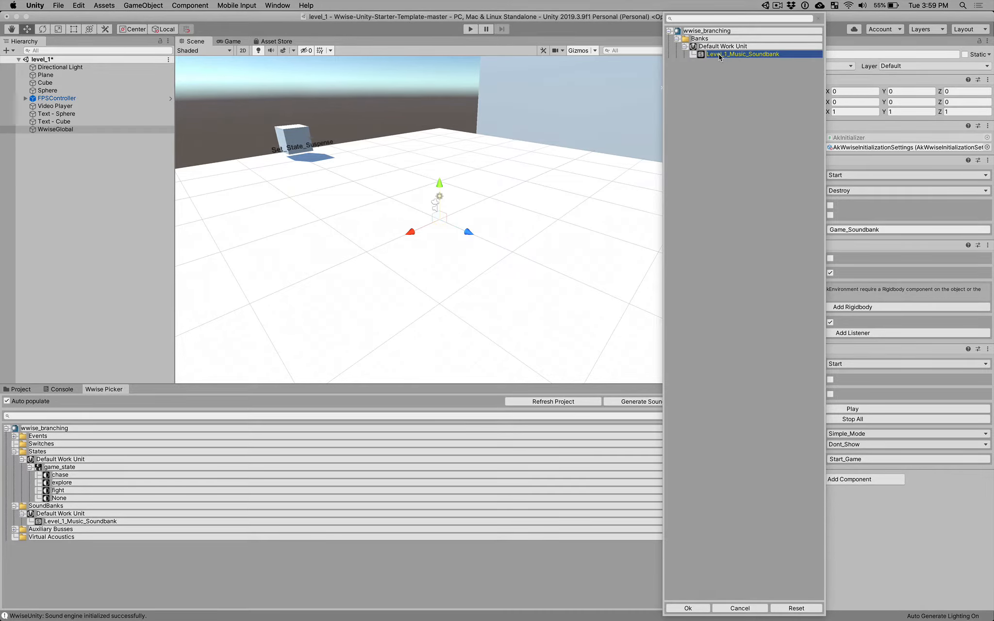
mouse_move(726, 548)
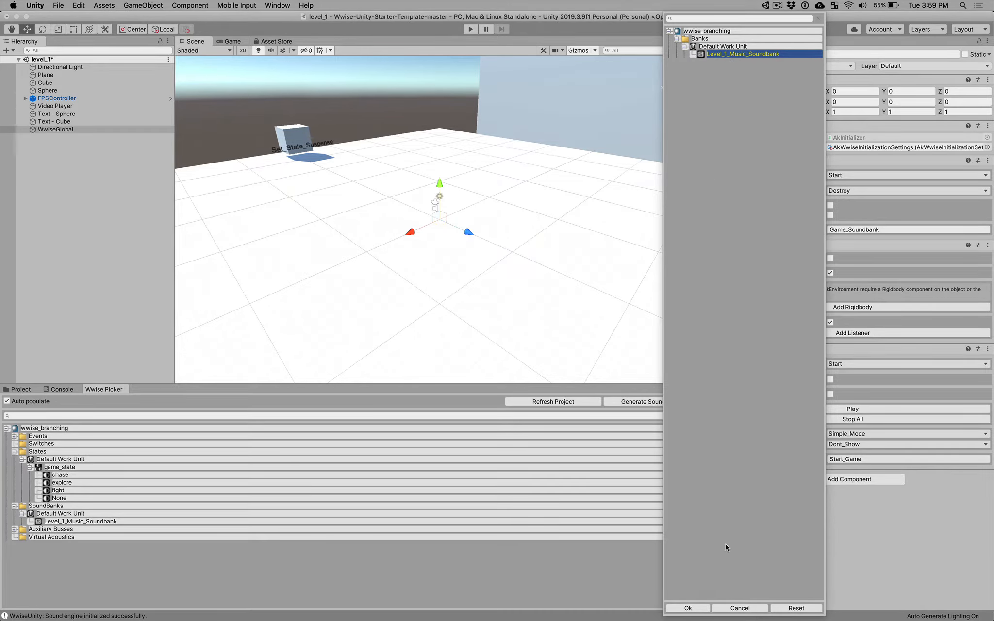
click(688, 607)
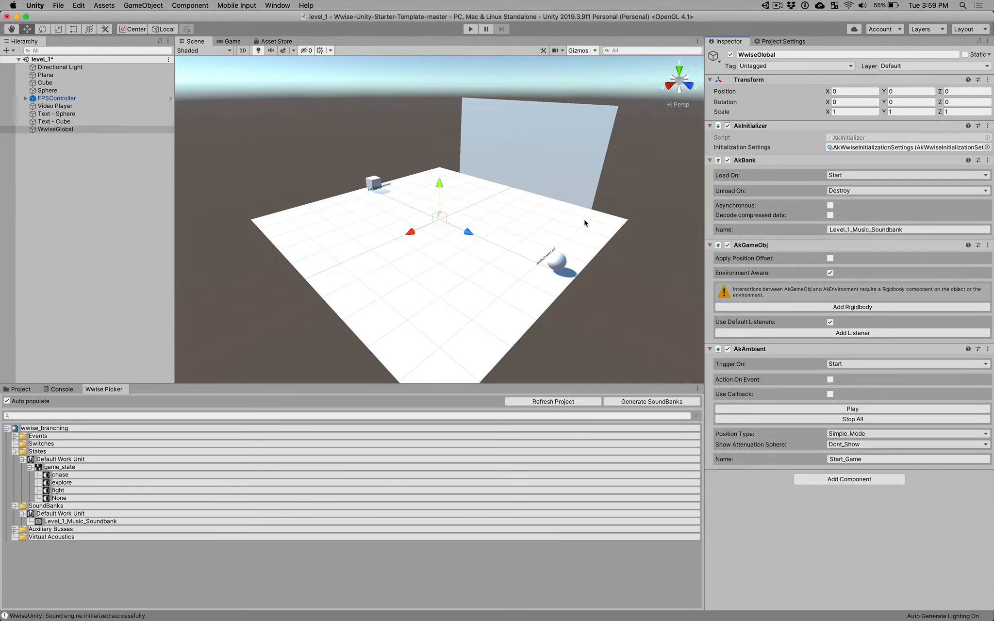
mouse_move(553, 264)
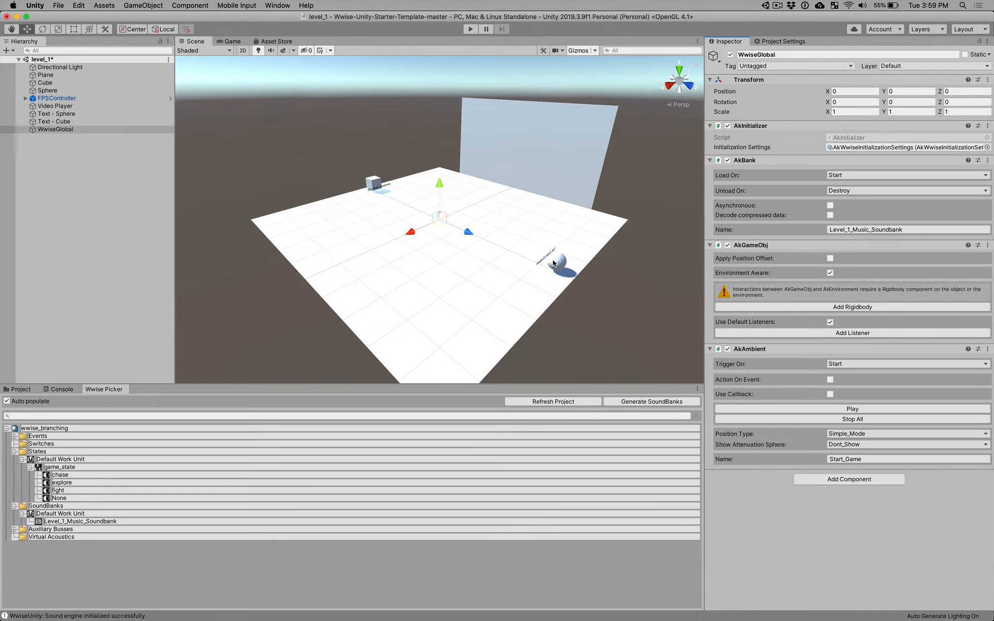
Step: Delete Cube, Sphere, Text - Sphere and Text - Cube from the Hierarchy
click(45, 74)
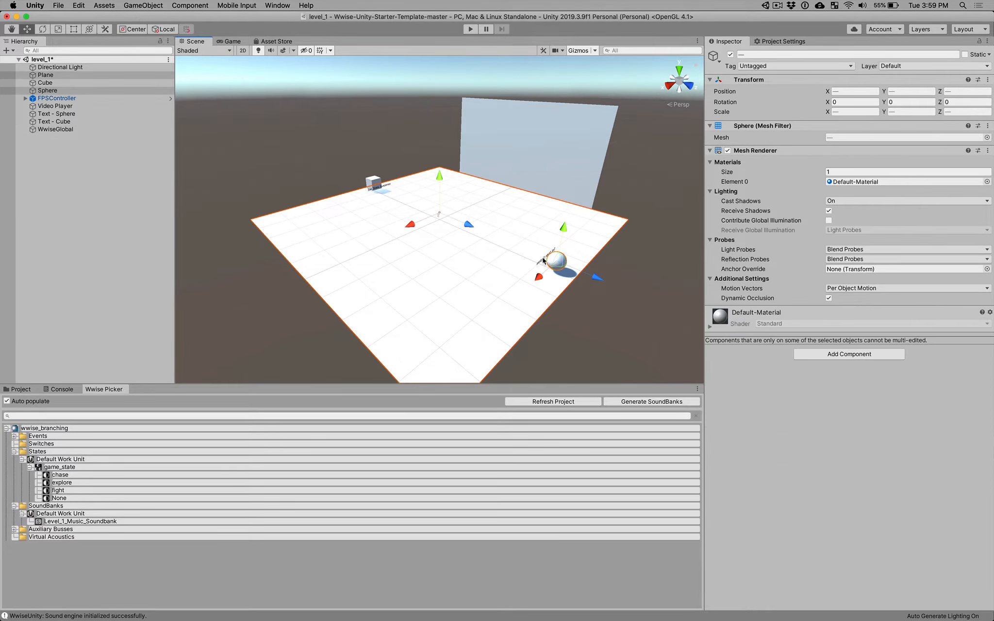
click(115, 150)
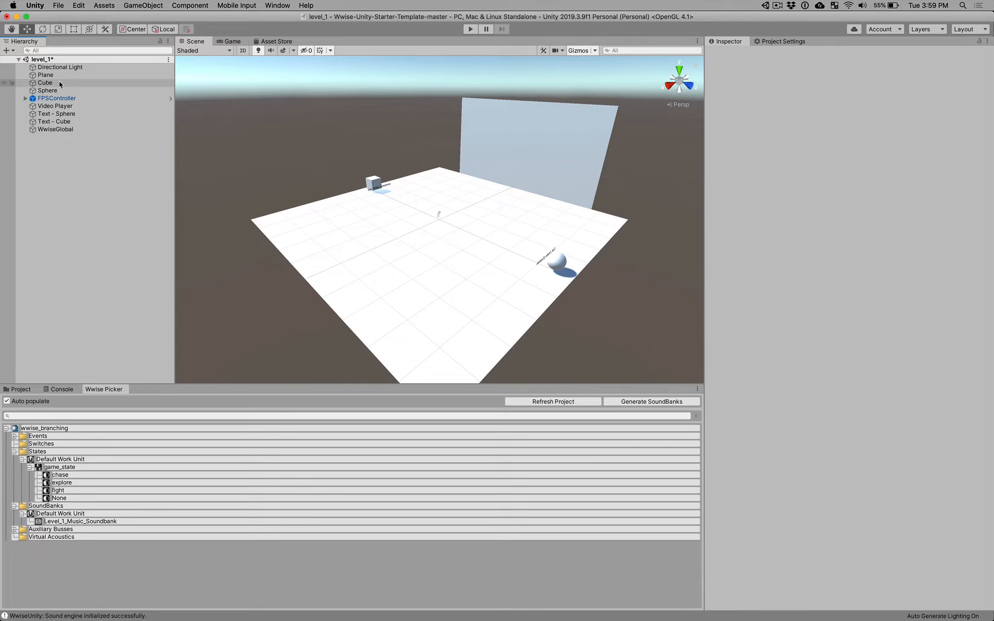
click(44, 83)
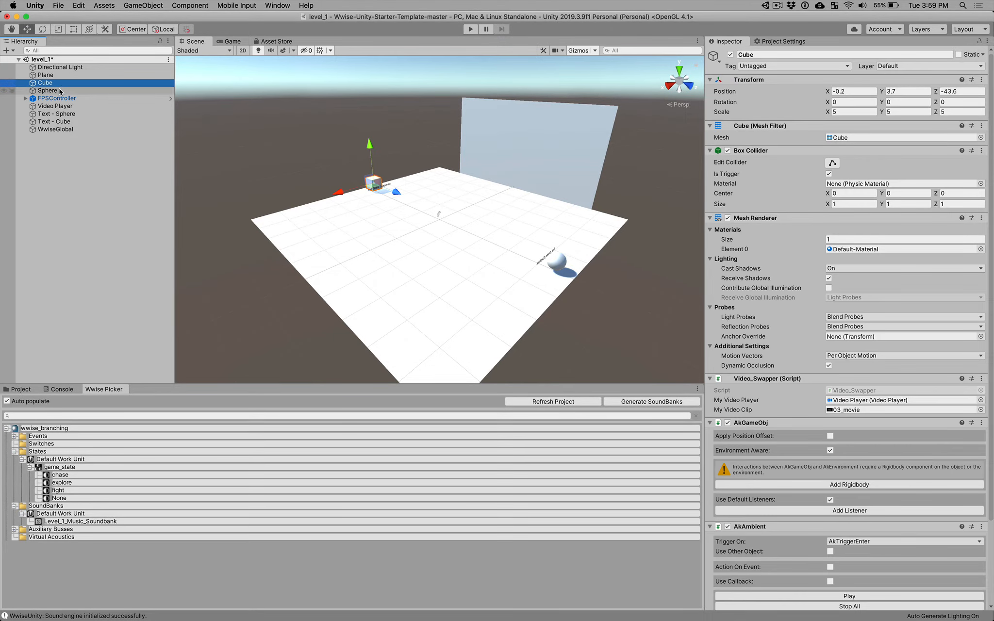
right_click(45, 83)
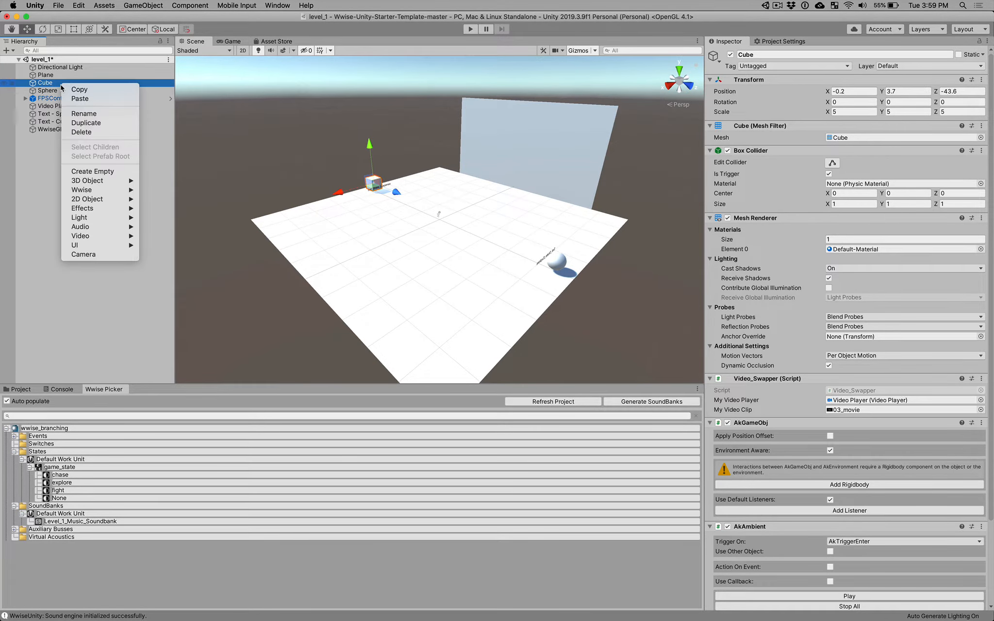
mouse_move(82, 132)
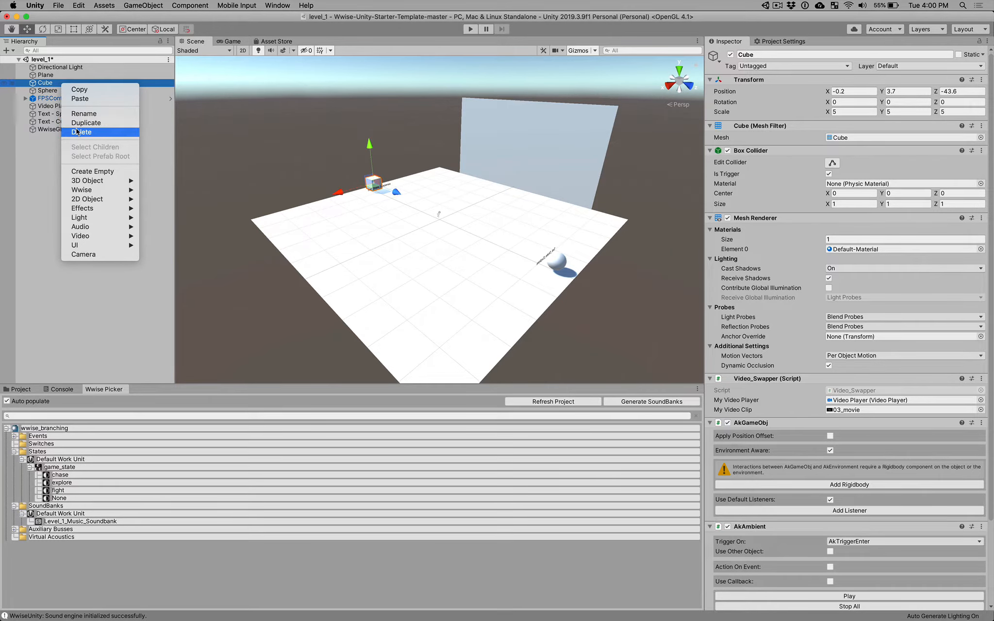
click(45, 83)
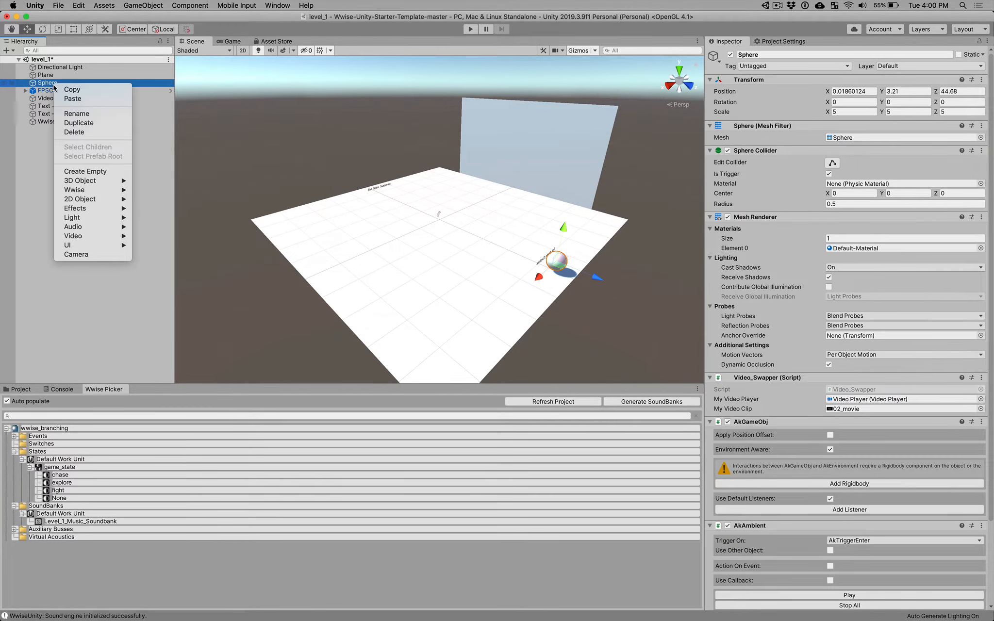
click(74, 132)
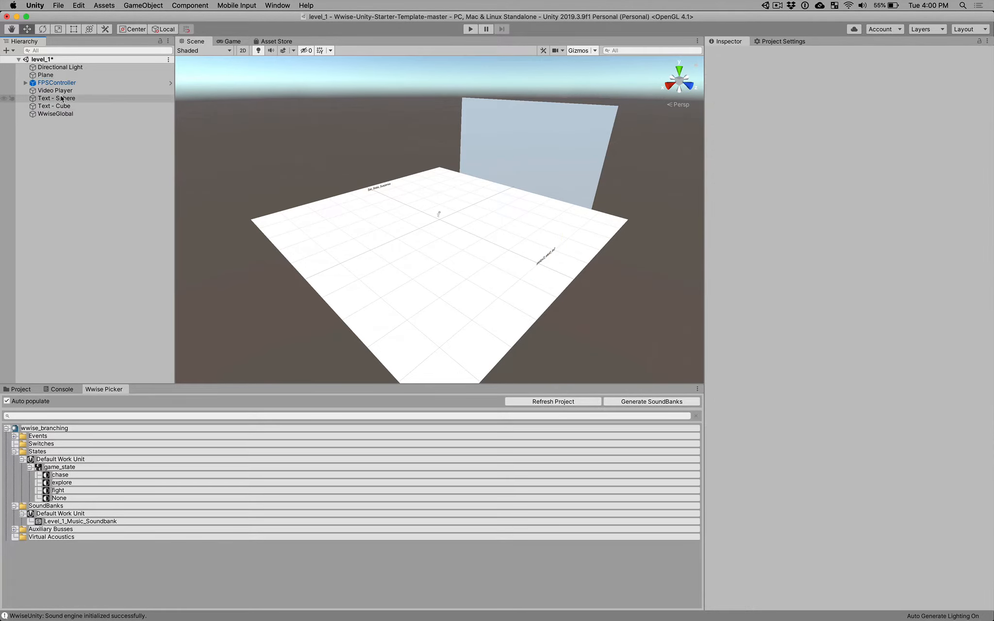
right_click(55, 98)
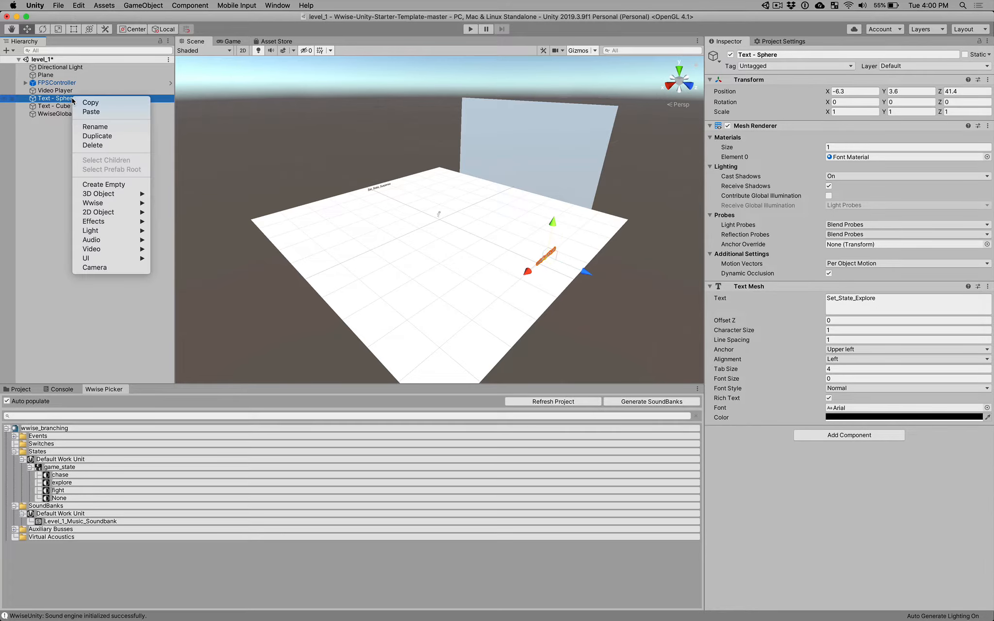
mouse_move(93, 146)
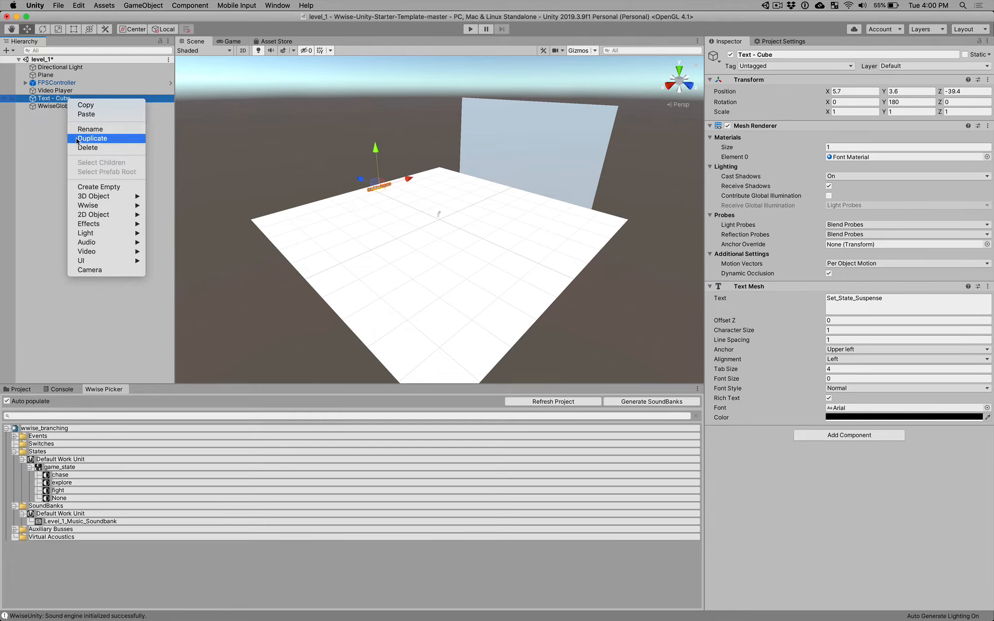
click(89, 147)
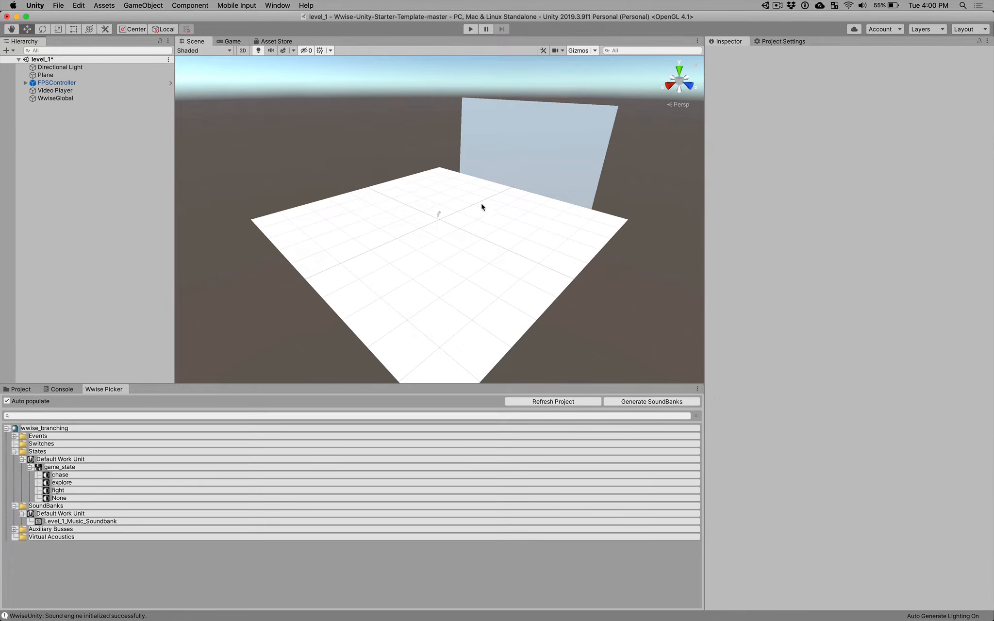
mouse_move(481, 223)
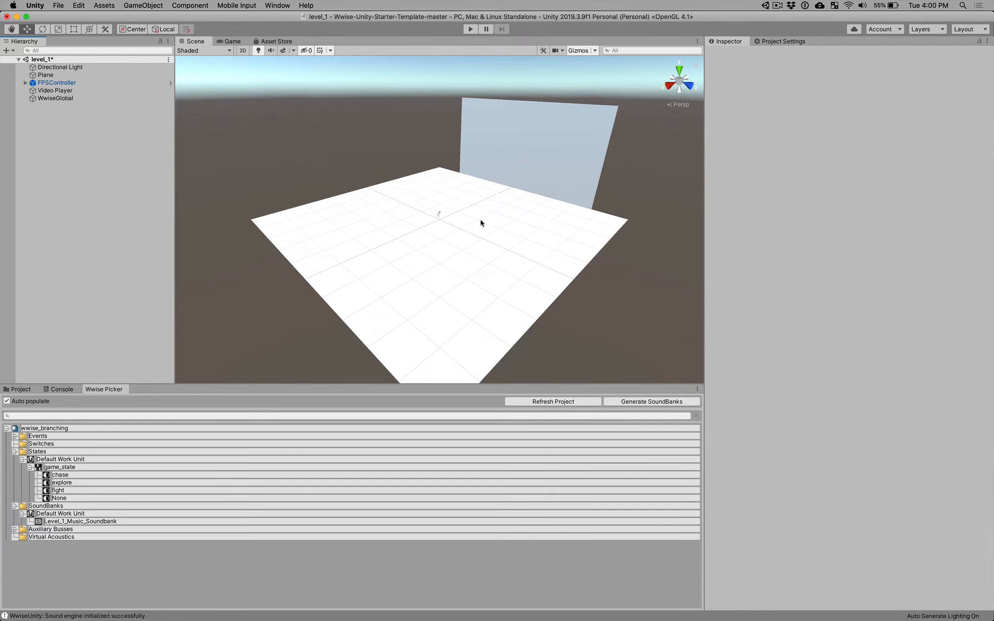
Step: Select WwiseGlobal and reveal the project's events under Events > Default Work Unit
click(55, 98)
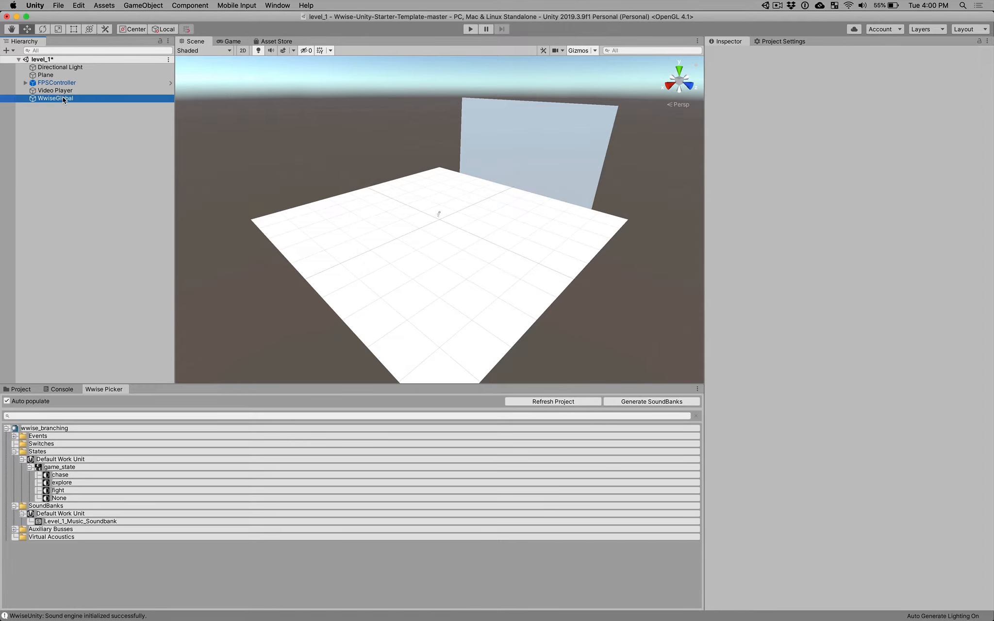
click(56, 98)
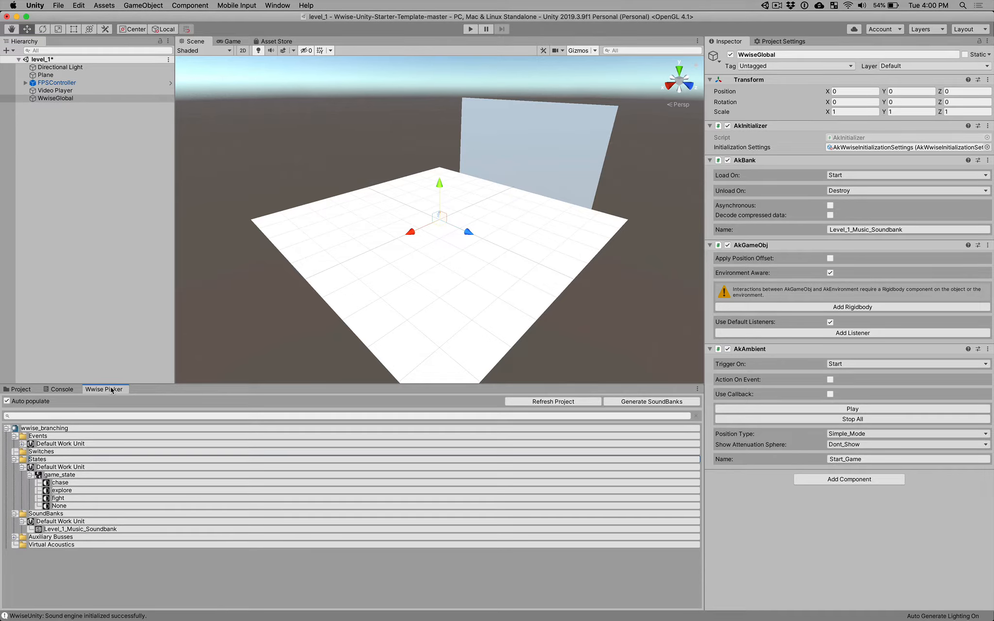
click(23, 444)
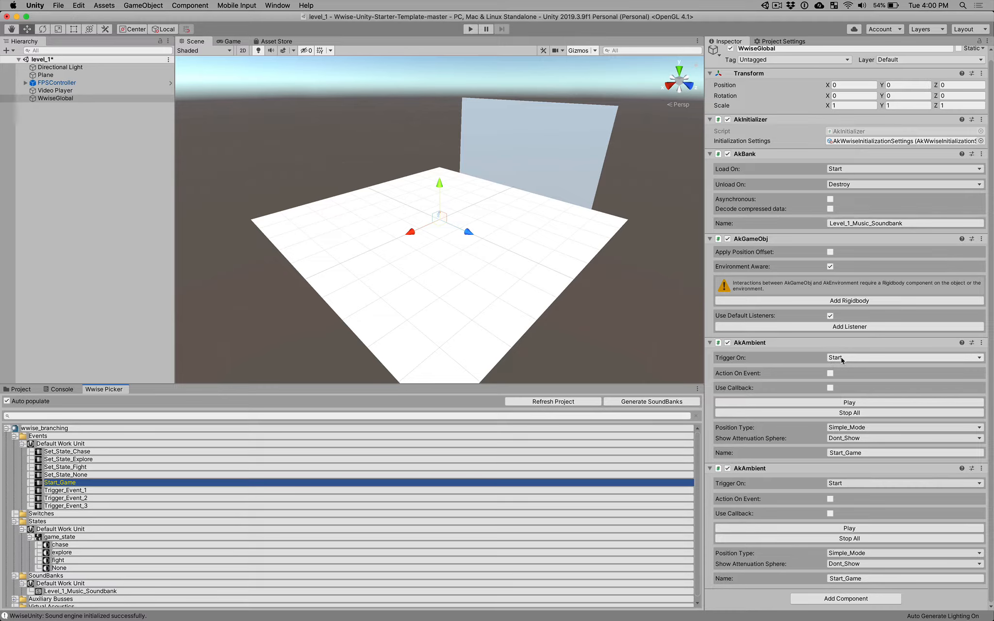
mouse_move(802, 457)
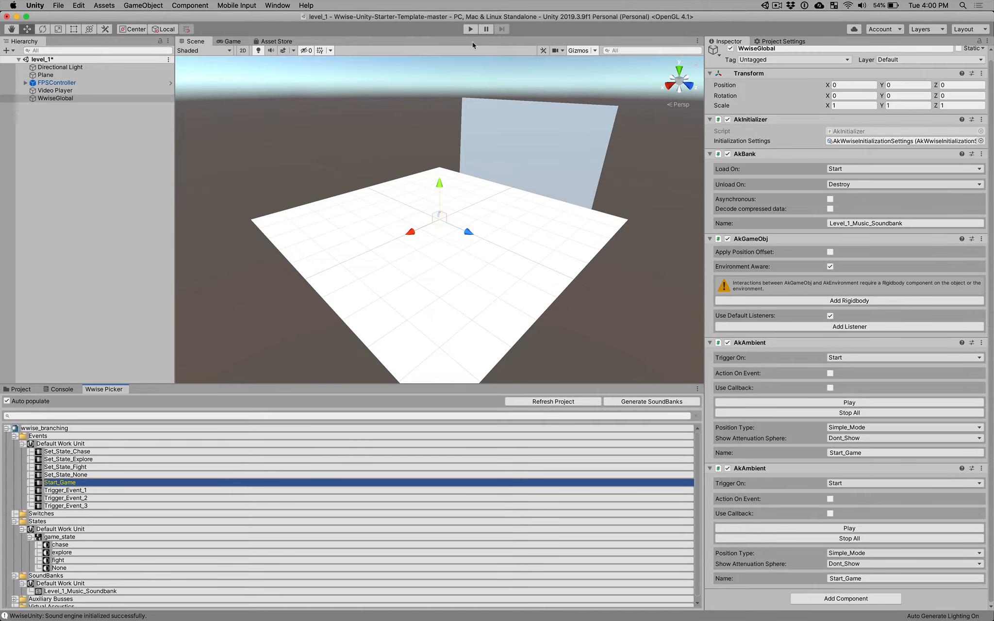
Step: Start the level in Play mode, surfacing a Wwise 'Event ID not found' error
click(470, 29)
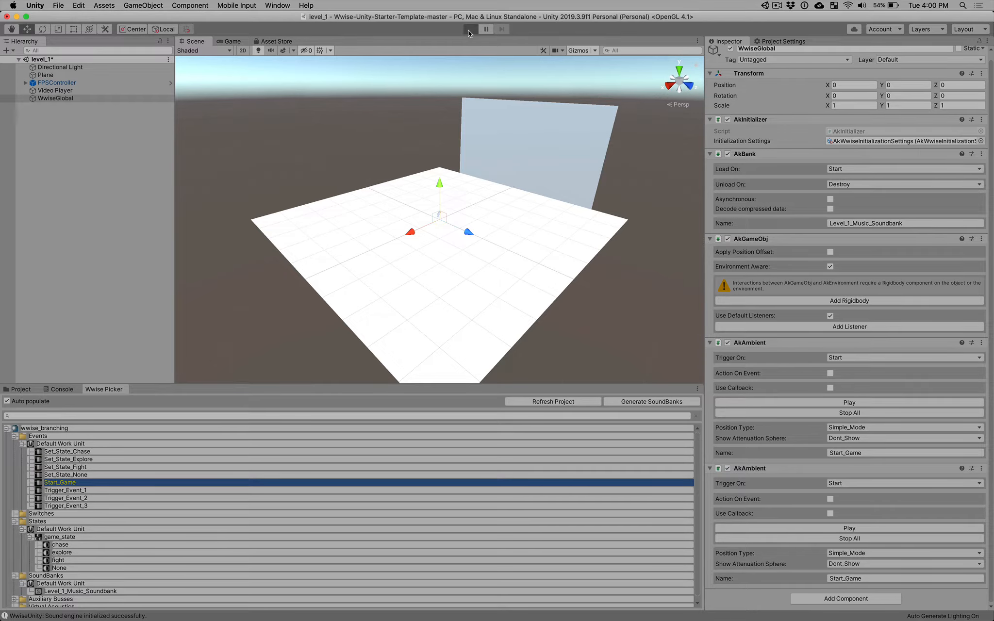
click(470, 29)
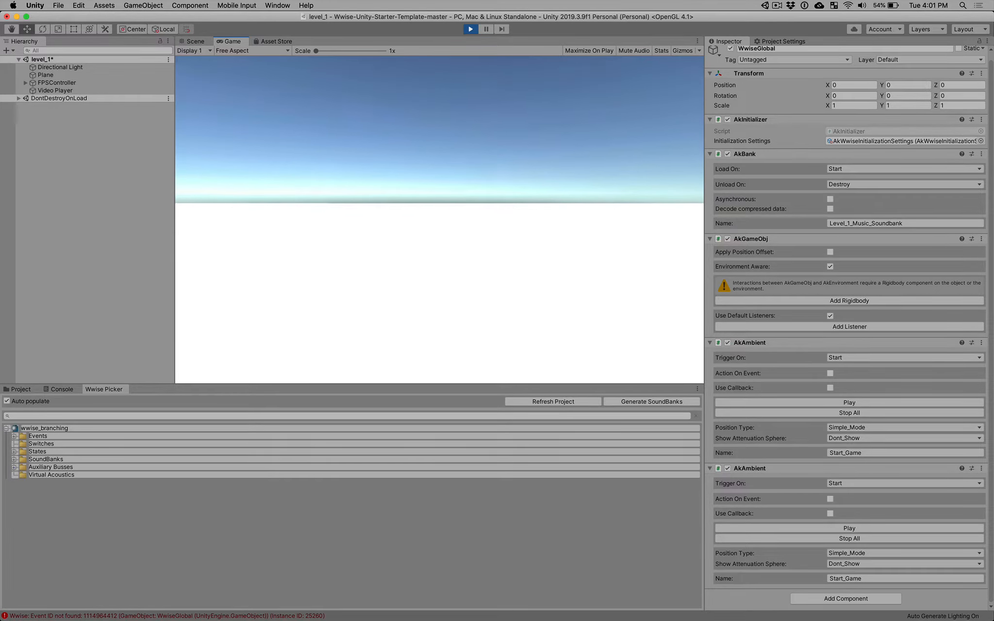
click(471, 29)
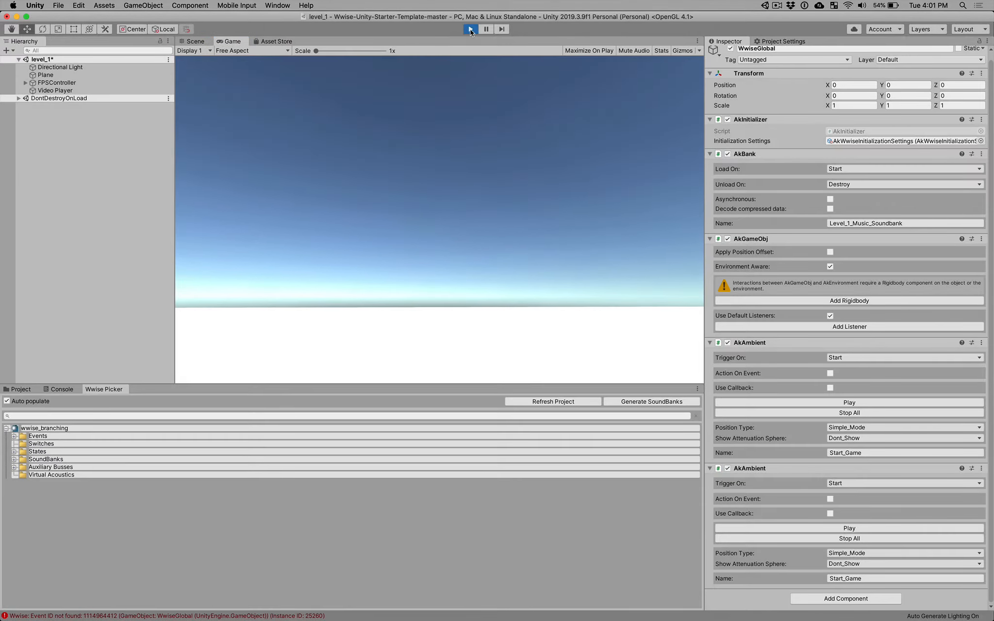
Step: Stop Play mode and pick the Set_State_Explore event in the expanded events list
click(469, 29)
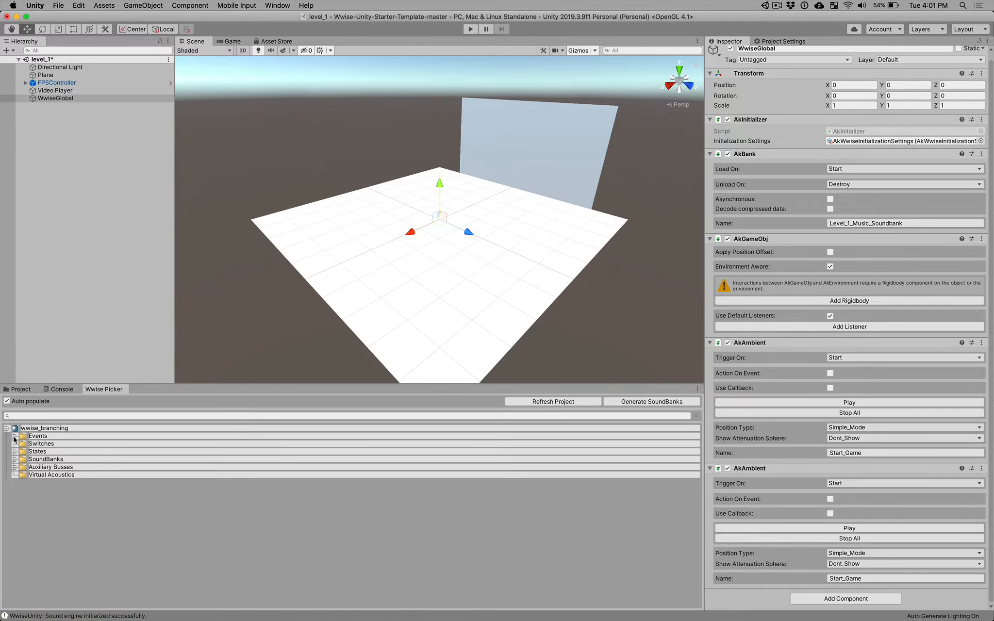
click(16, 436)
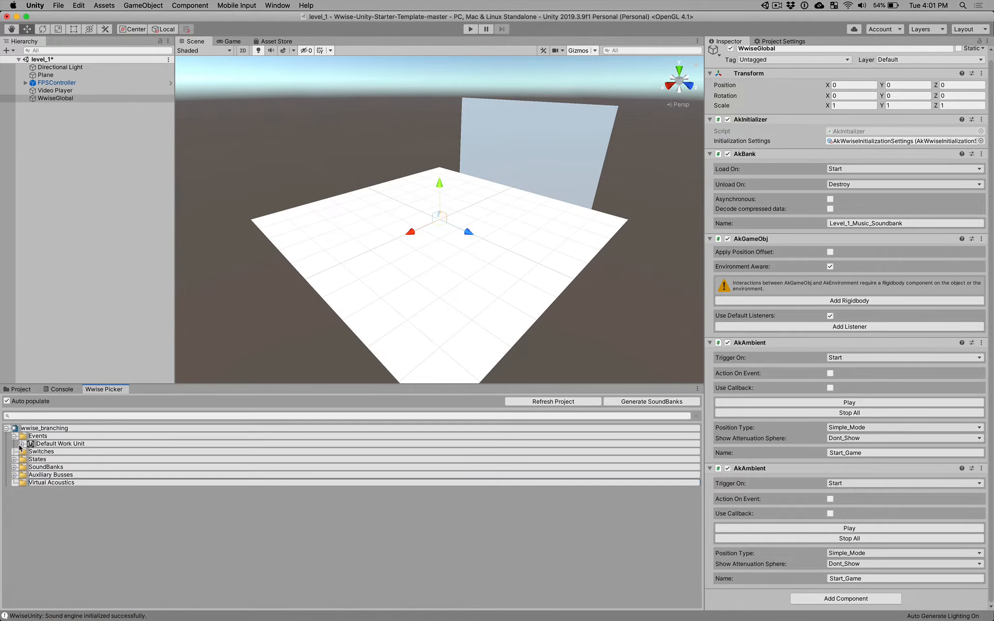
click(20, 436)
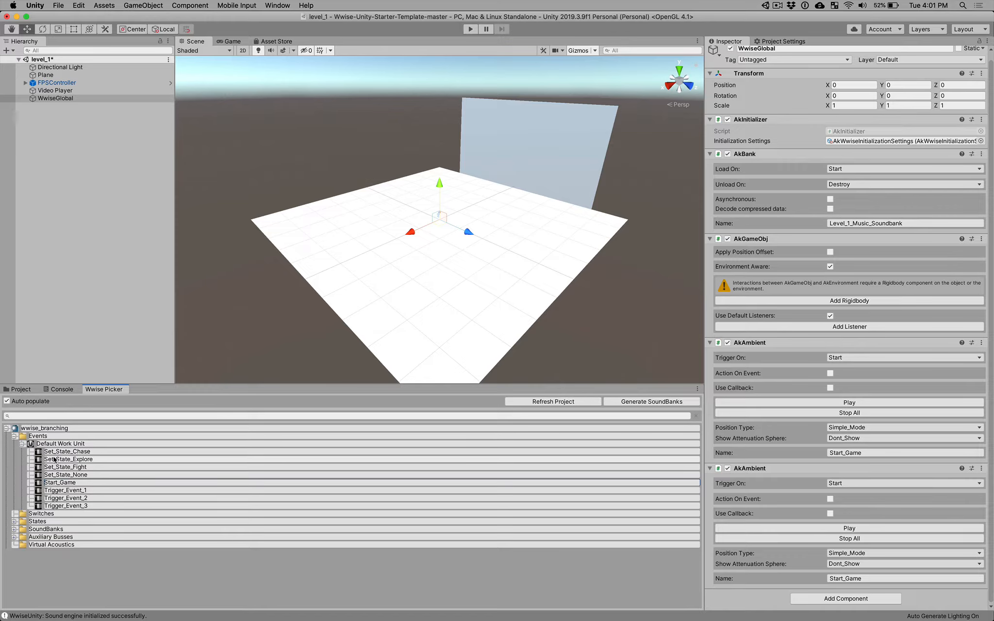
click(69, 459)
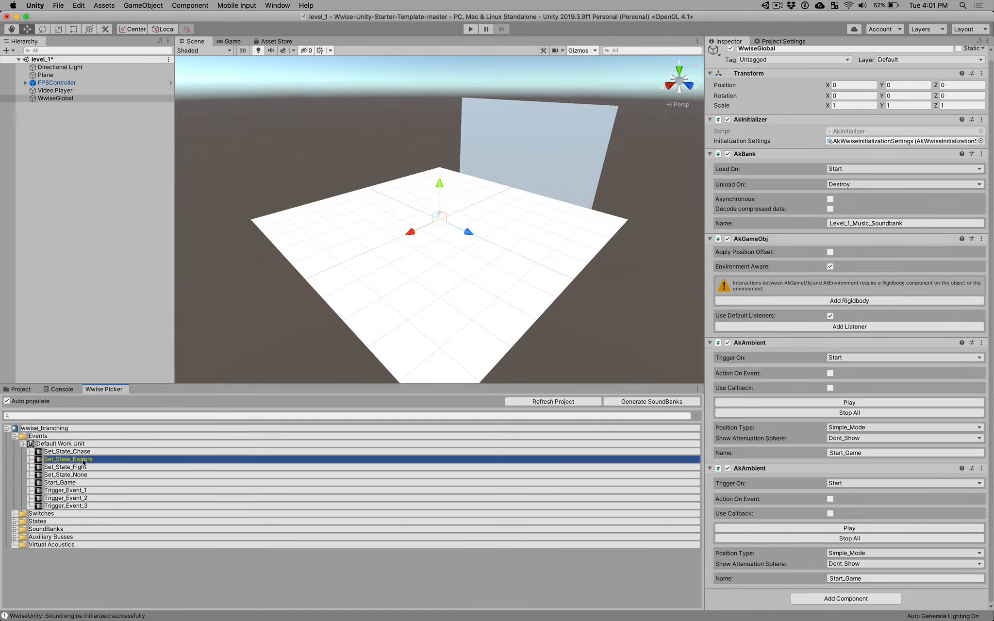
mouse_move(195, 384)
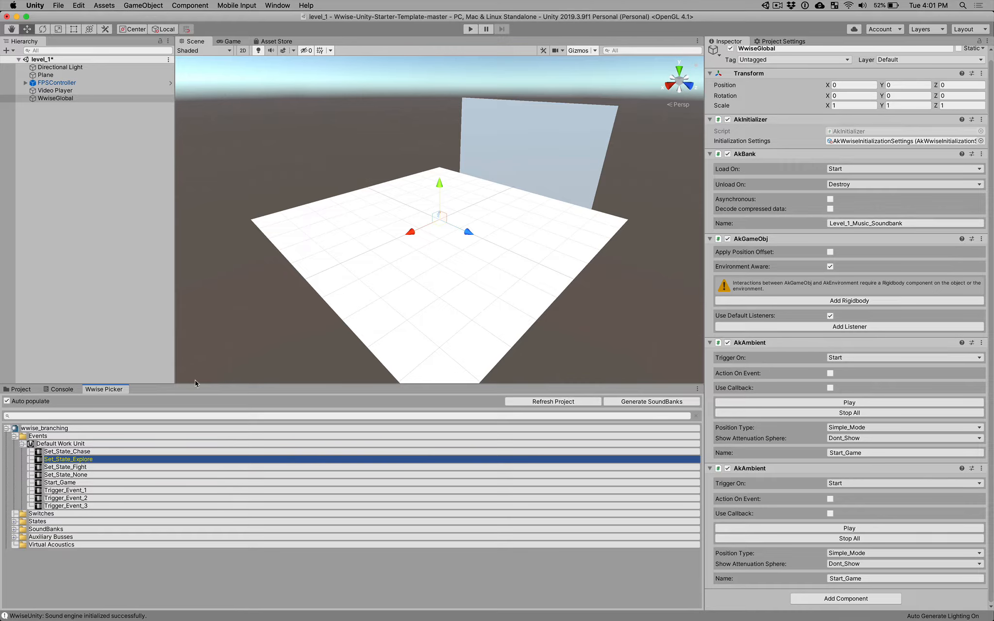
Step: Add a new Cube to the level and mark its Box Collider as Is Trigger
click(143, 5)
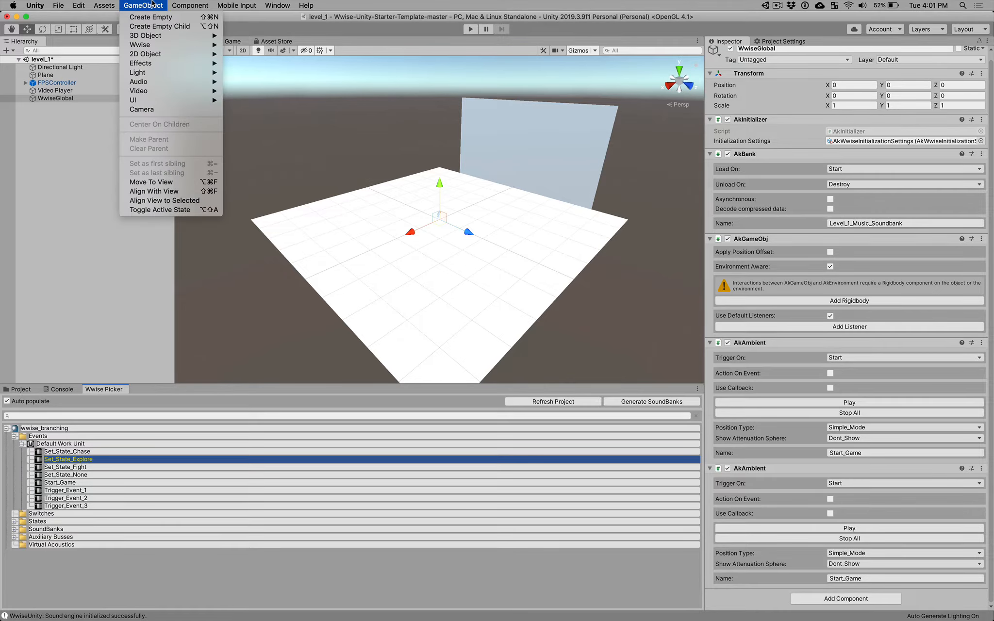
mouse_move(145, 36)
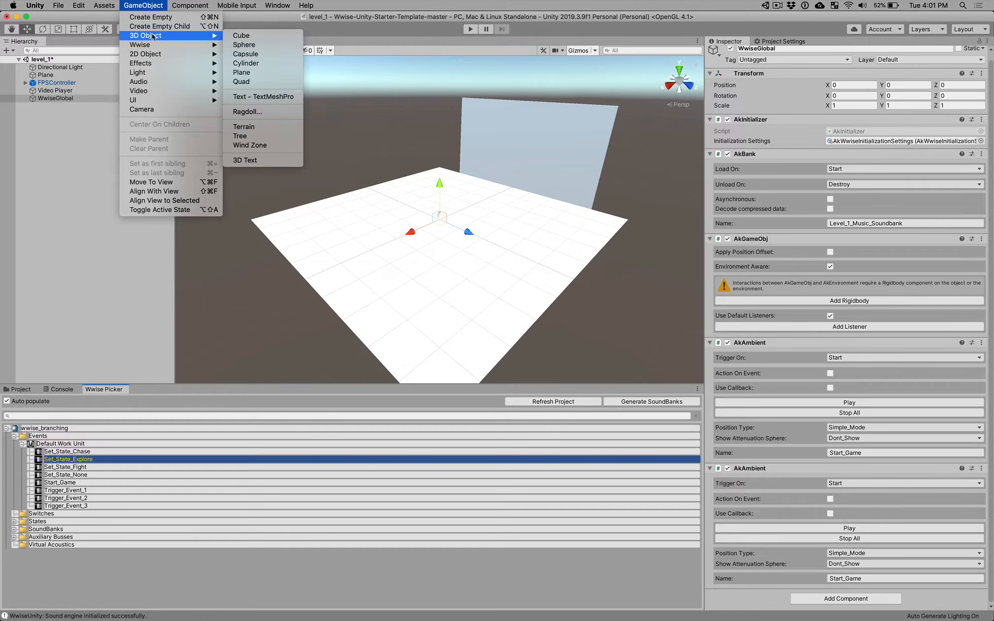
click(240, 36)
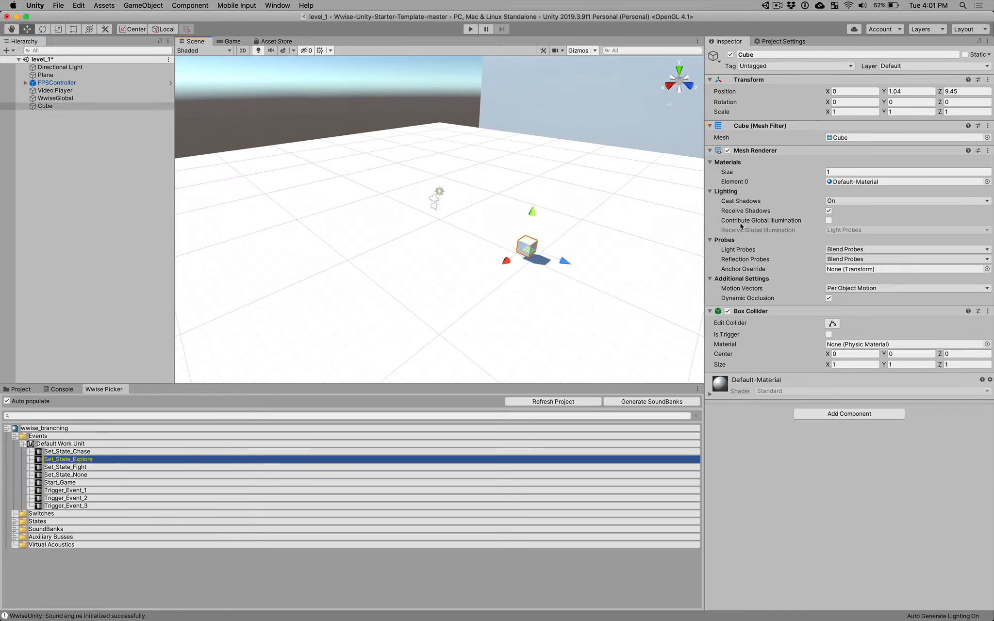
mouse_move(814, 345)
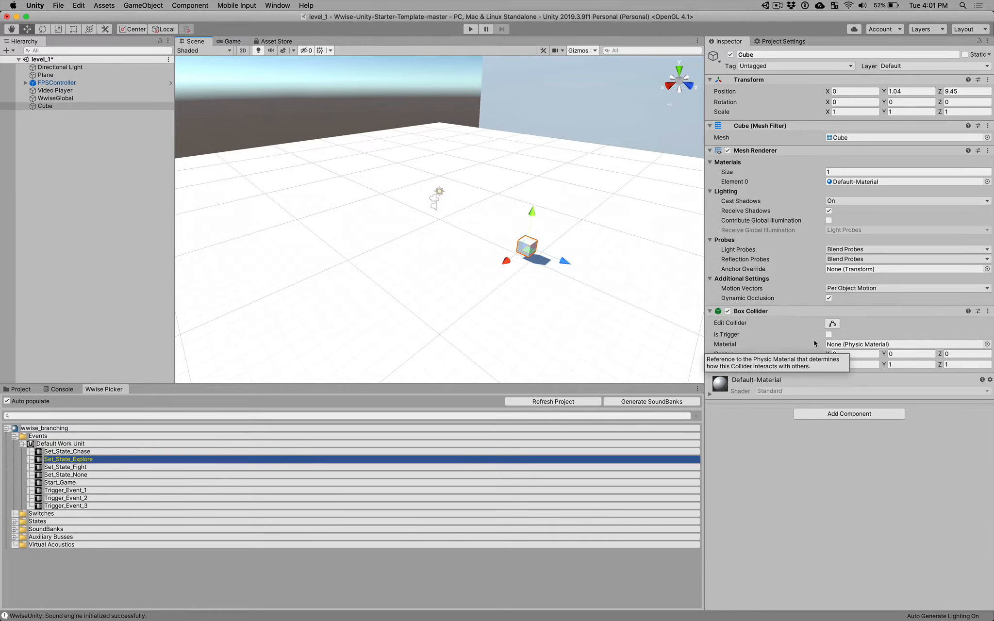
click(829, 333)
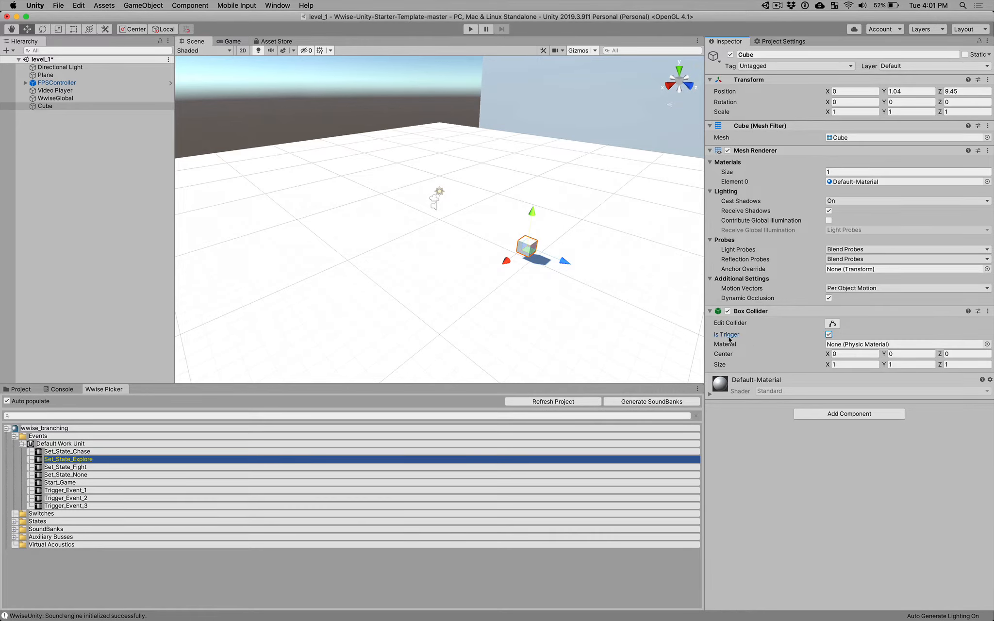
mouse_move(726, 334)
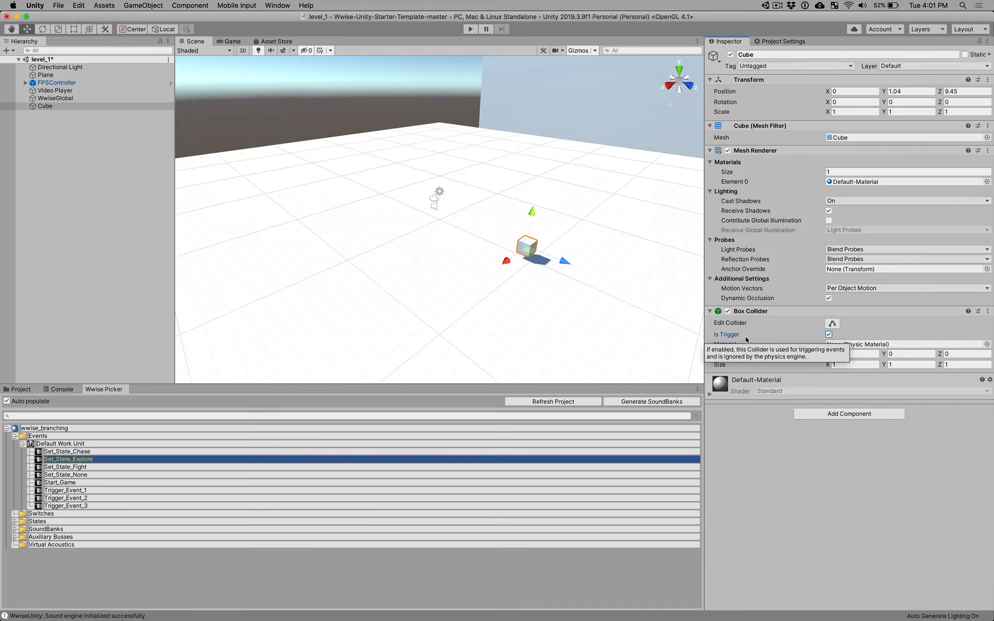
mouse_move(308, 411)
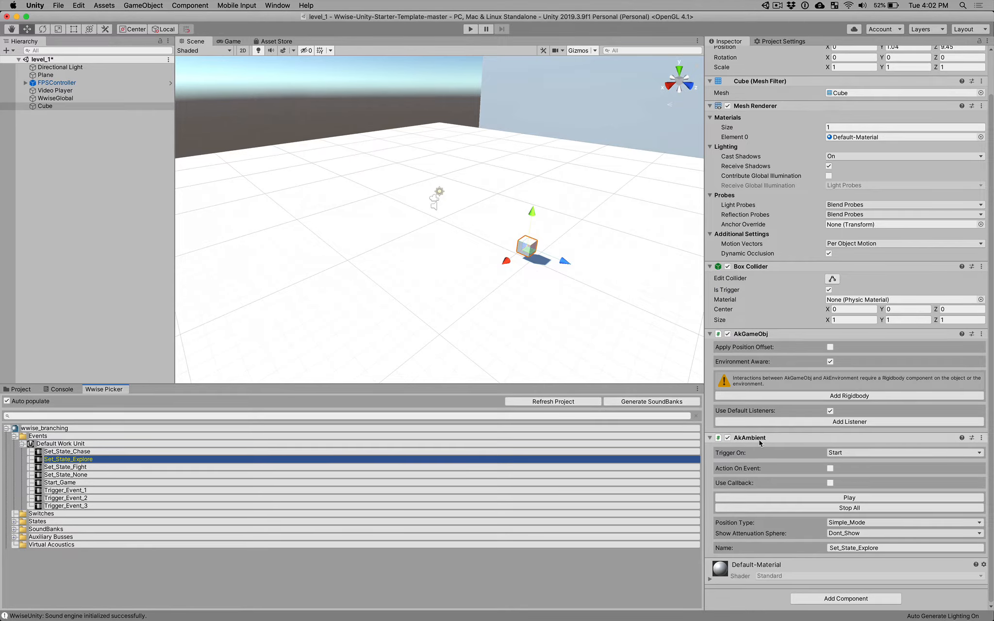
mouse_move(721, 455)
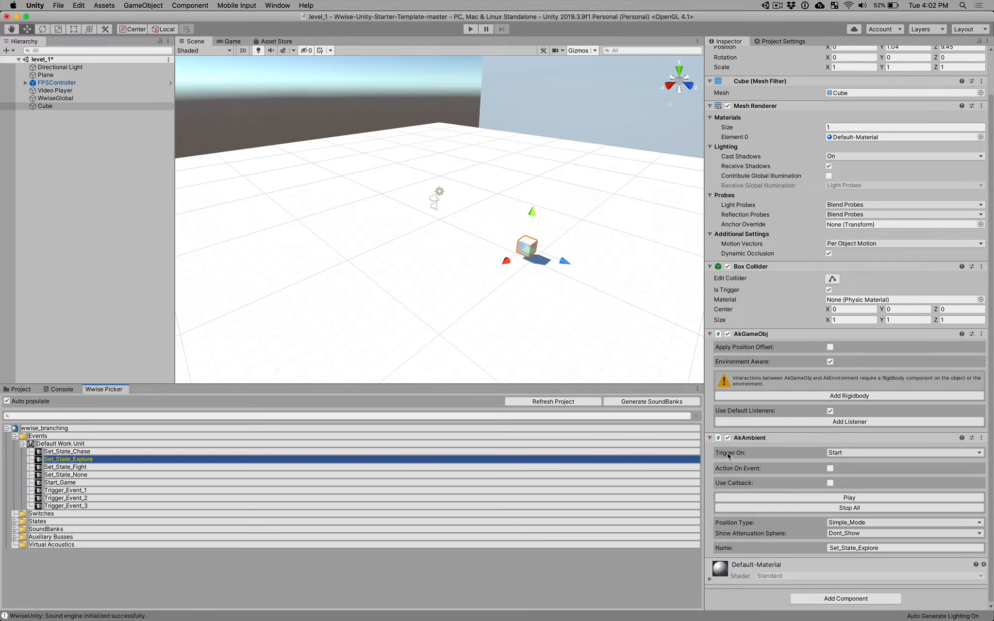
mouse_move(845, 452)
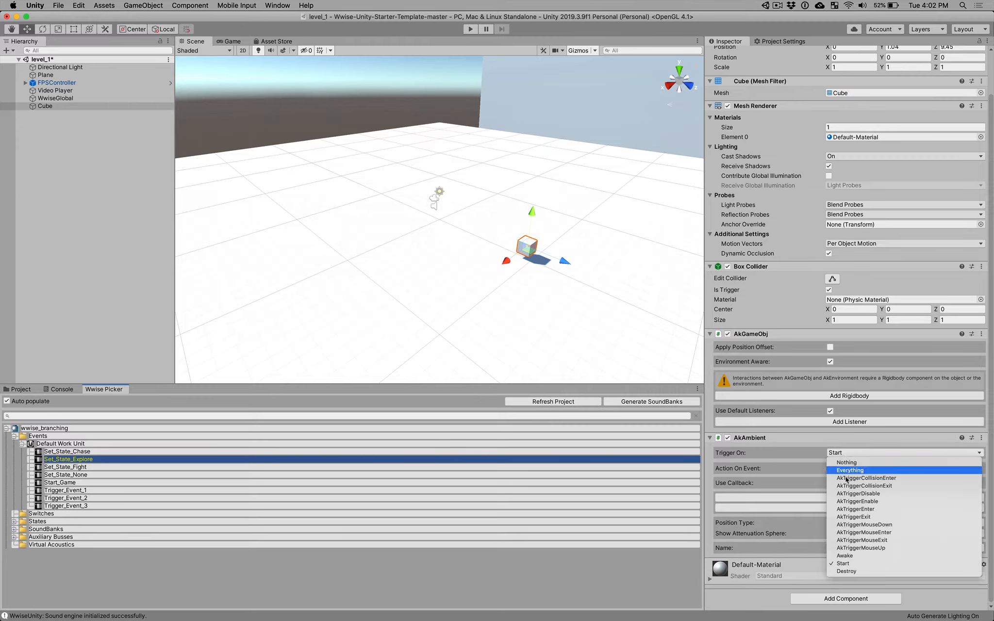
mouse_move(857, 501)
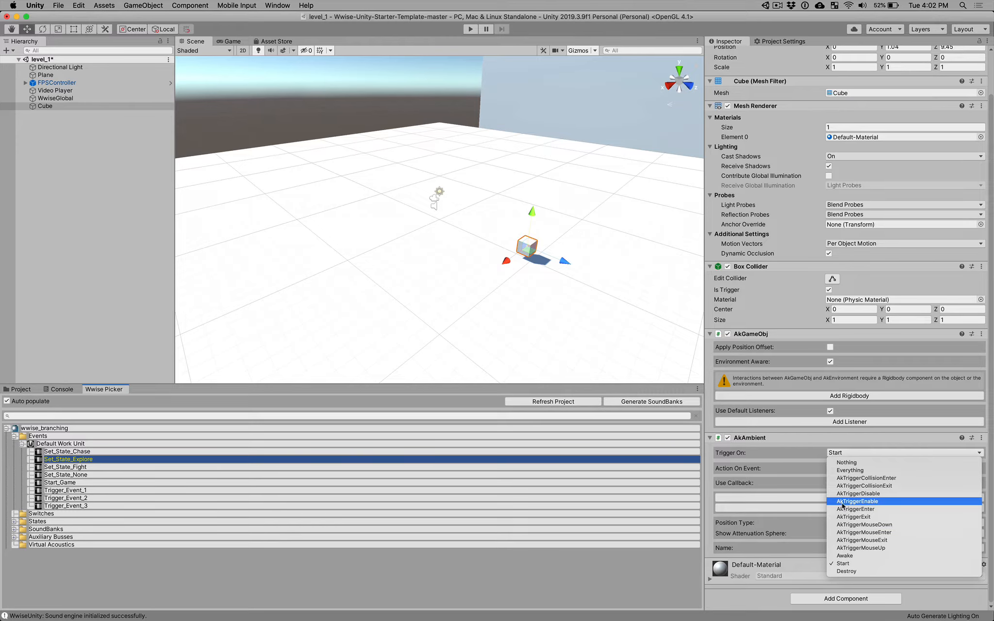
mouse_move(872, 509)
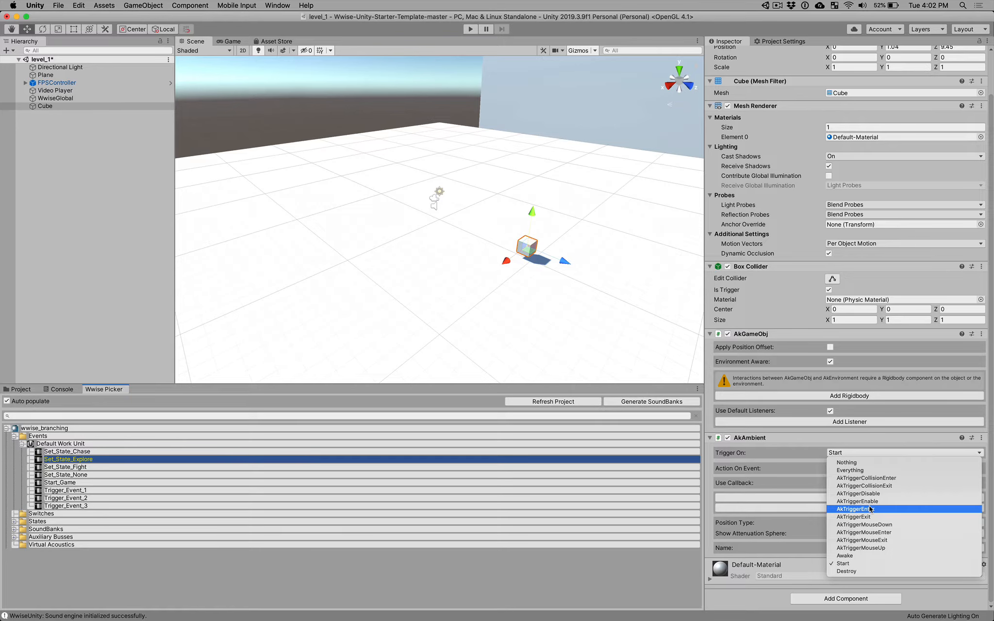
Step: Make the Cube's Set_State_Explore AkAmbient fire on AkTriggerEnter only, with Start unticked
click(855, 509)
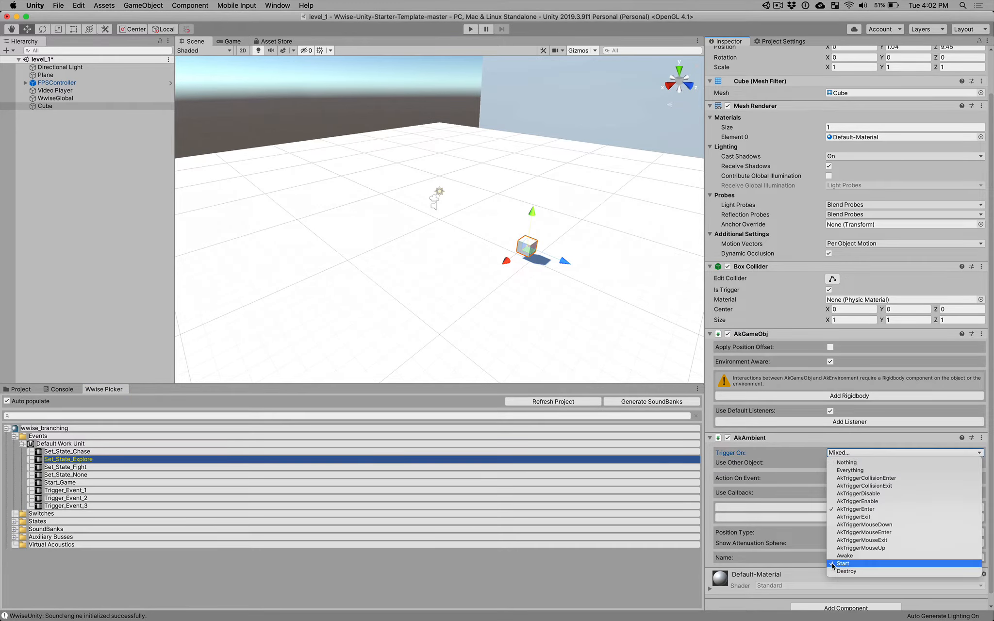
click(844, 564)
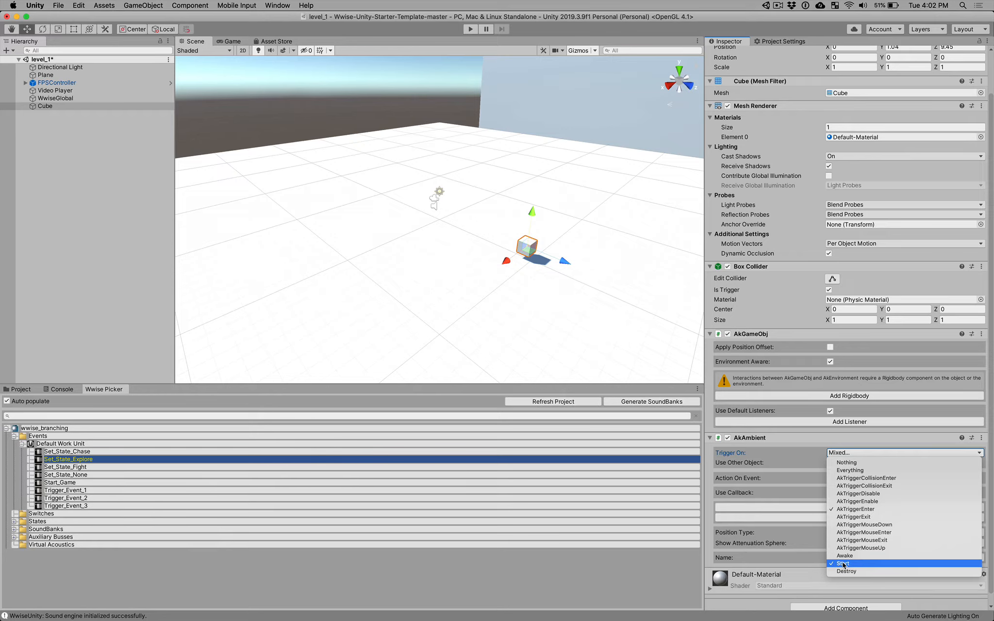
click(855, 509)
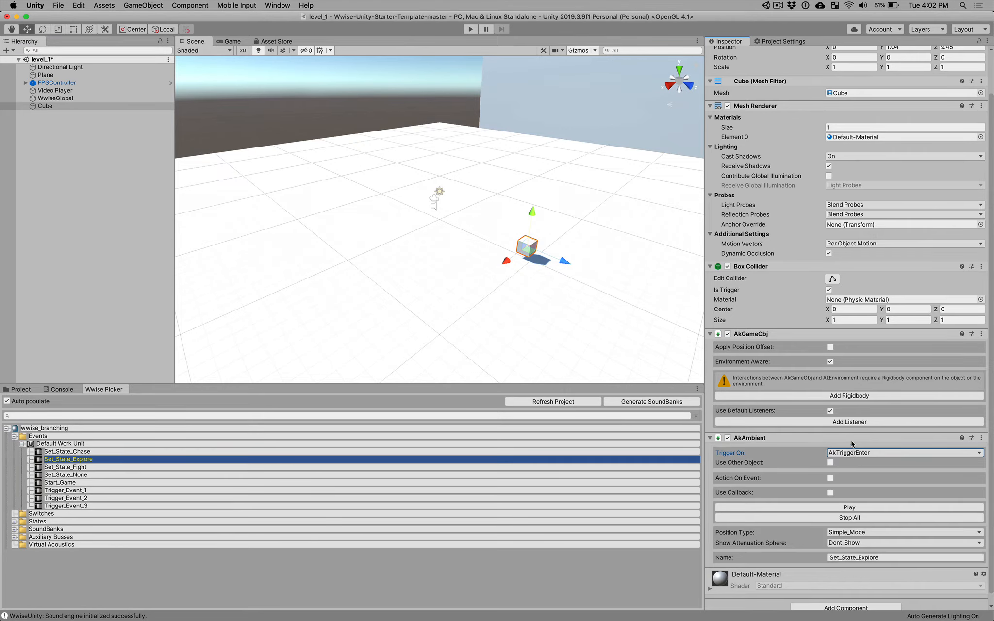
click(905, 452)
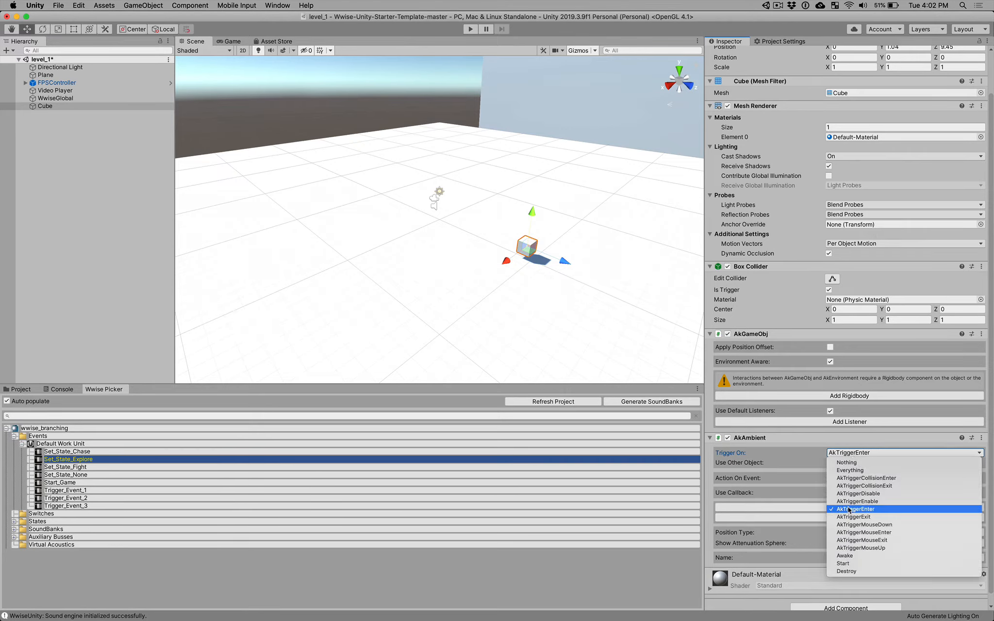
click(856, 509)
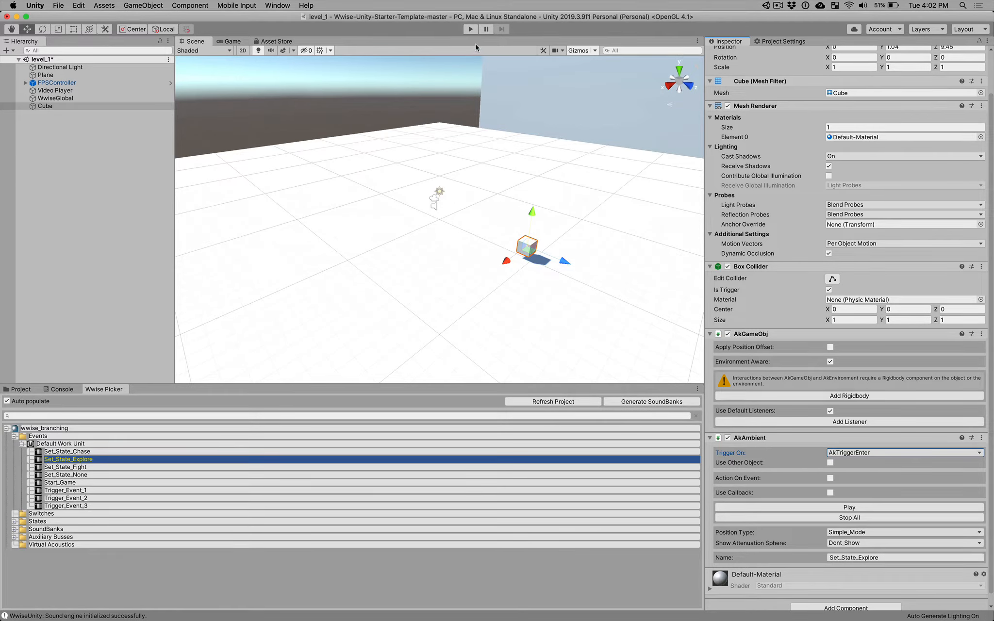
click(471, 28)
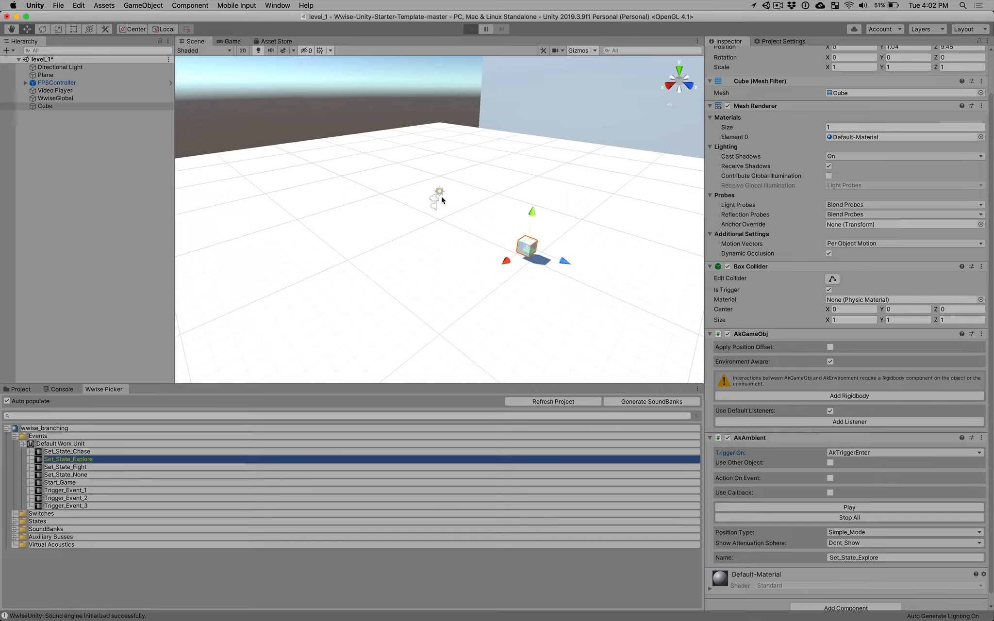
click(471, 29)
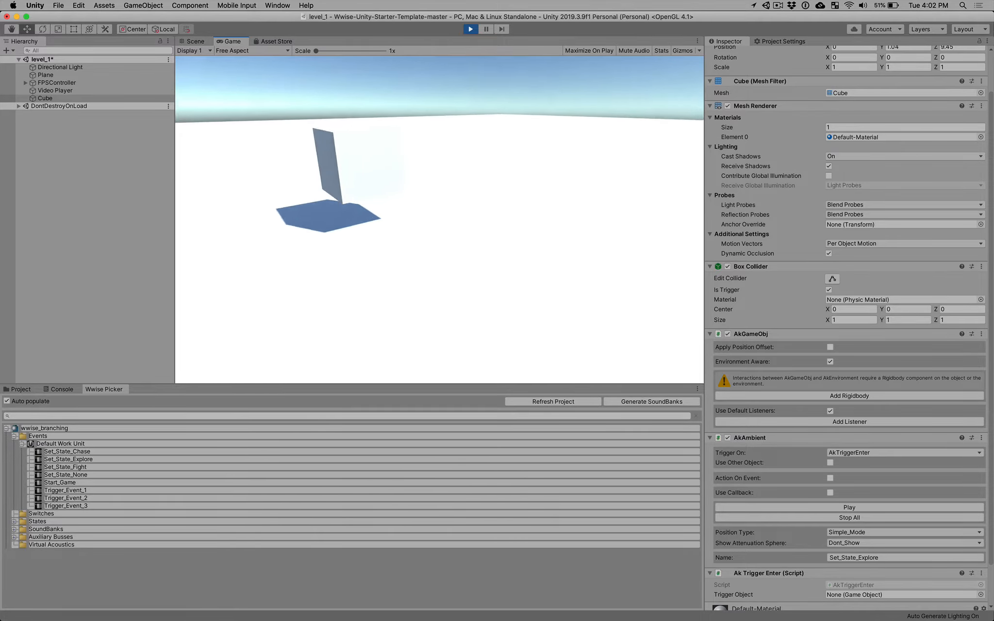
click(471, 29)
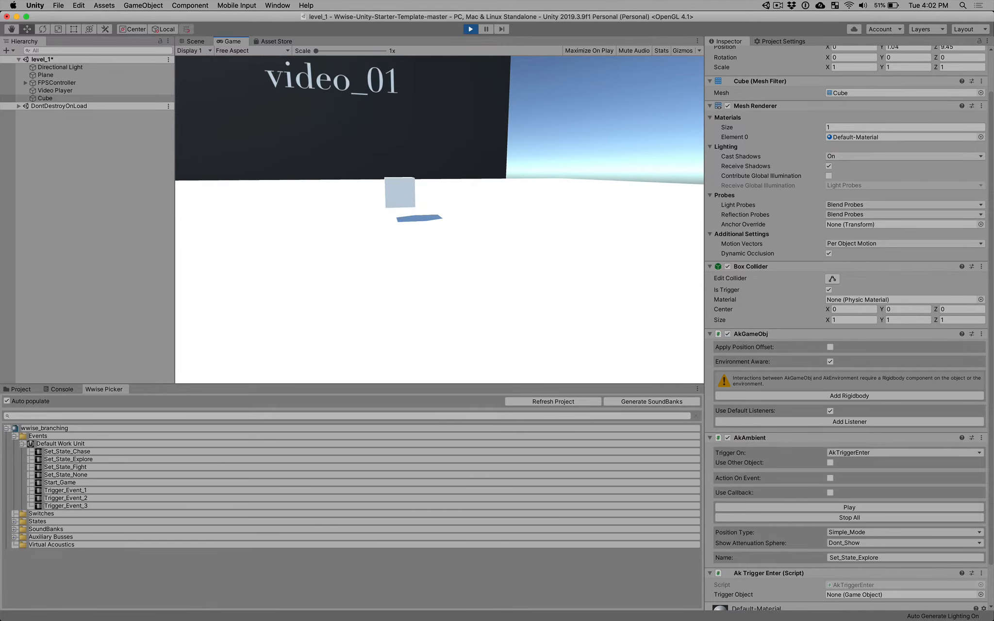
click(194, 41)
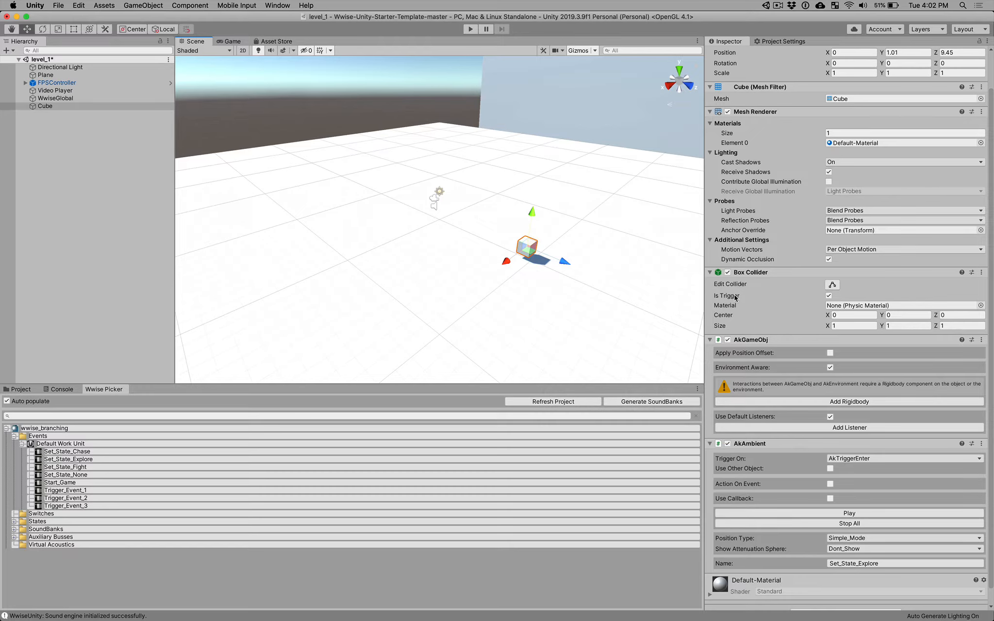
click(829, 295)
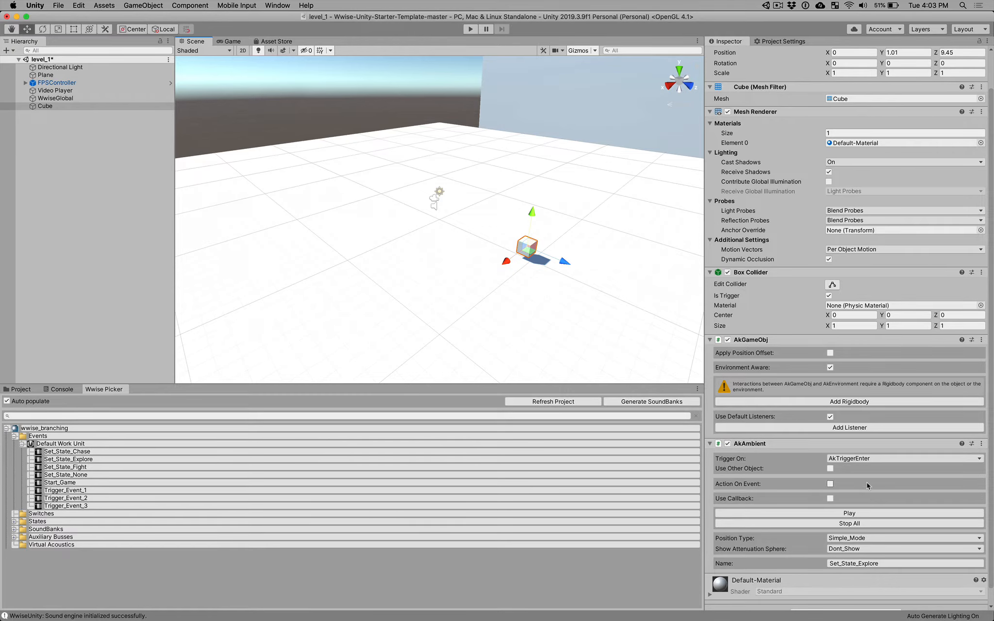
scroll(down, 3)
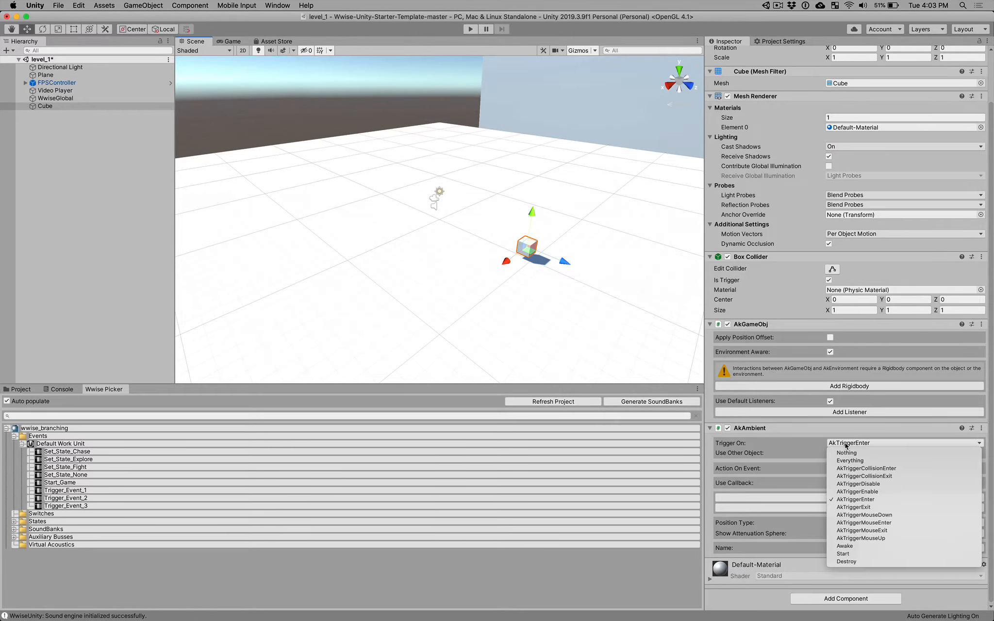
mouse_move(856, 500)
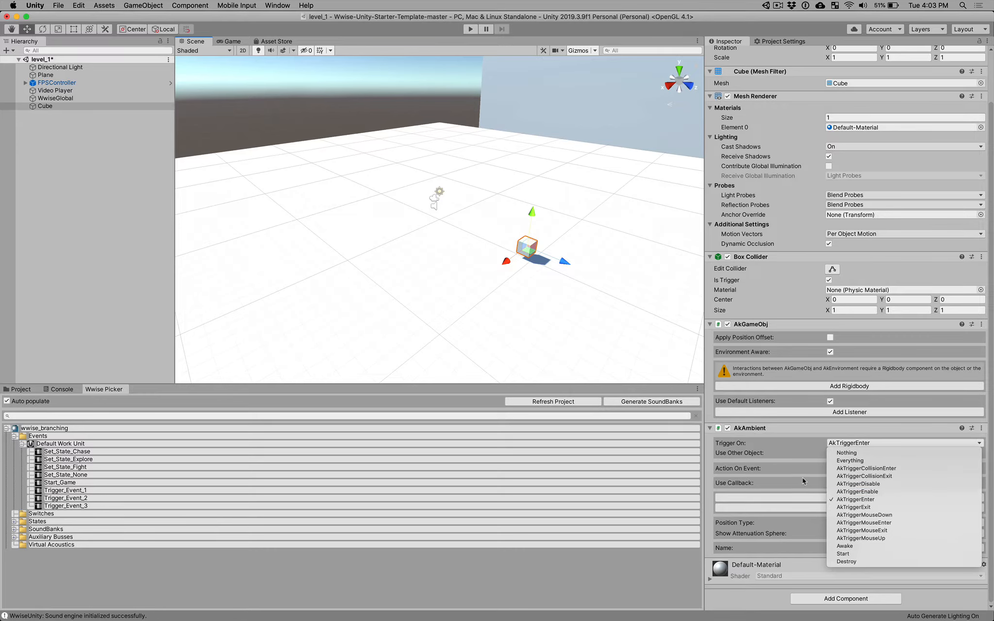
click(856, 500)
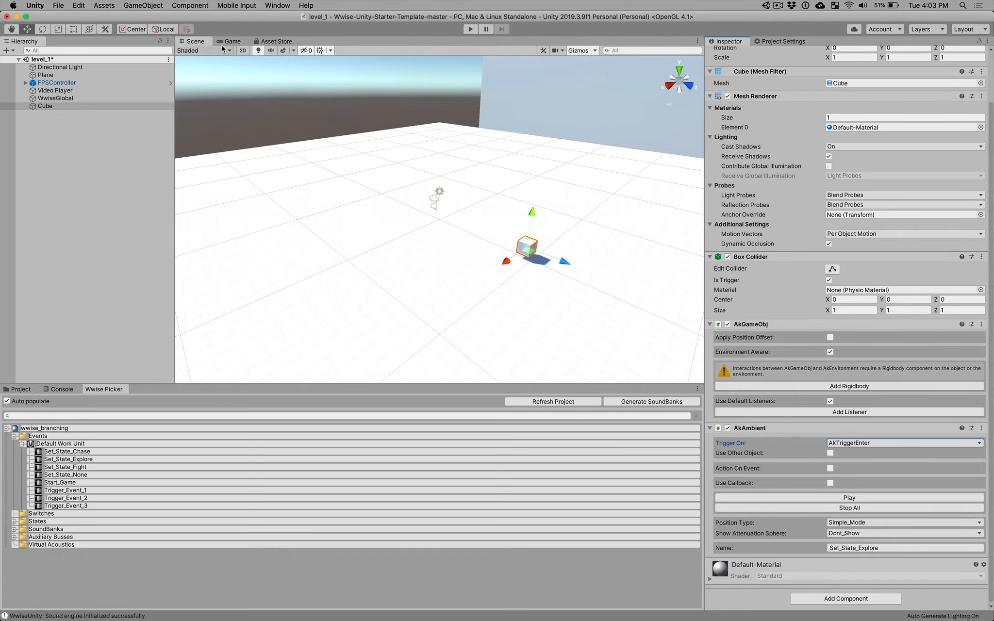
click(143, 5)
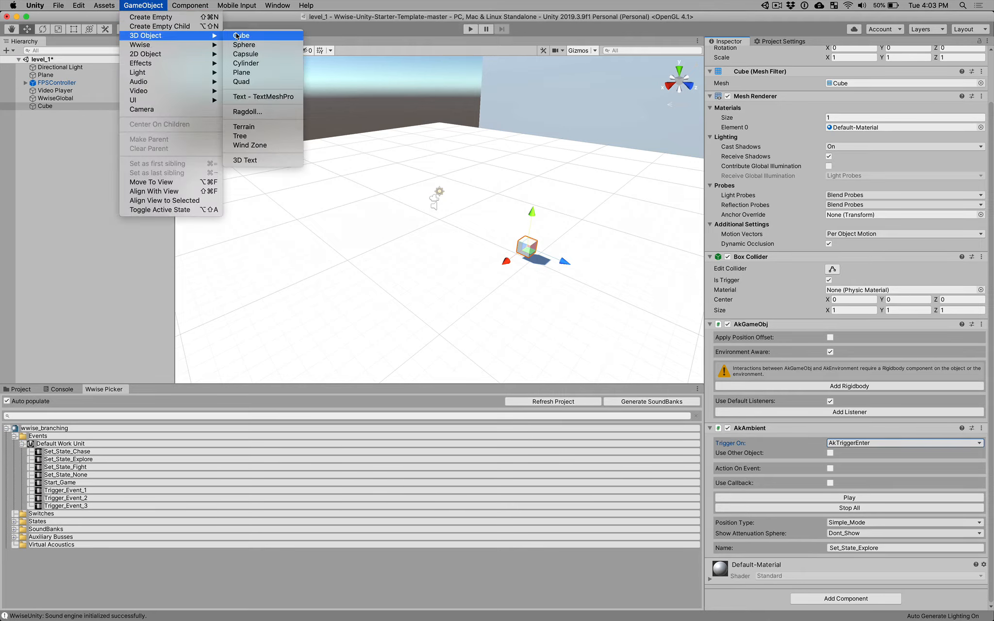
Step: Create a Sphere in the level and make its collider a trigger
click(244, 45)
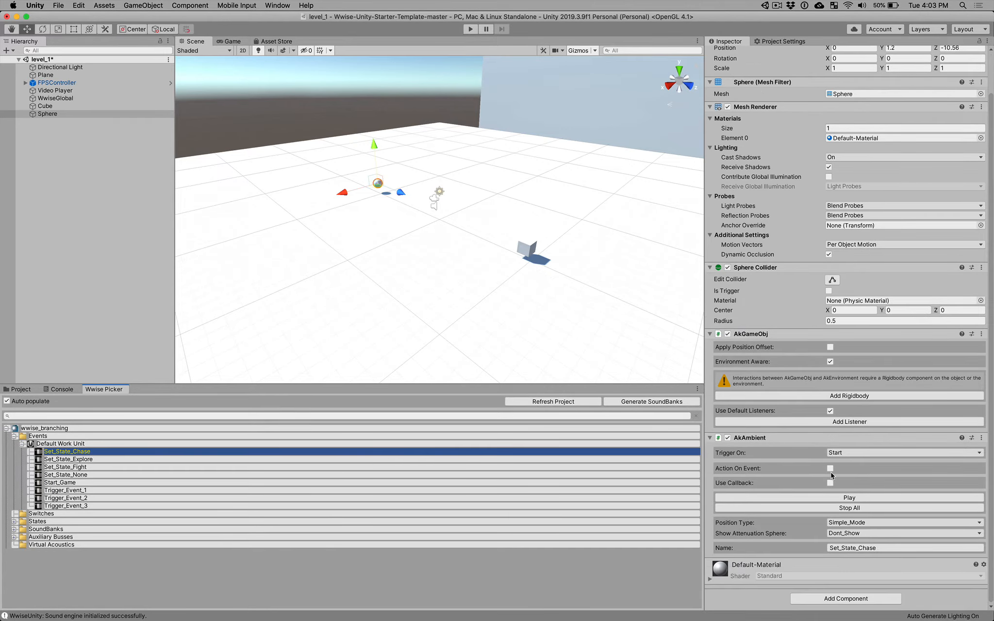
mouse_move(786, 303)
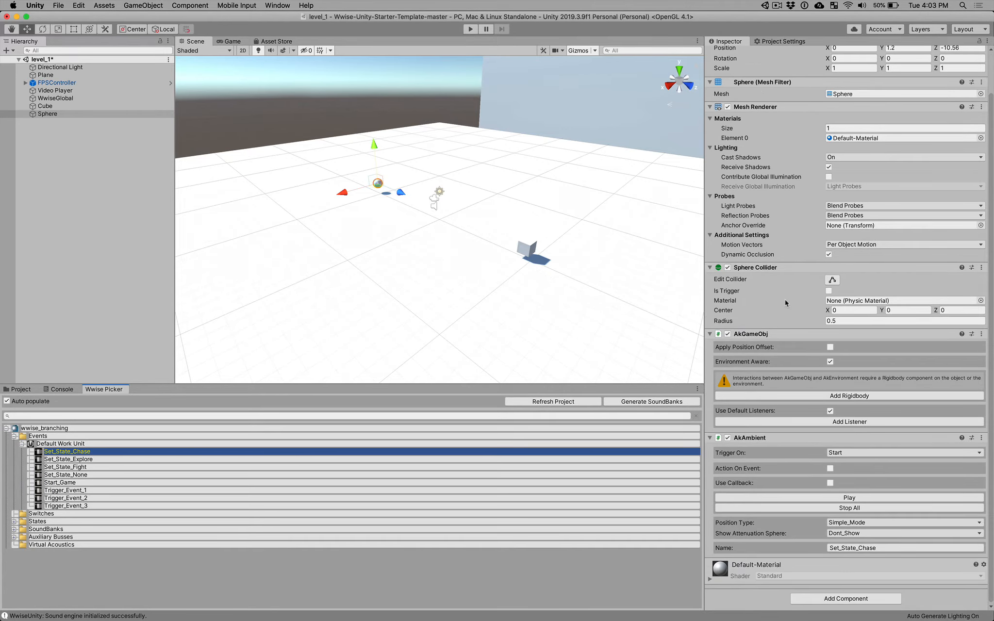
mouse_move(829, 292)
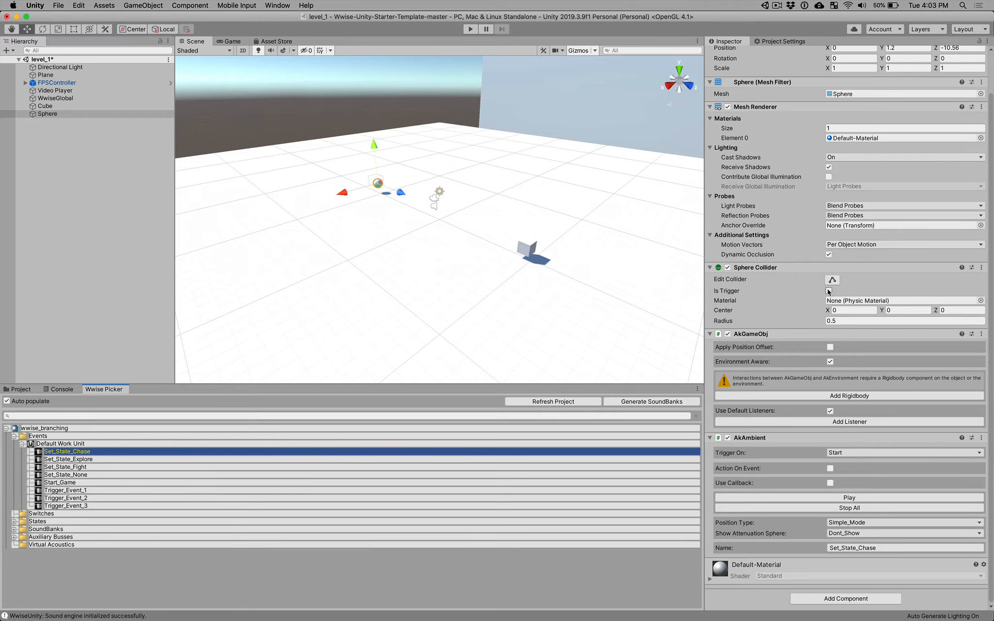
click(829, 291)
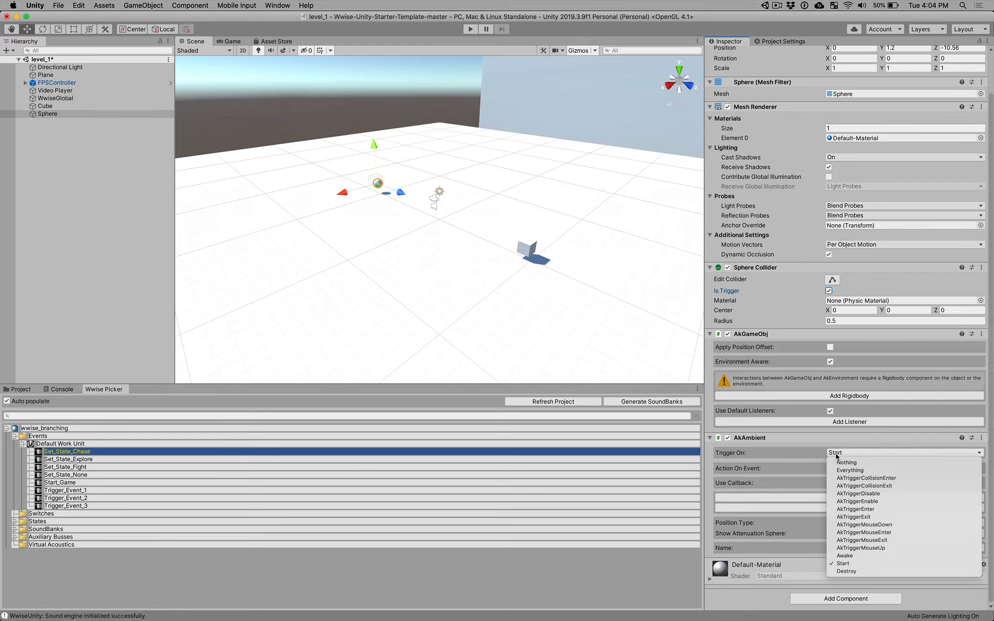
Step: Set the Sphere's Set_State_Chase AkAmbient to play on AkTriggerEnter only
click(846, 461)
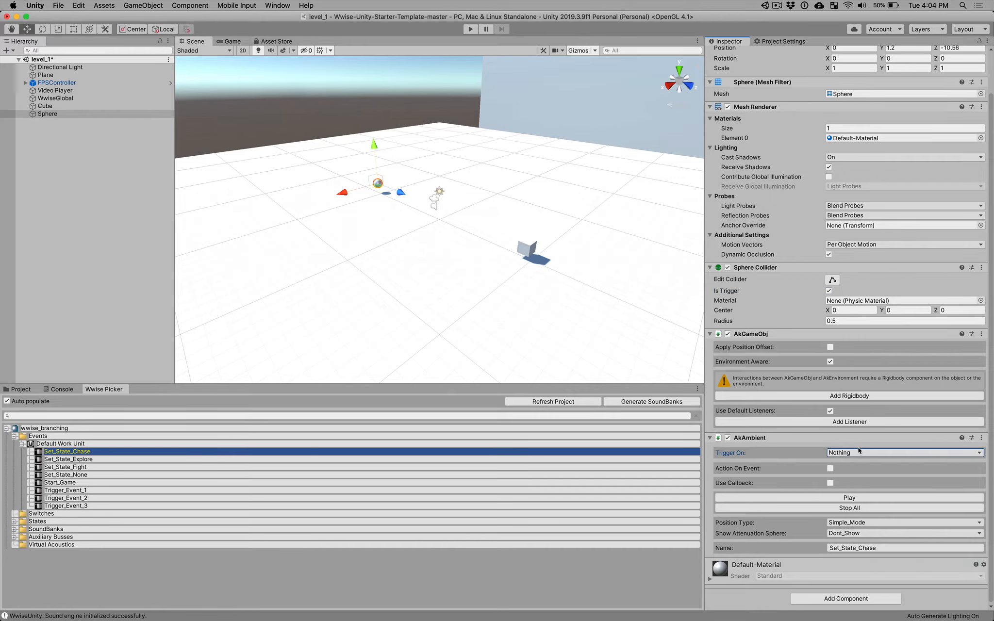
click(904, 452)
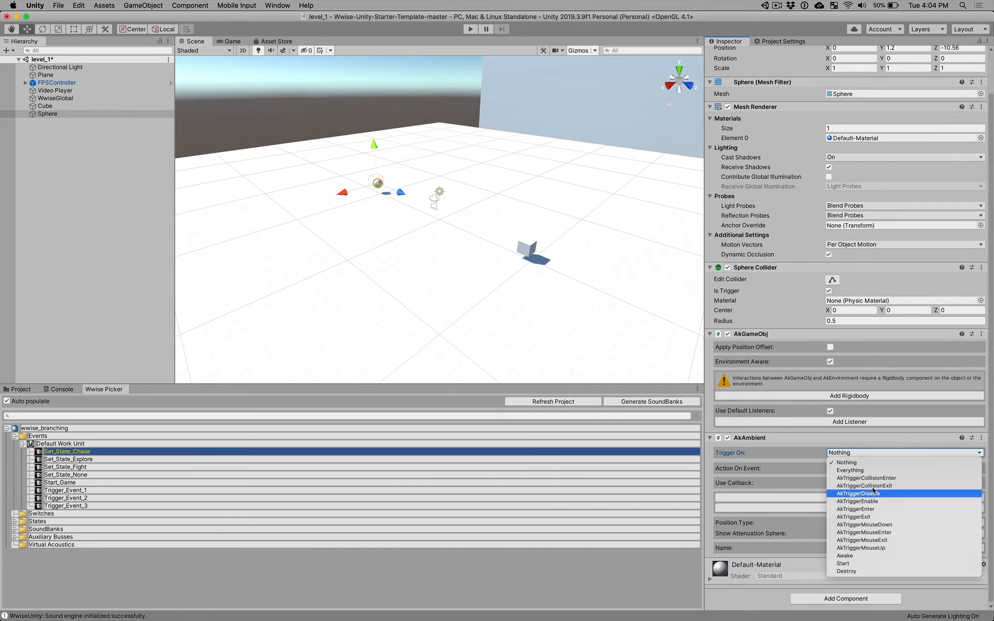
mouse_move(877, 509)
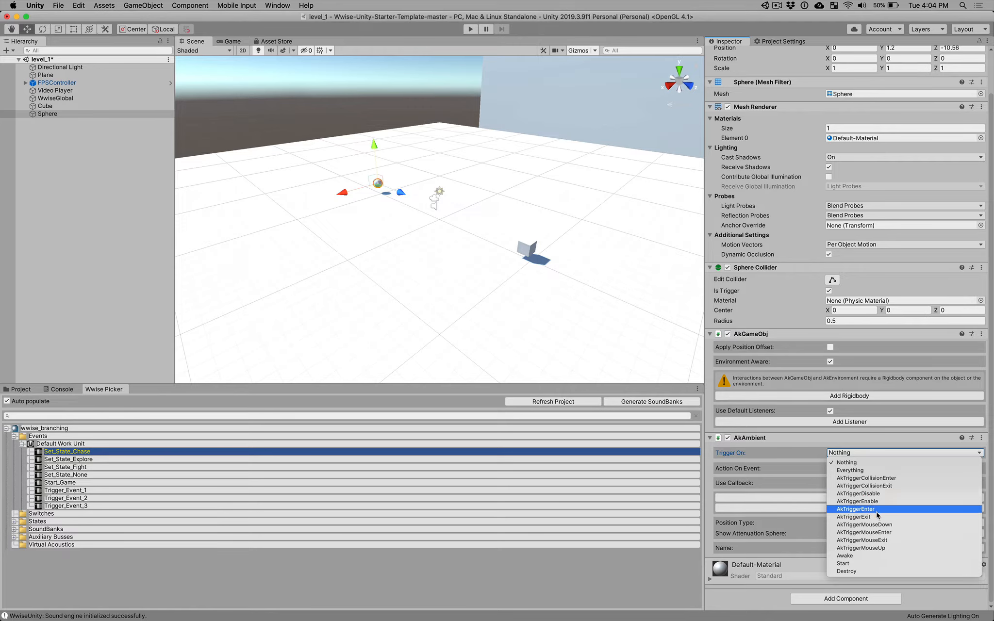
click(856, 508)
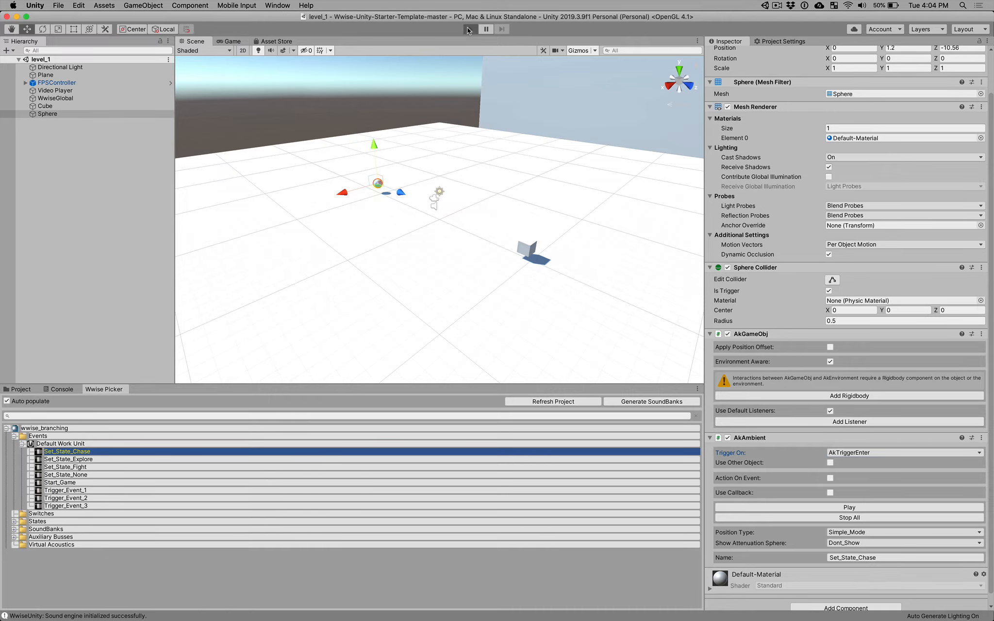
Step: Run level_1 in Play mode and focus the game view to walk into the sphere trigger
click(468, 29)
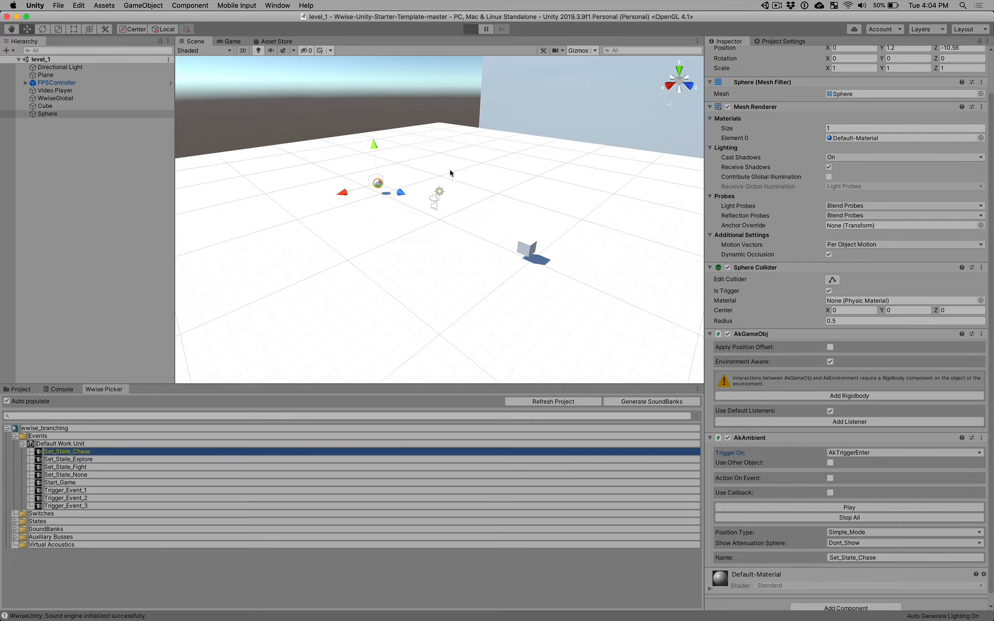
click(470, 29)
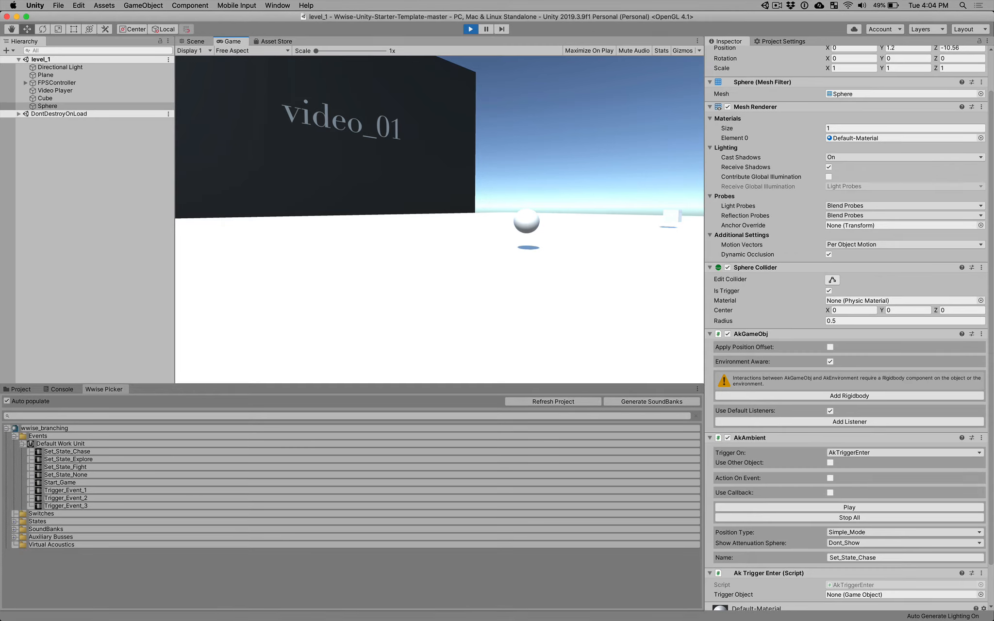
Step: Stop Play, then create a Capsule with a trigger collider
click(195, 41)
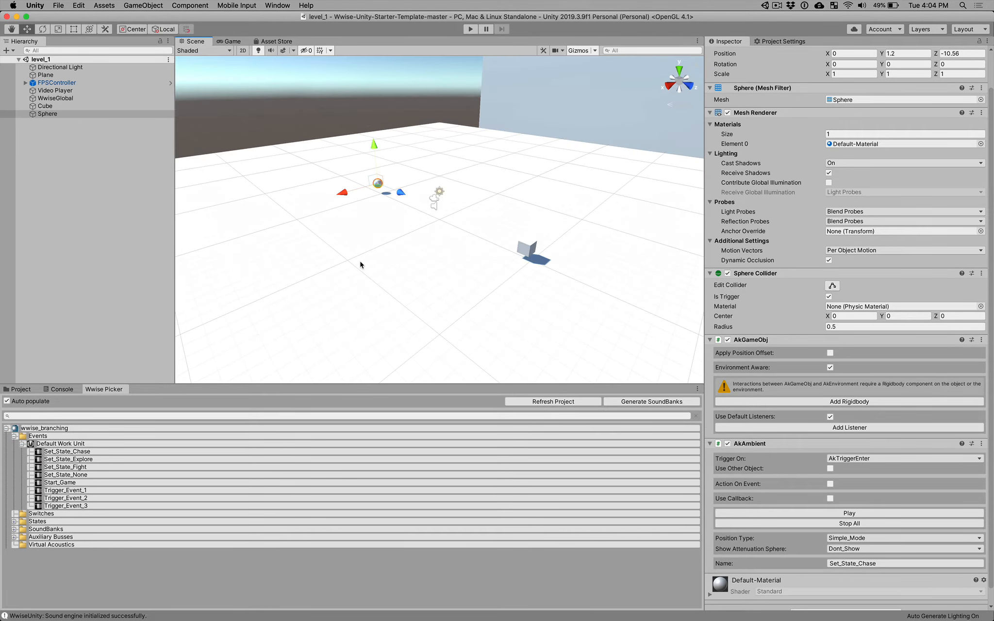
click(190, 6)
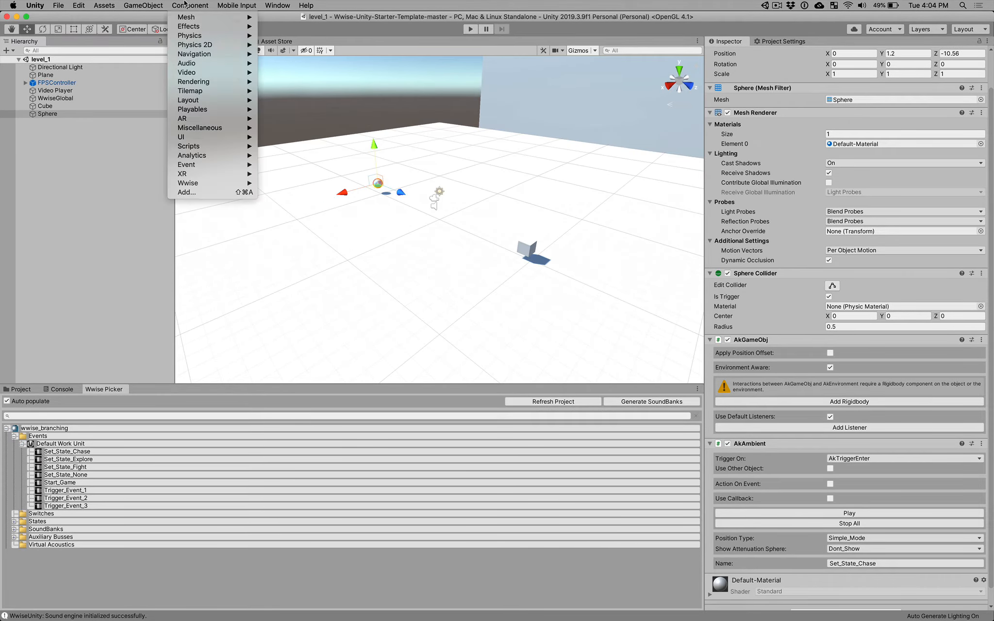
click(143, 5)
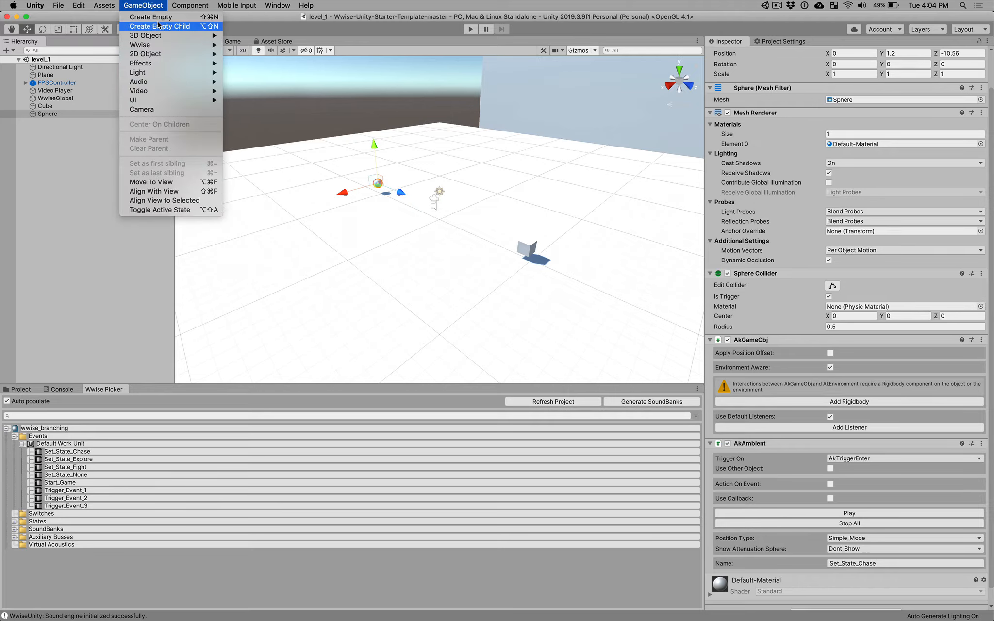
mouse_move(145, 36)
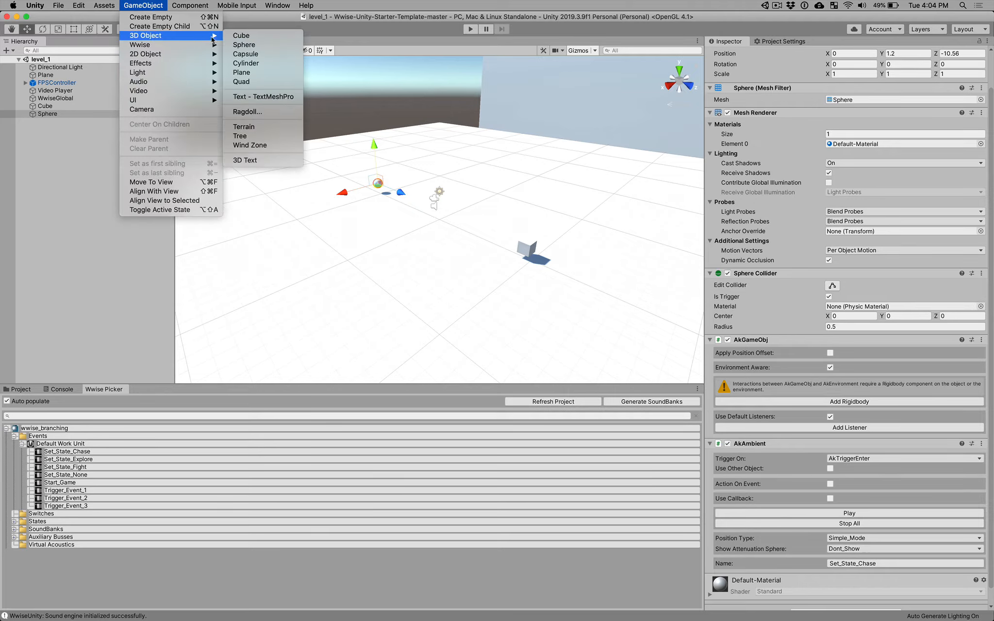
mouse_move(246, 54)
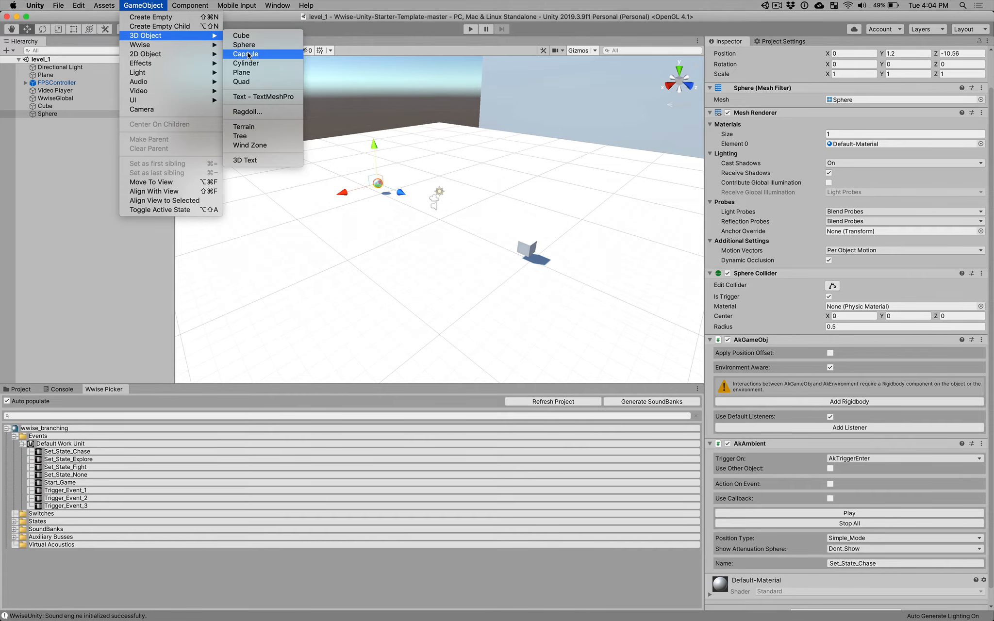
click(246, 55)
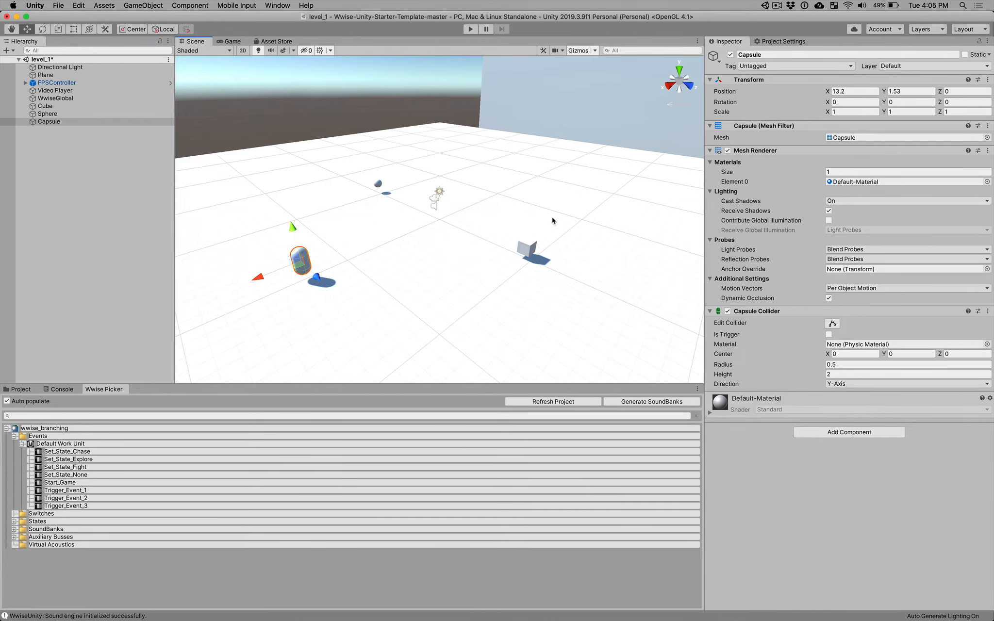
mouse_move(730, 337)
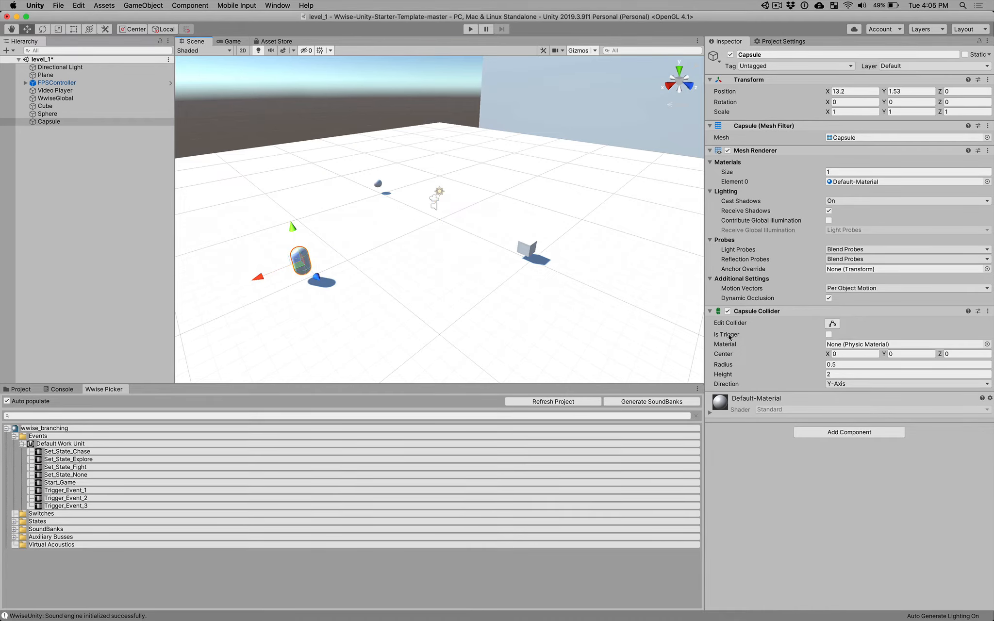
click(829, 334)
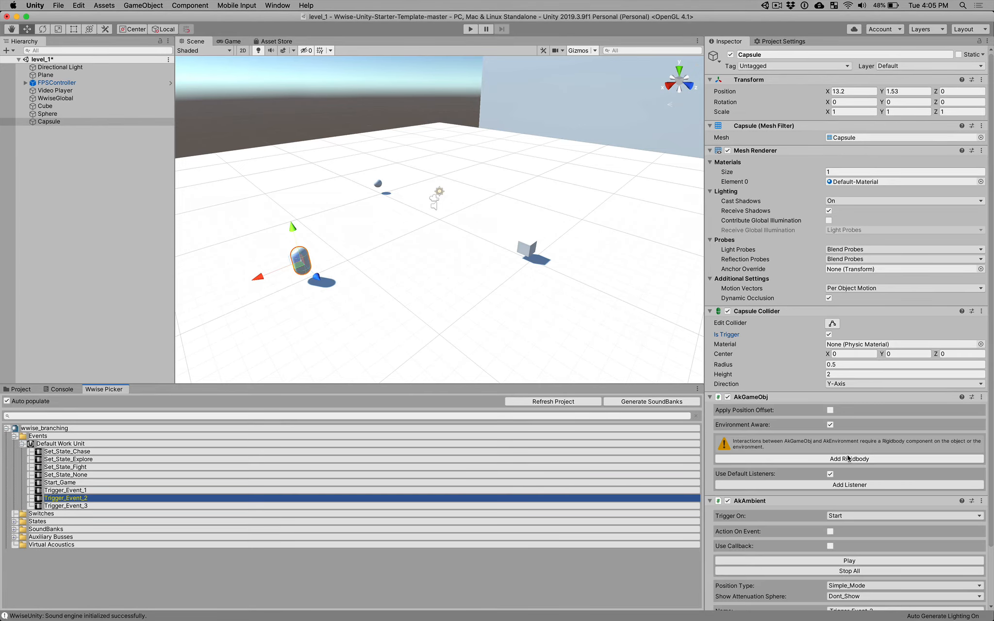
Step: Set the Capsule's Trigger_Event_2 AkAmbient to fire on AkTriggerEnter instead of Start
scroll(down, 3)
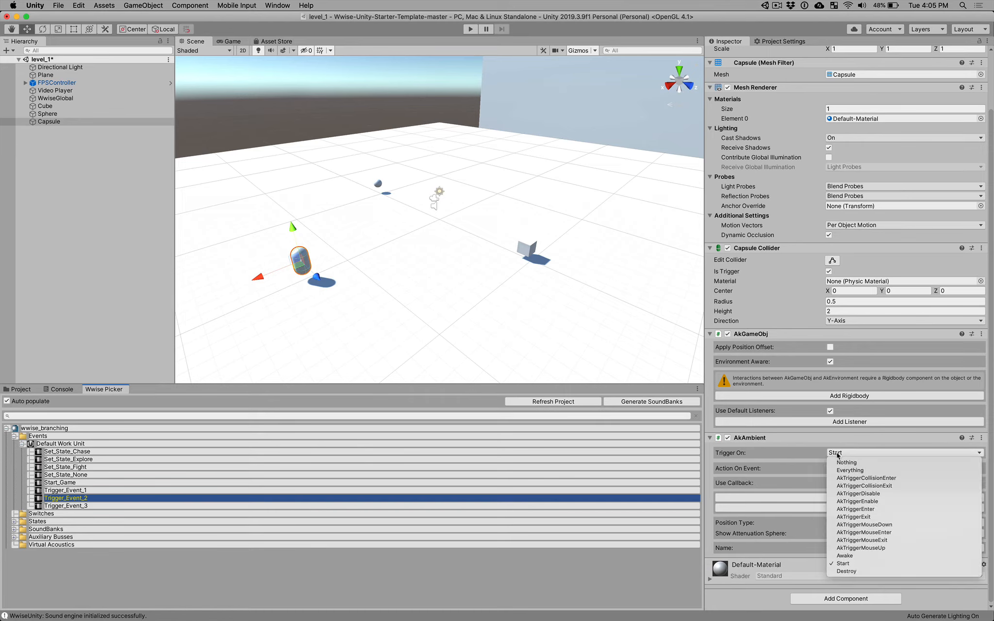
click(847, 462)
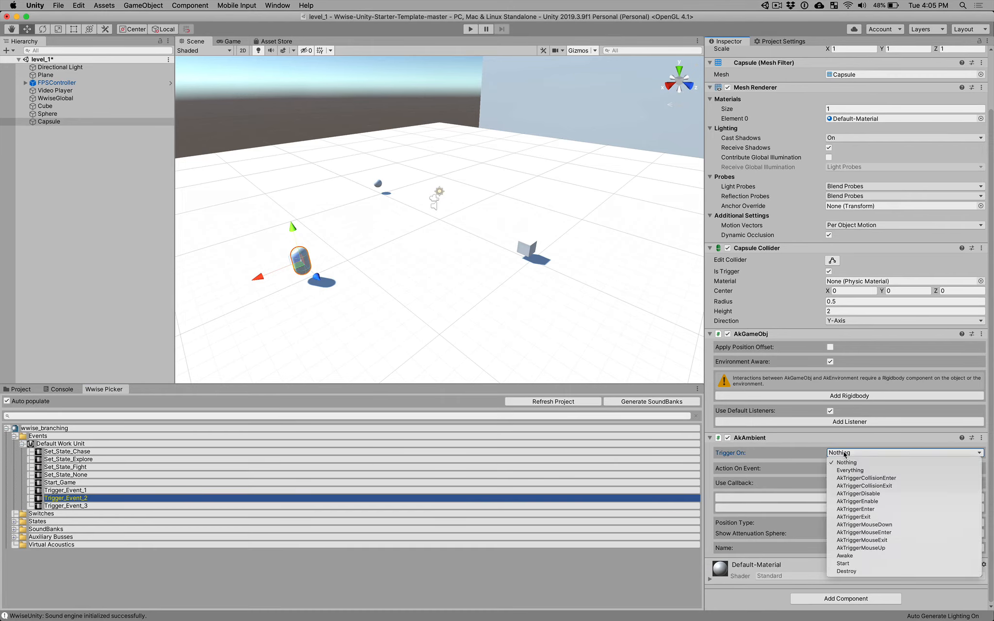
mouse_move(860, 493)
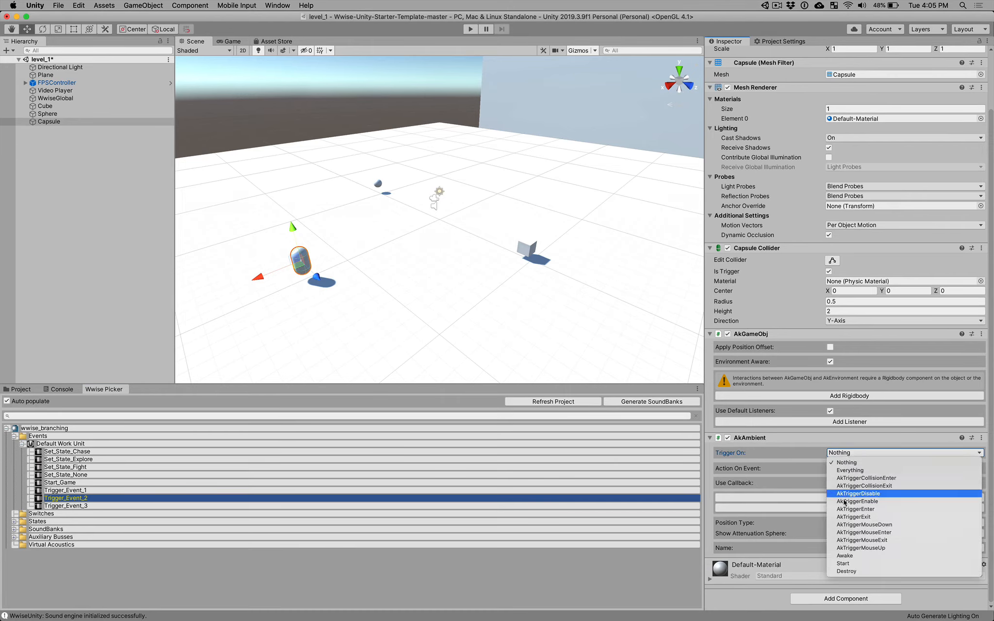
mouse_move(856, 509)
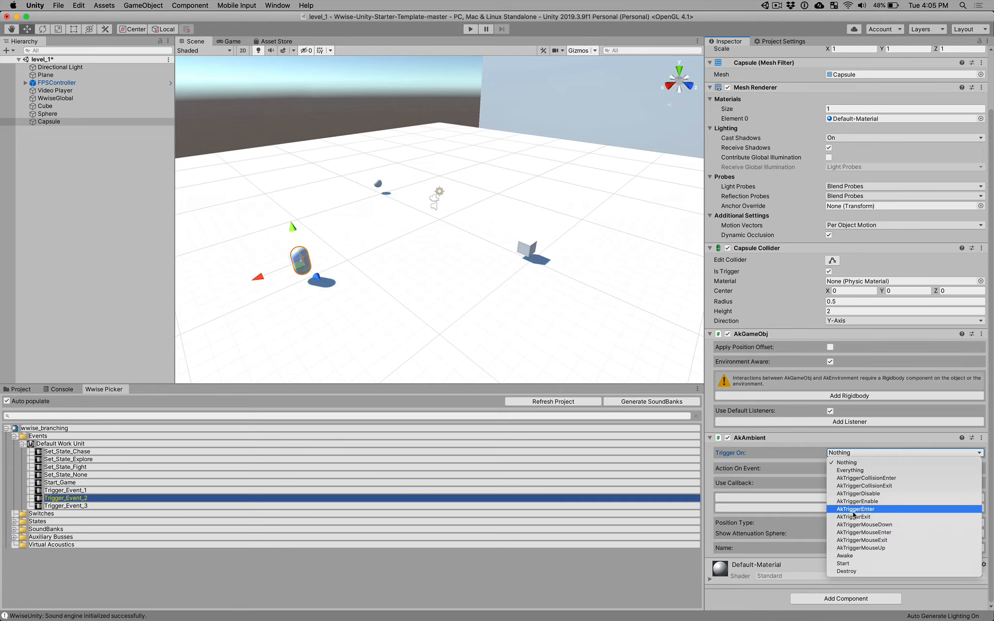
click(855, 509)
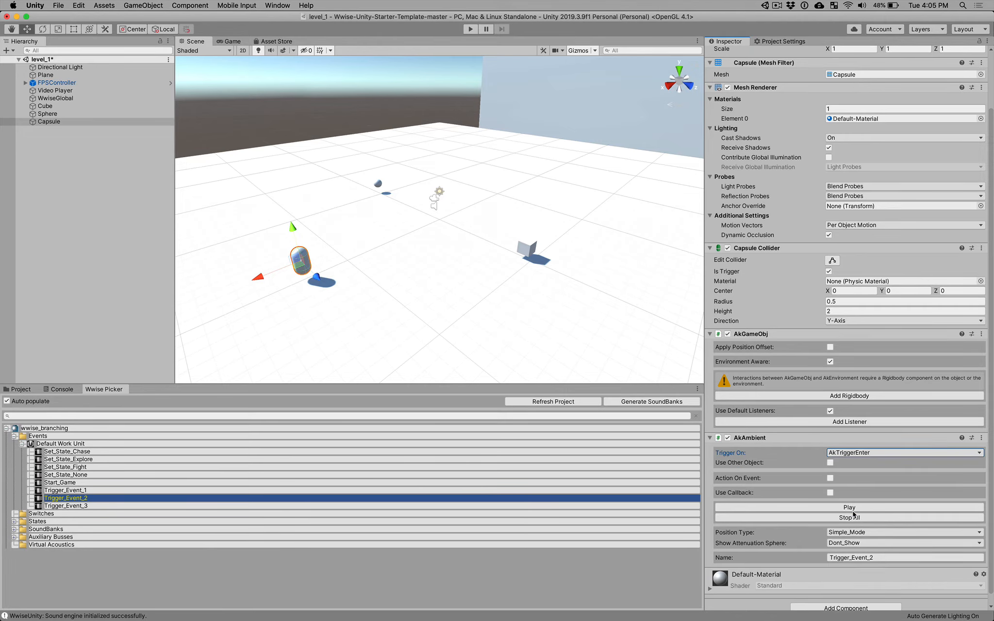
mouse_move(651, 245)
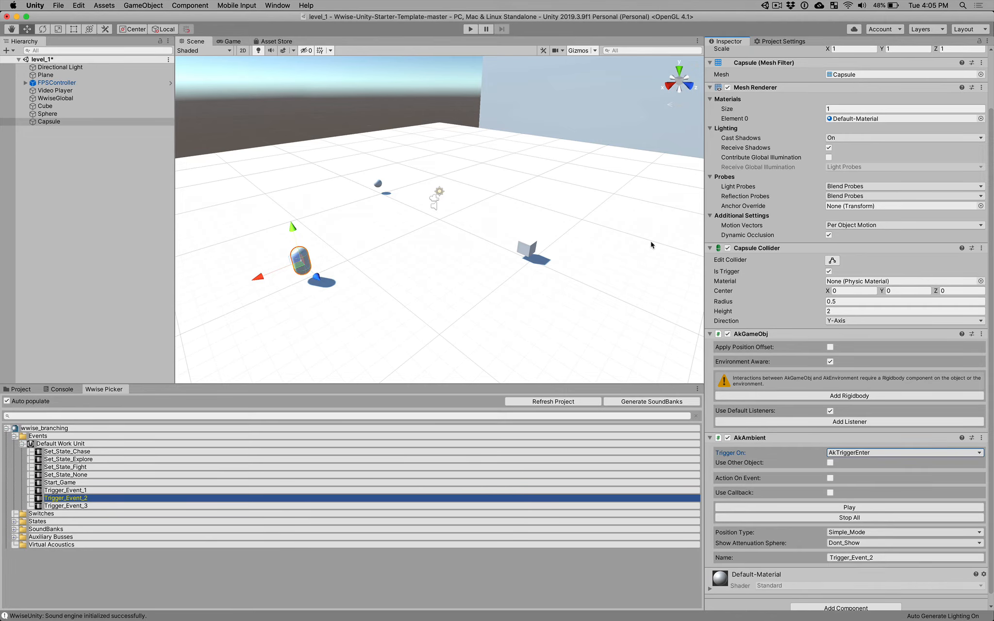
click(471, 29)
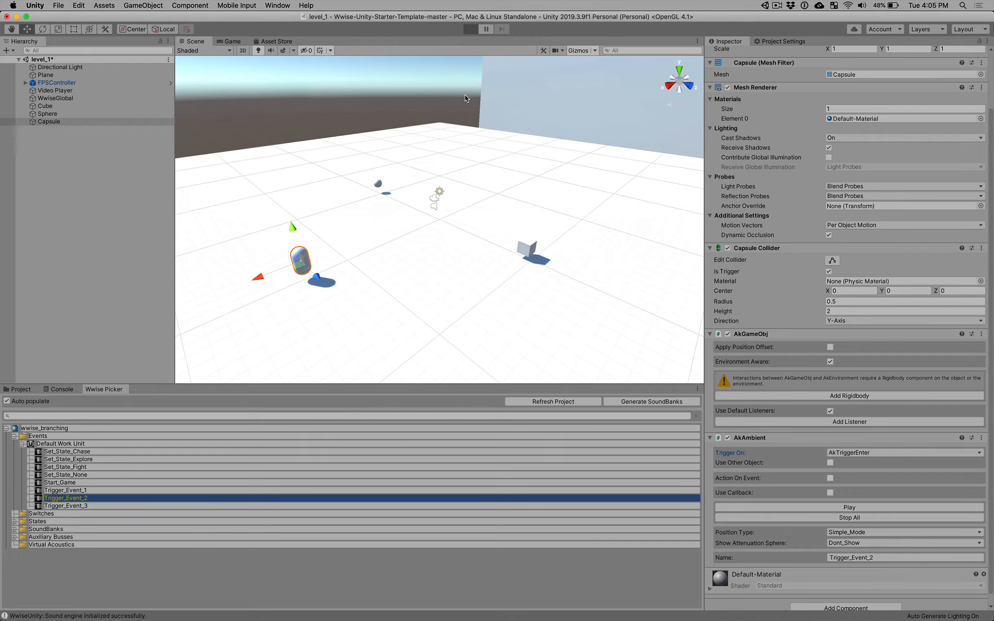
click(471, 29)
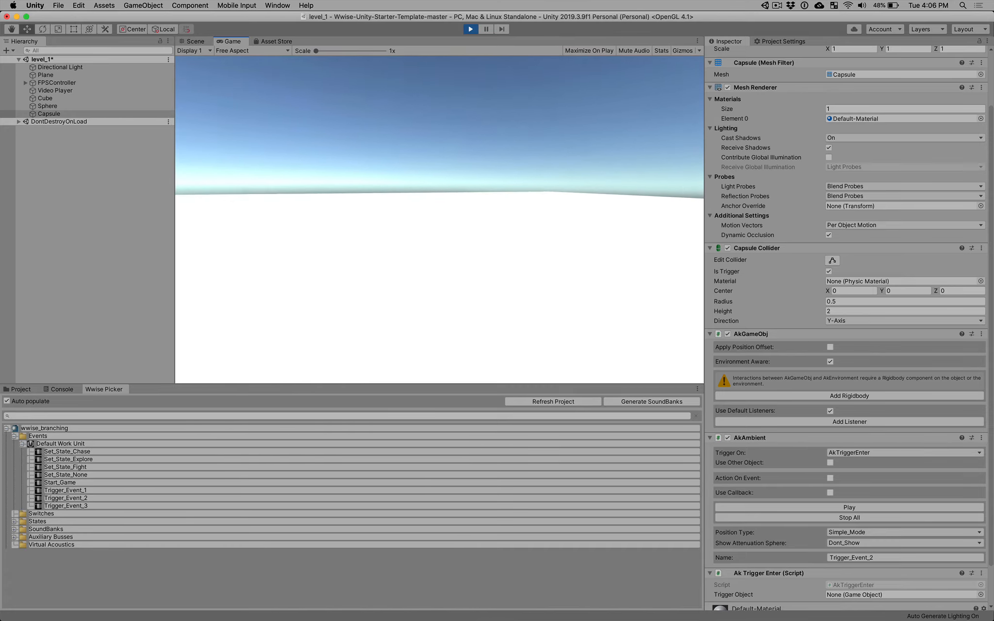
click(470, 28)
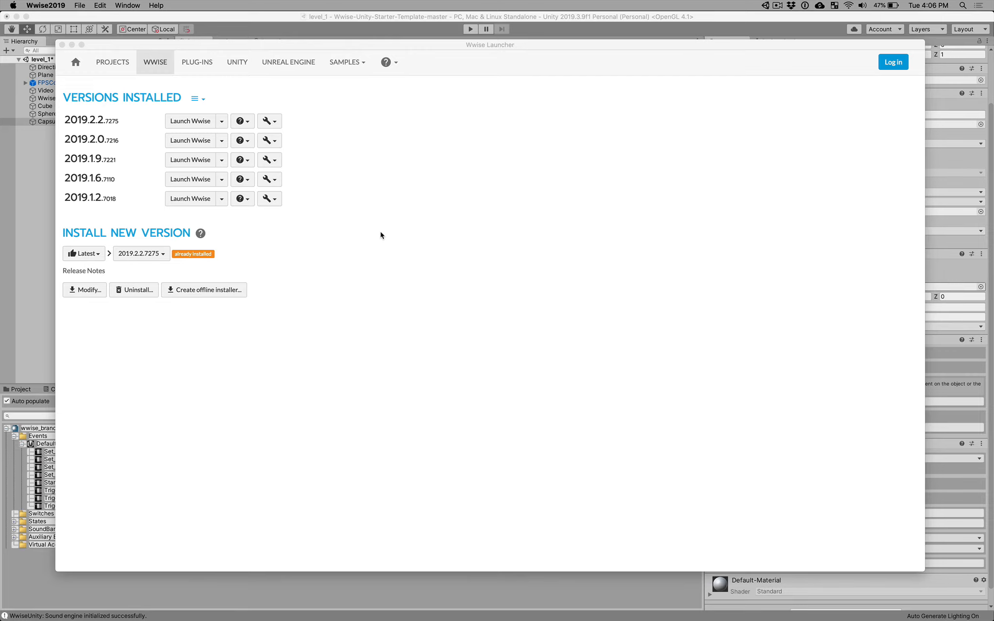
Step: Launch Wwise 2019.2.0 from the launcher's Wwise tab
click(191, 140)
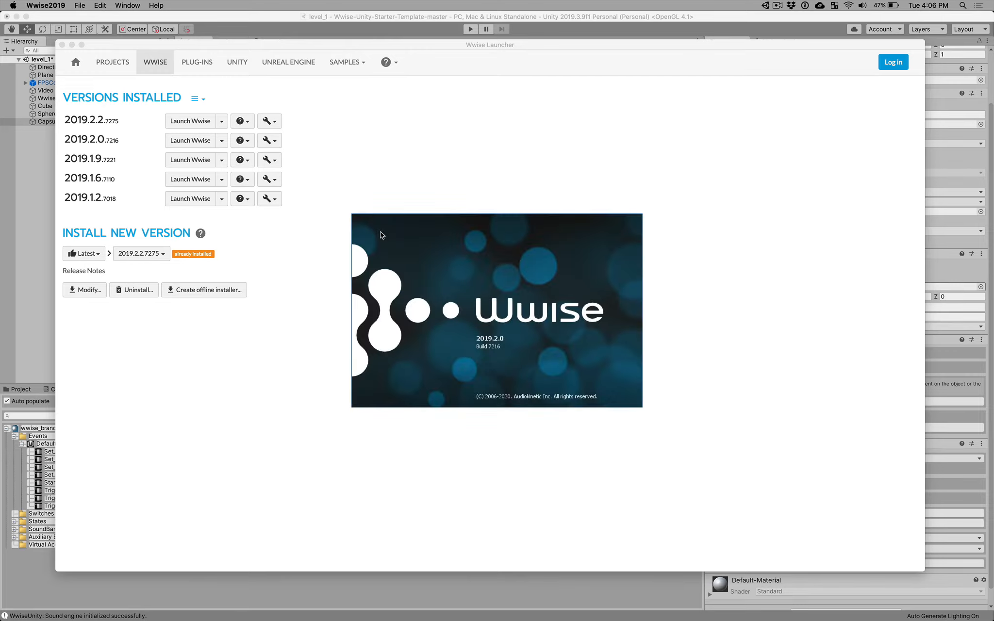
click(189, 140)
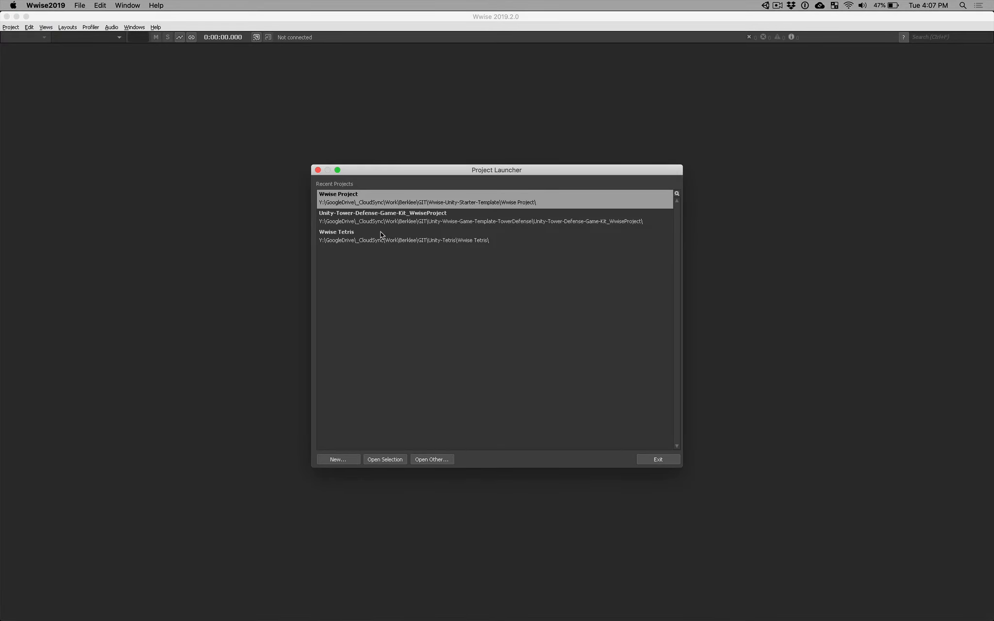
mouse_move(417, 461)
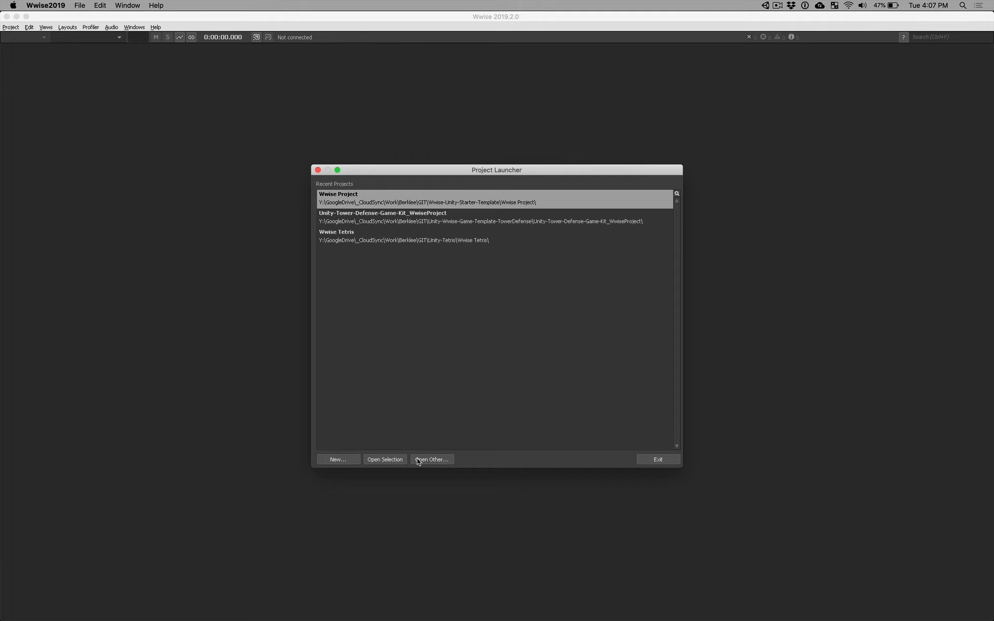
Step: Browse to Desktop > starter template > wwise_branching and load wwise_branching.wproj
click(431, 459)
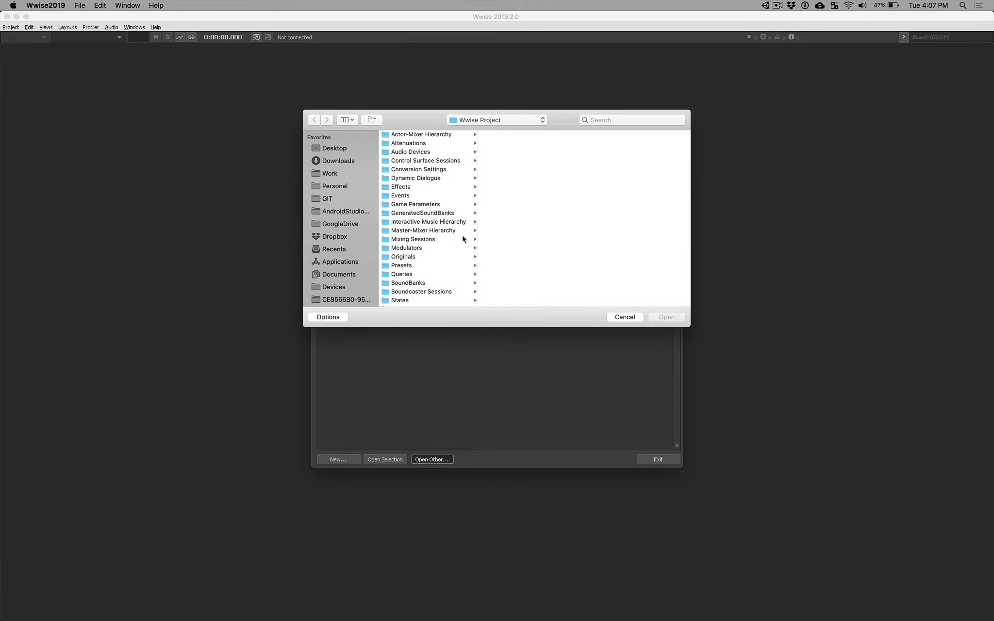
click(334, 147)
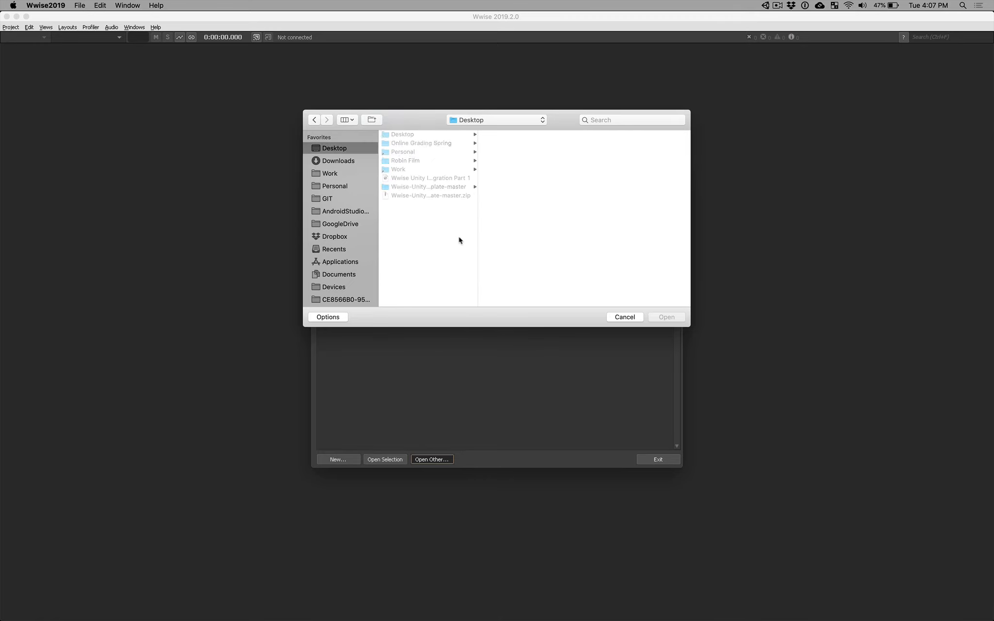
click(427, 186)
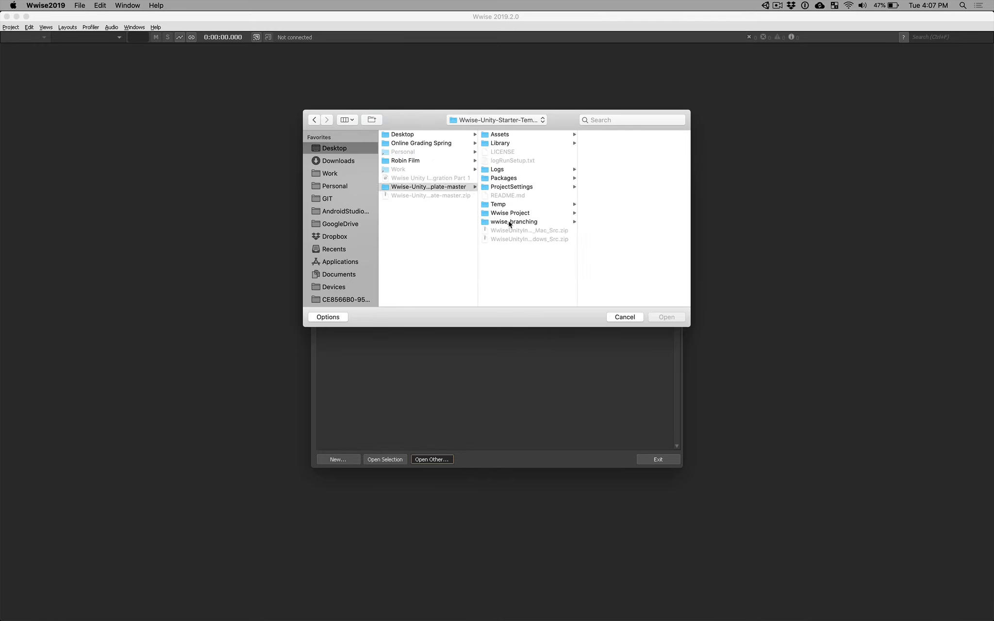
click(513, 221)
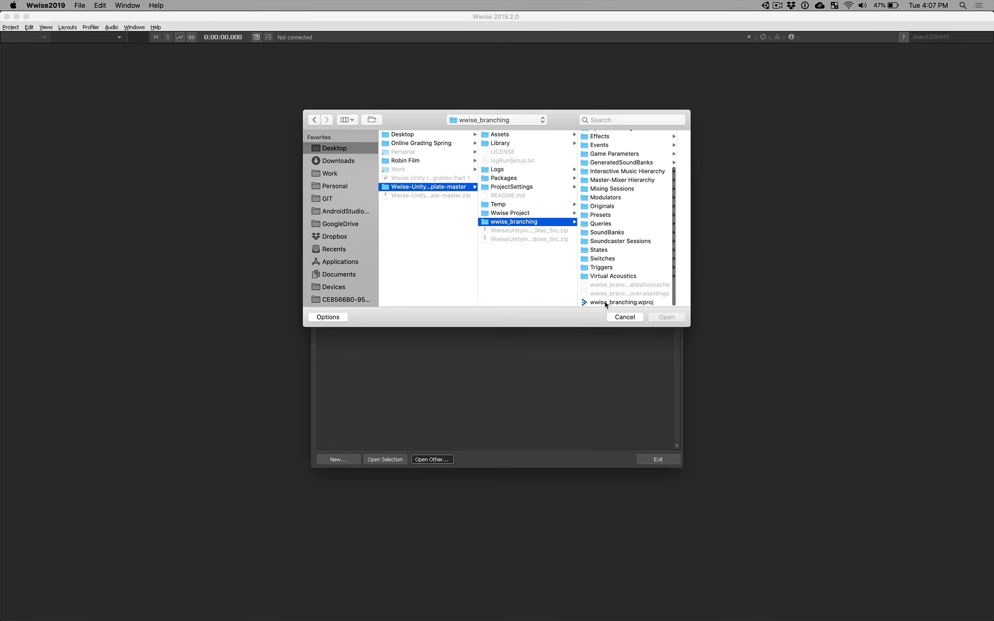
click(665, 317)
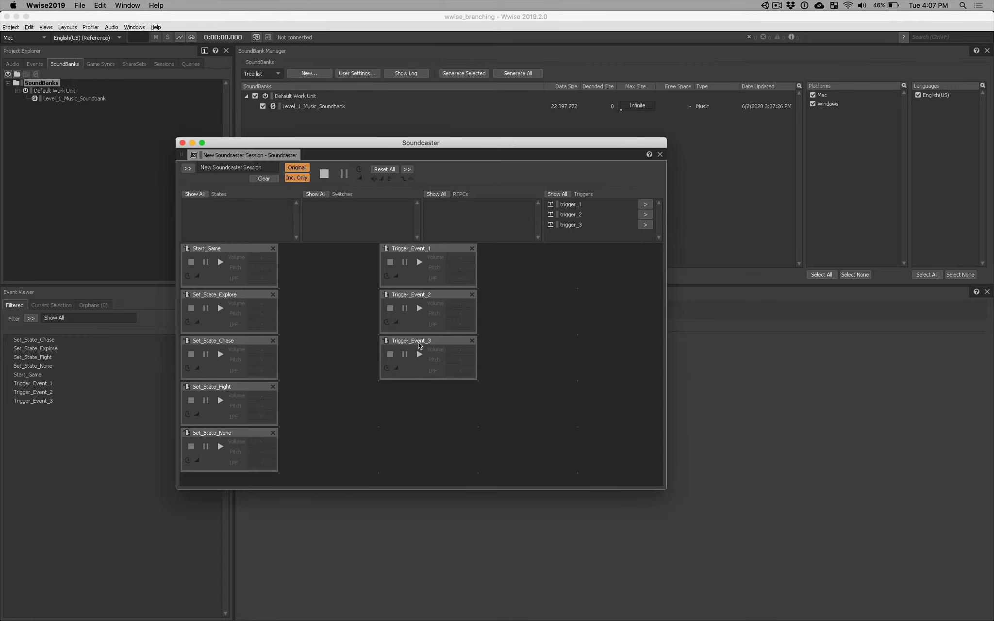
mouse_move(423, 310)
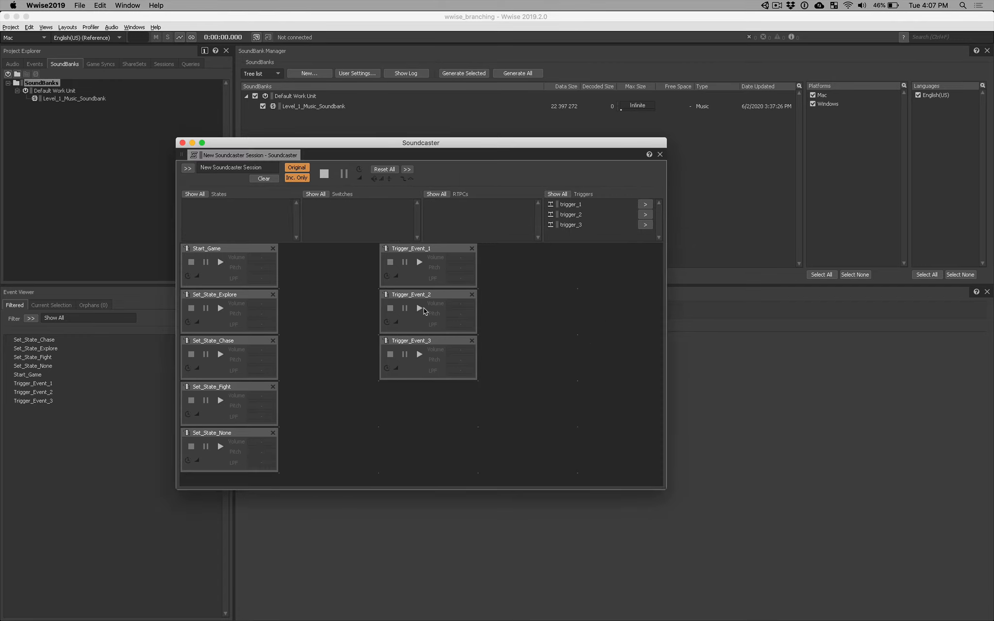
mouse_move(371, 334)
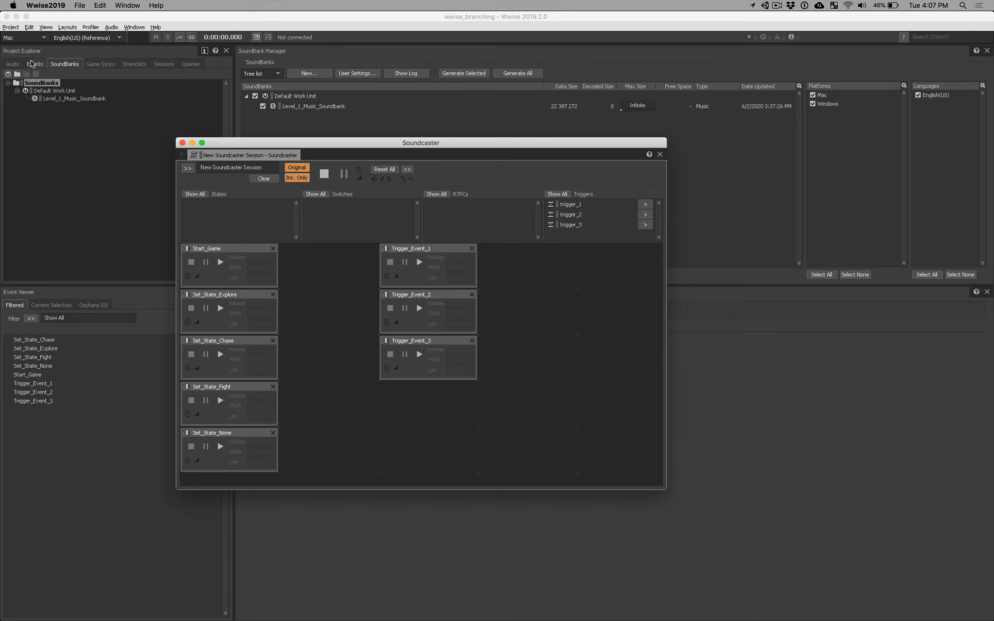
Step: Show the Events hierarchy, select Trigger_Event_1 and close the Soundcaster session
click(34, 63)
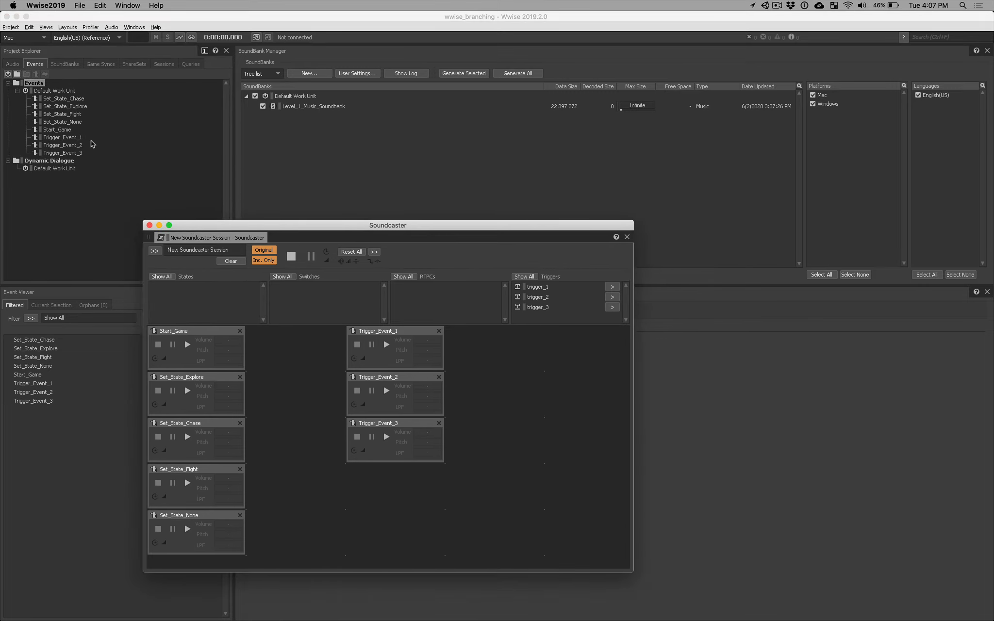
click(63, 137)
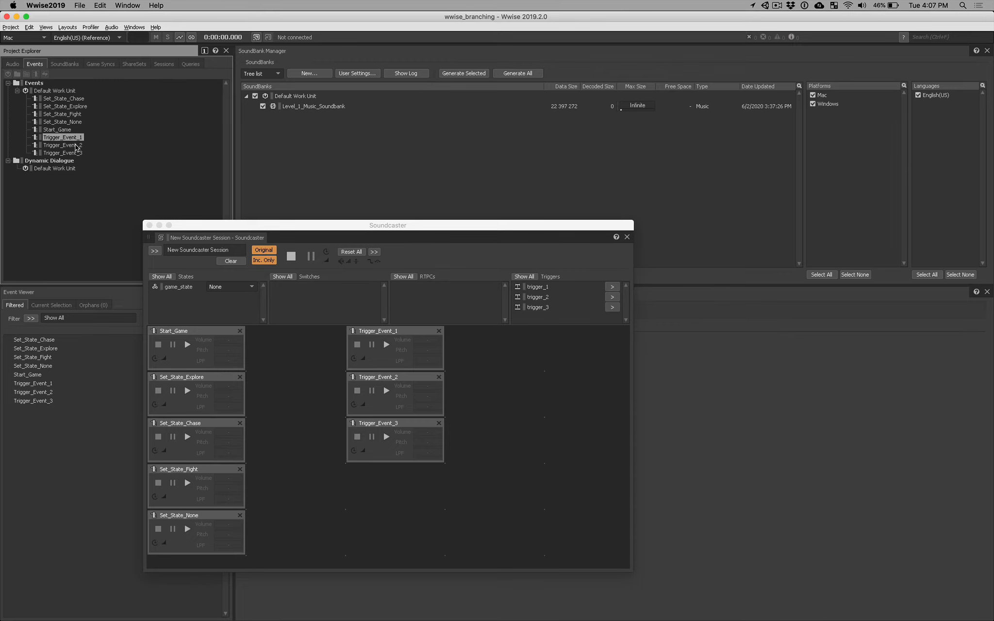
click(67, 26)
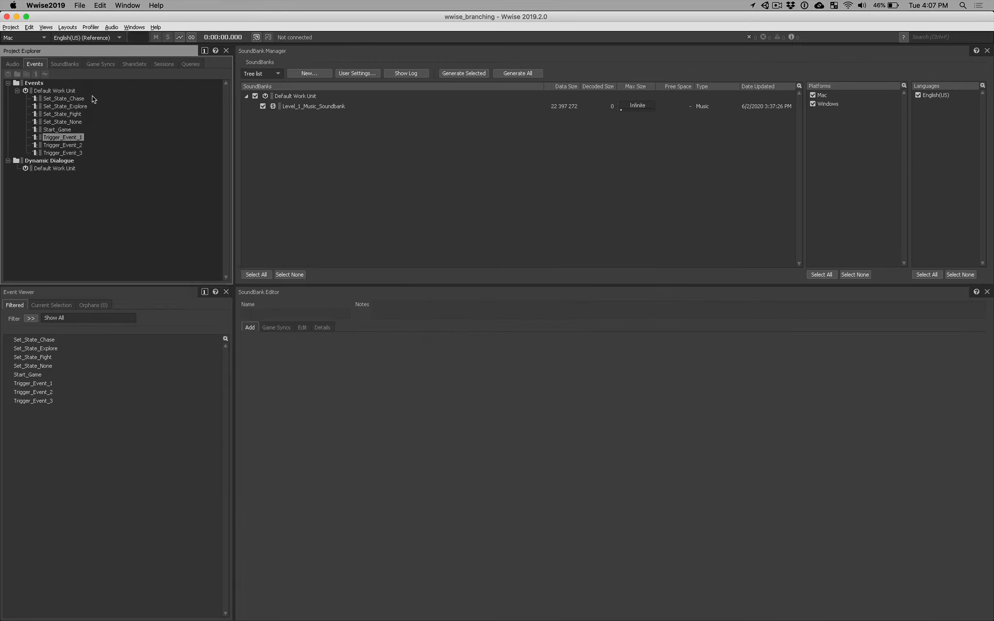
Step: Change the scope of Trigger_Event_1 and Trigger_Event_2 from Game Object to Global
double_click(62, 136)
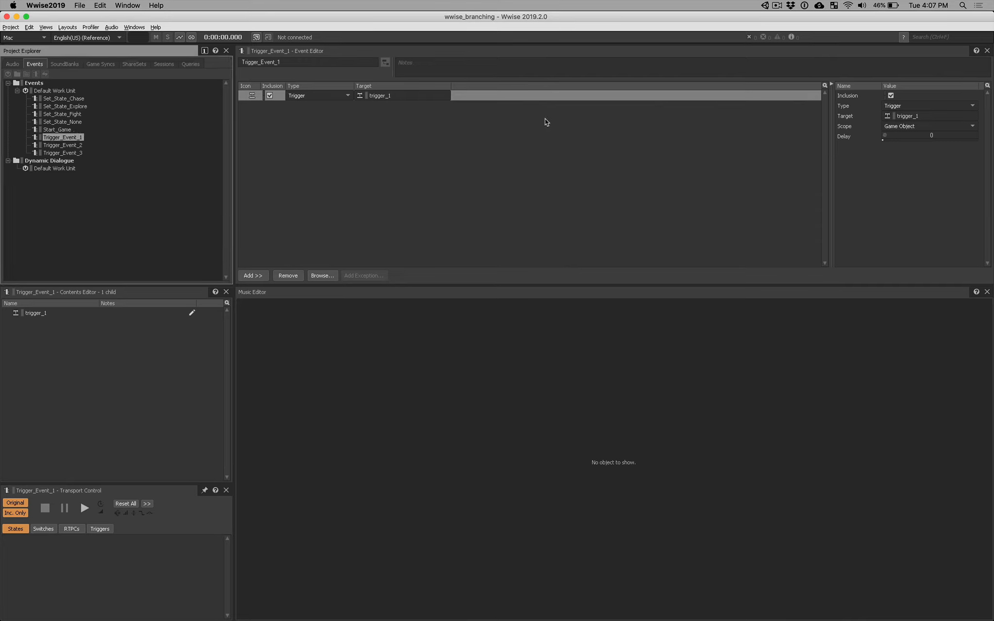
mouse_move(81, 147)
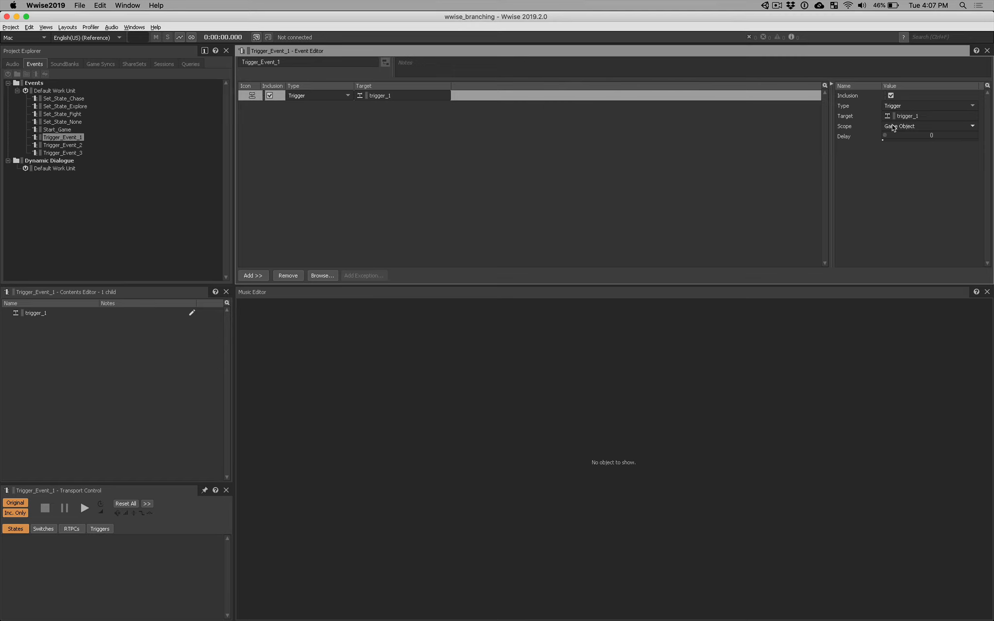
click(929, 126)
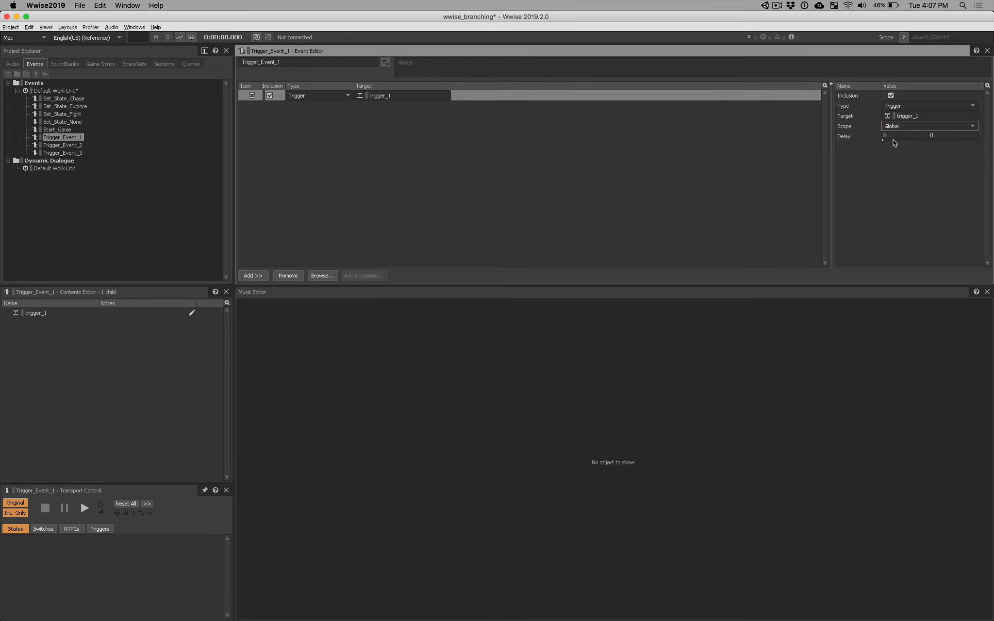
click(62, 144)
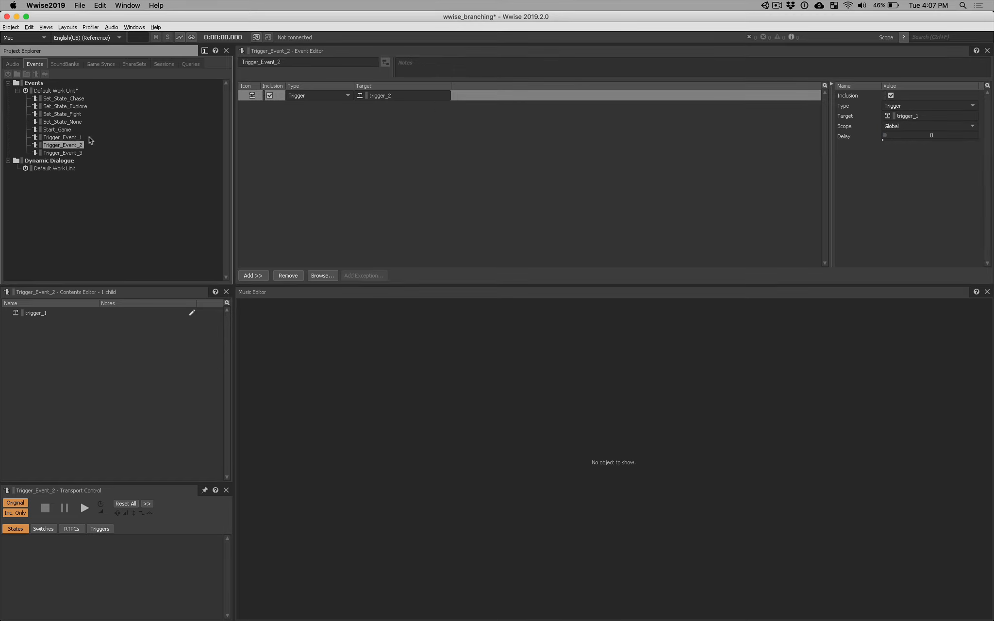
click(929, 126)
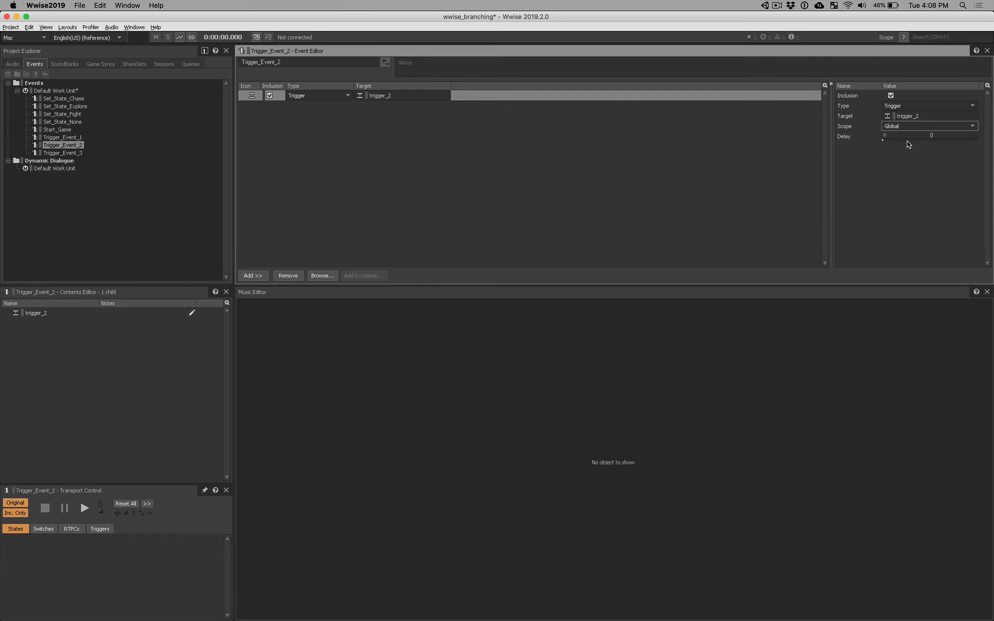
Step: Change Trigger_Event_3's scope to Global as well
click(62, 152)
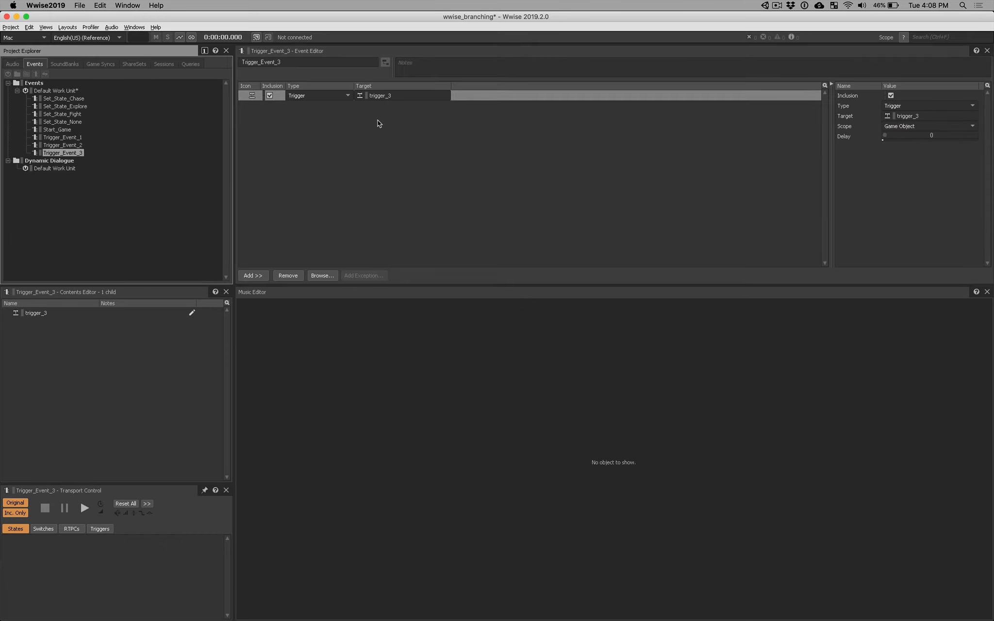
click(971, 126)
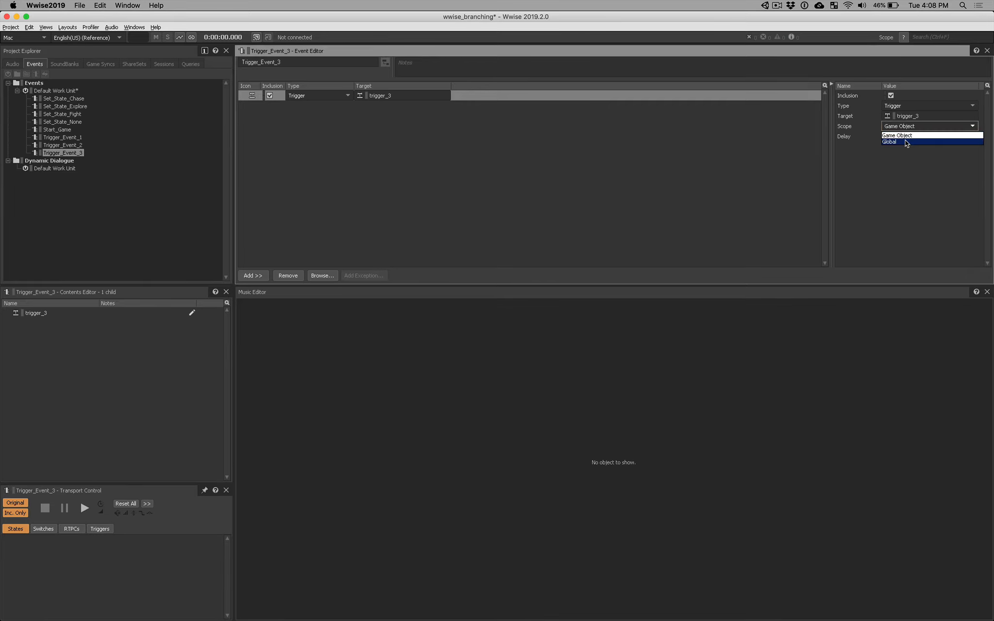
click(891, 142)
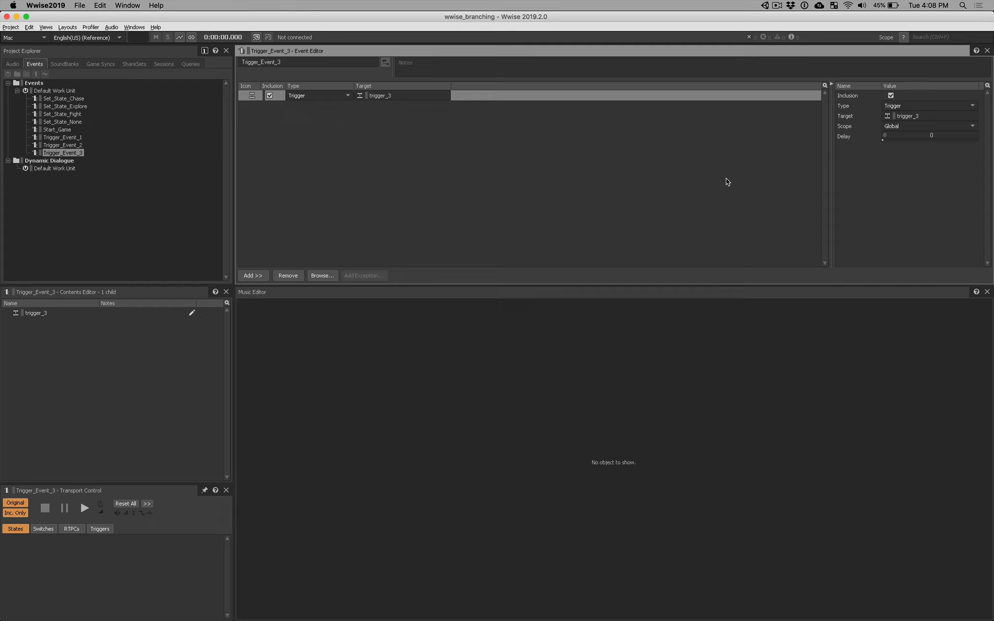
mouse_move(905, 126)
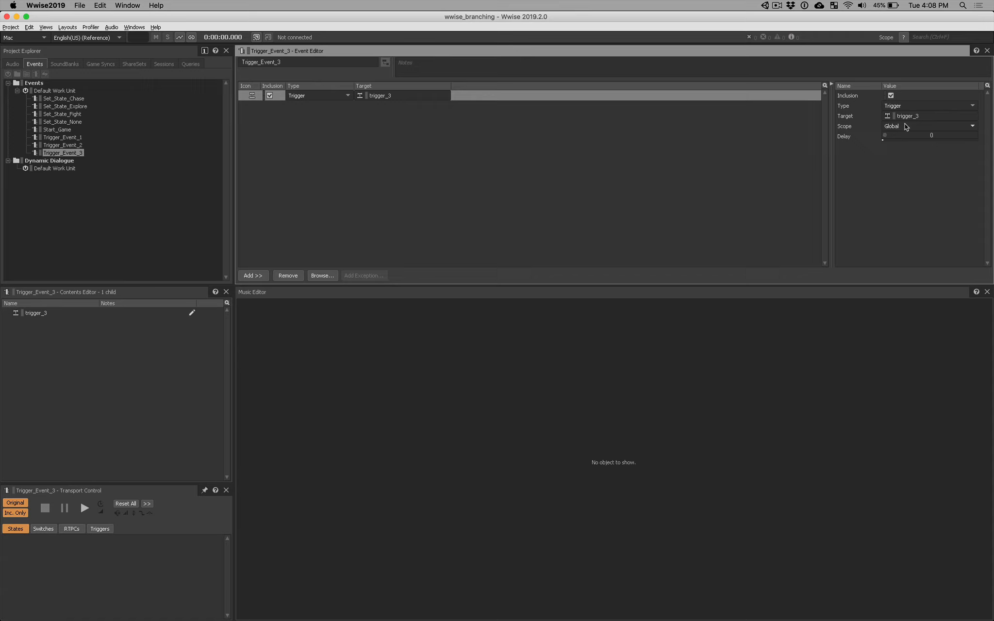
mouse_move(903, 129)
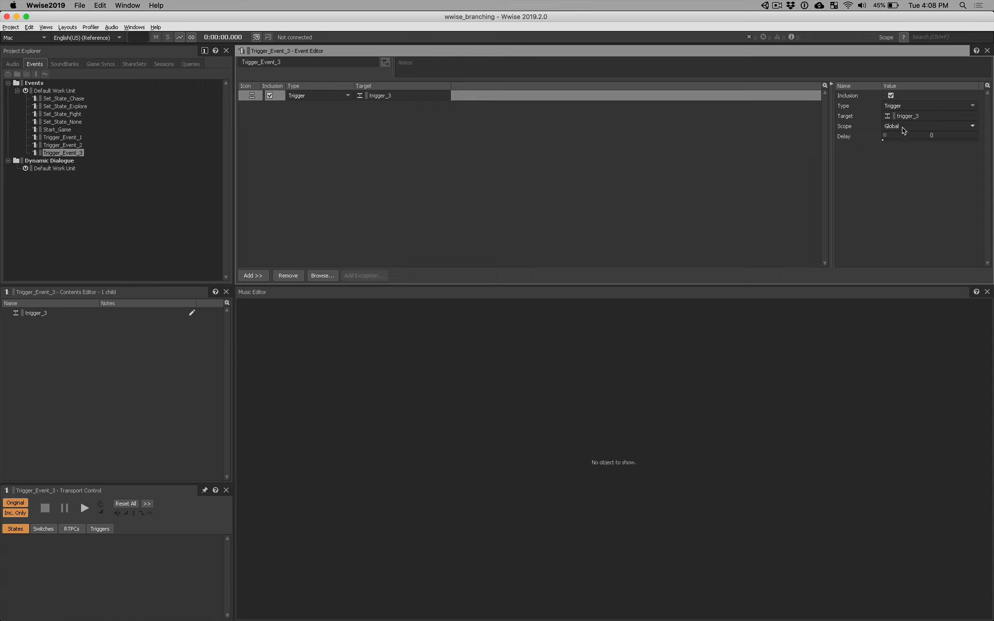
mouse_move(184, 50)
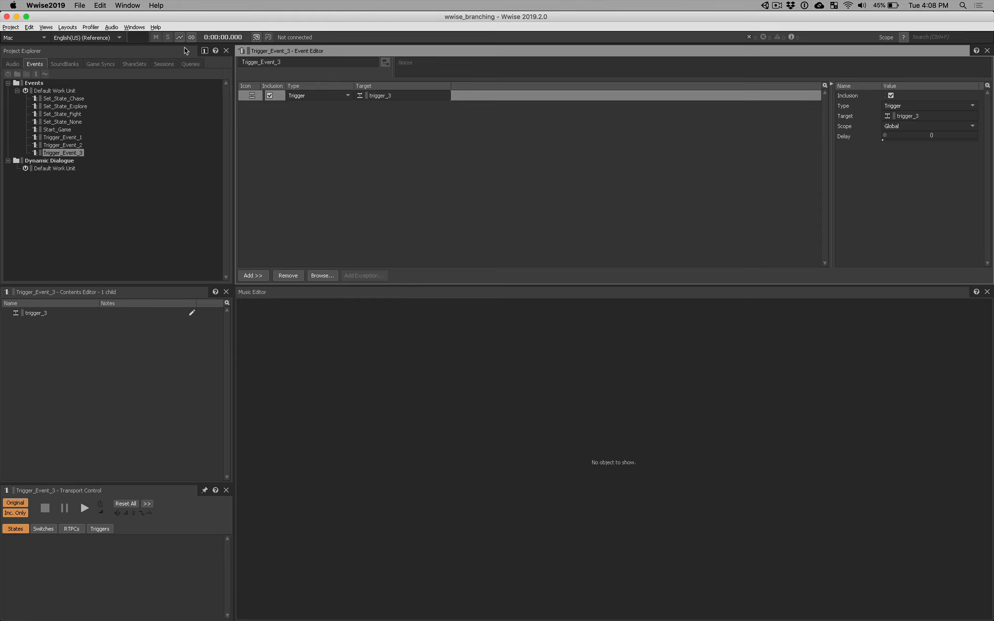
Step: Switch Wwise to the SoundBank layout showing Level_1_Music_Soundbank
click(67, 26)
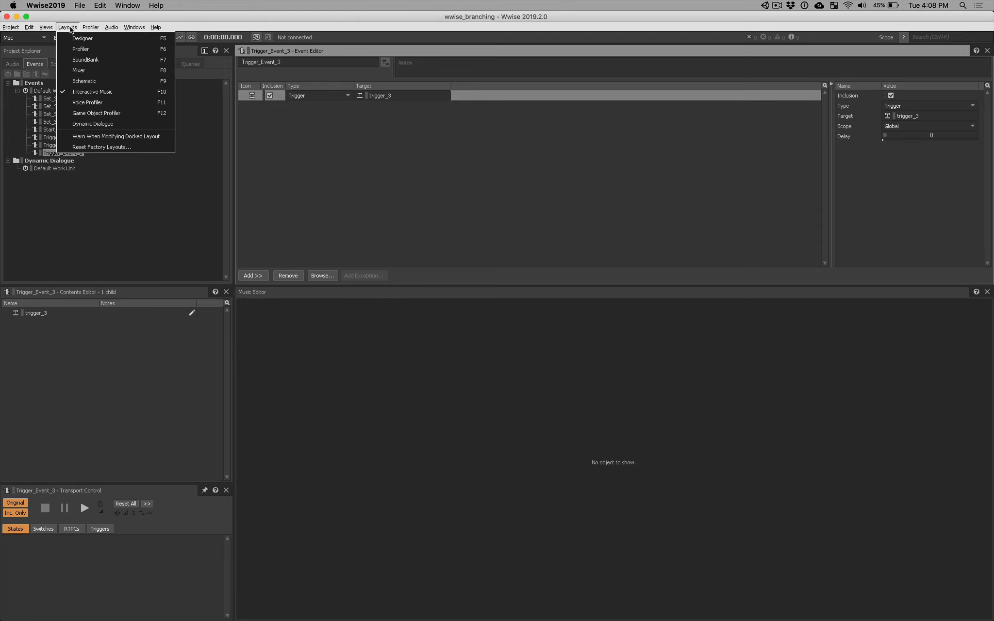
click(84, 59)
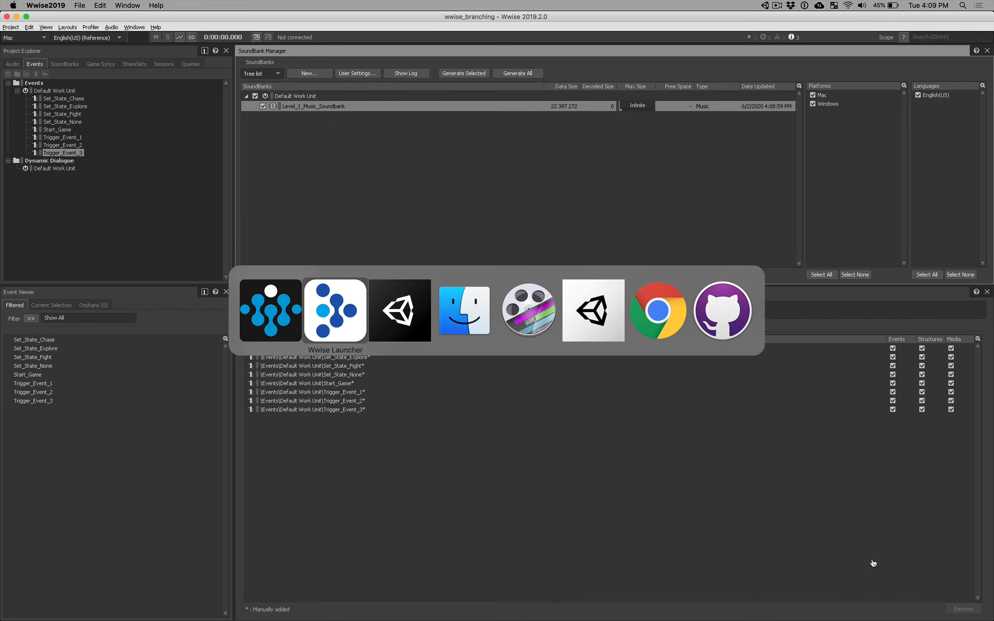
Step: Bring Unity forward, run level_1 and walk the player up to the Capsule trigger
click(400, 309)
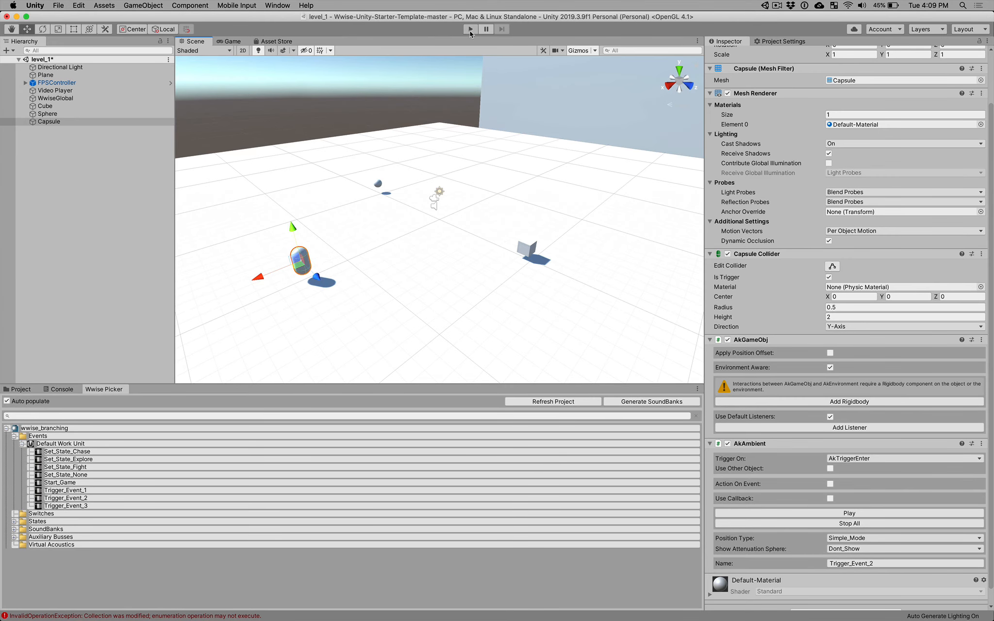
click(469, 29)
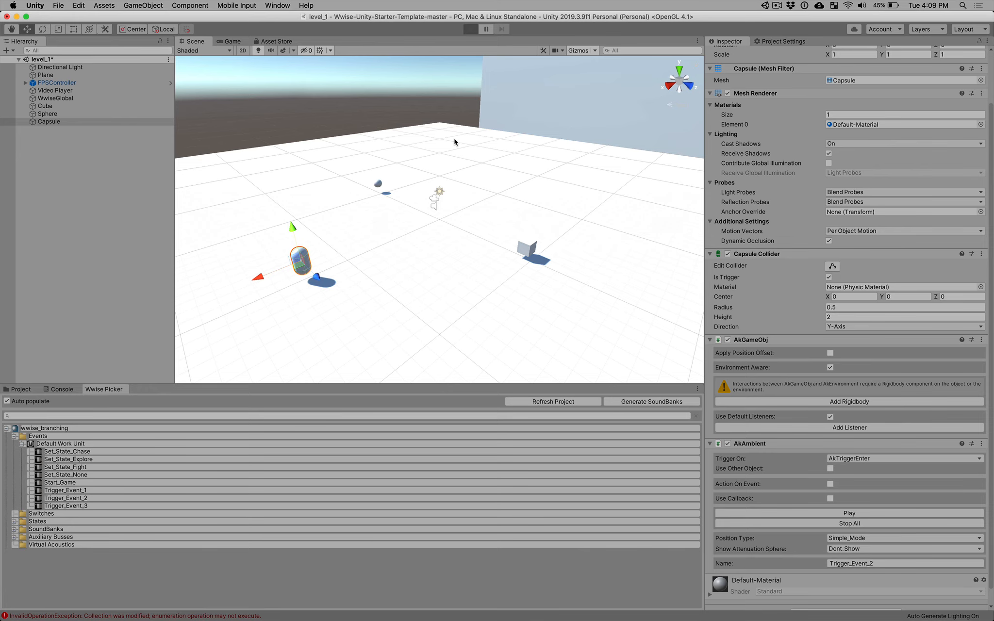
click(470, 29)
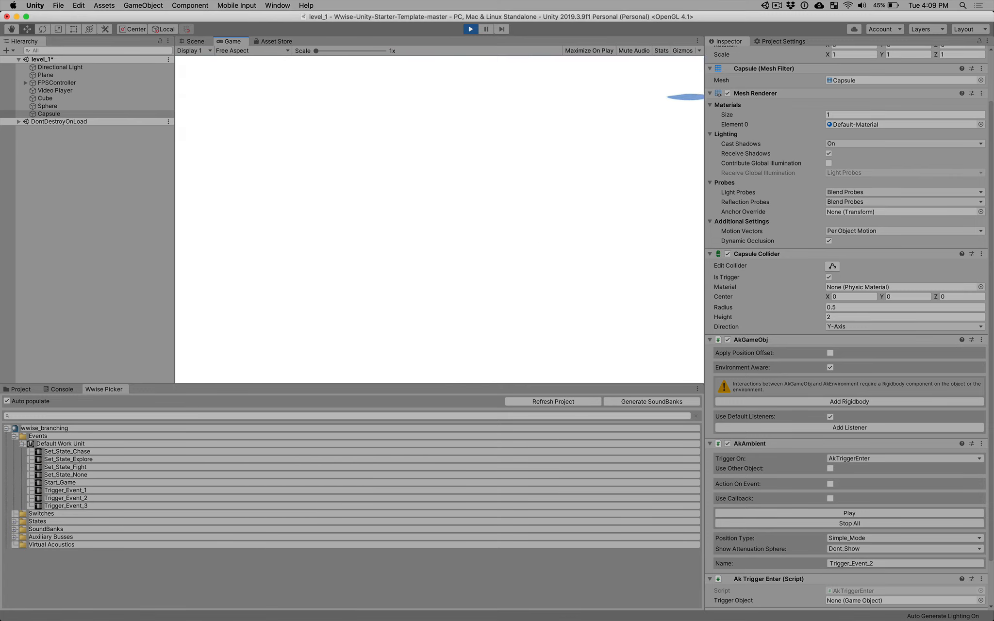
click(469, 29)
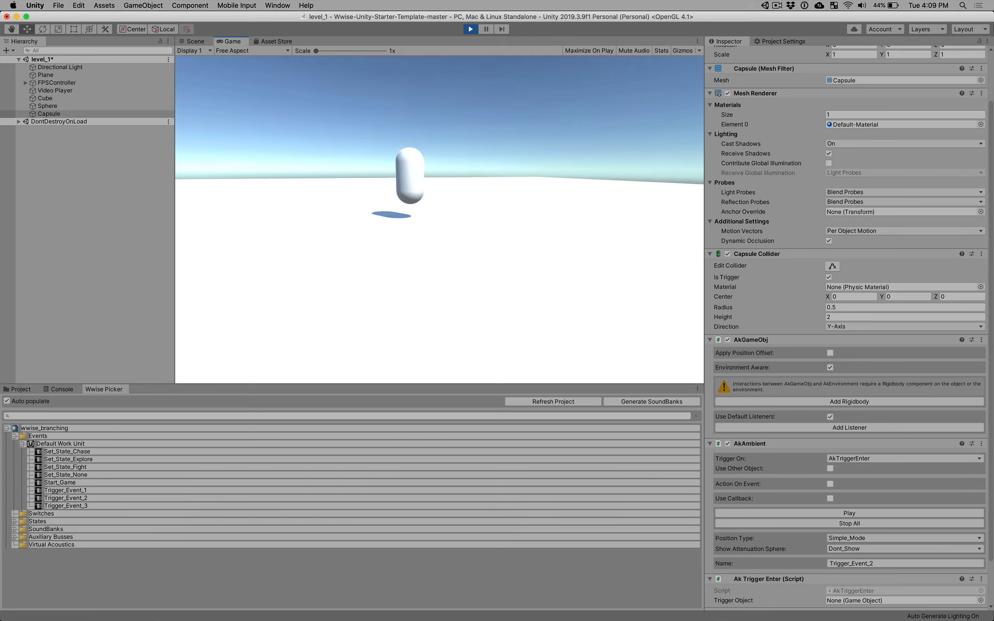
click(471, 29)
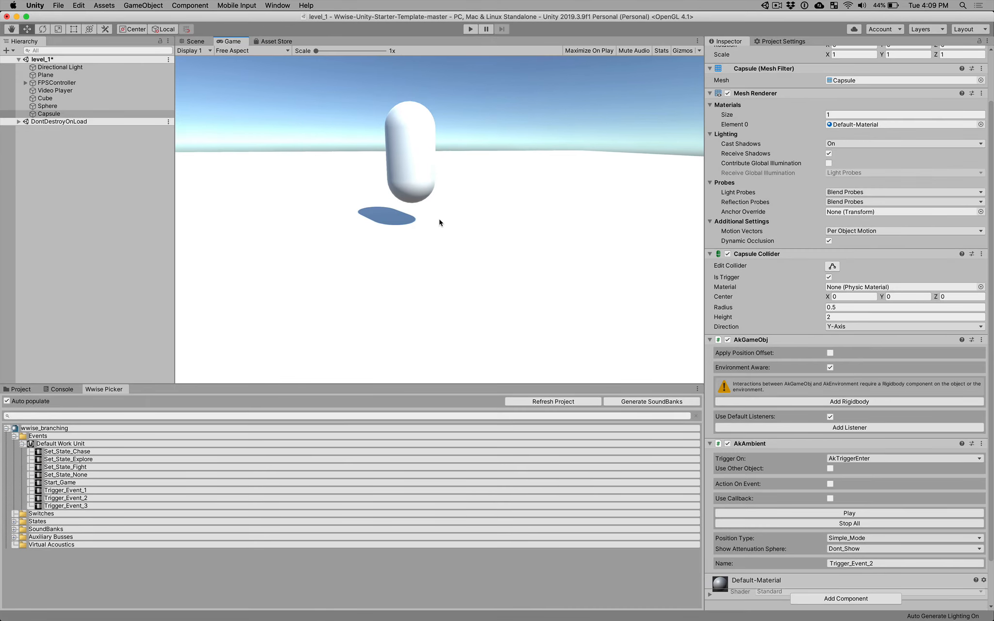
Step: Stop Play mode, review WwiseGlobal's Start_Game event and soundbank settings, then bring Wwise back to front
click(194, 41)
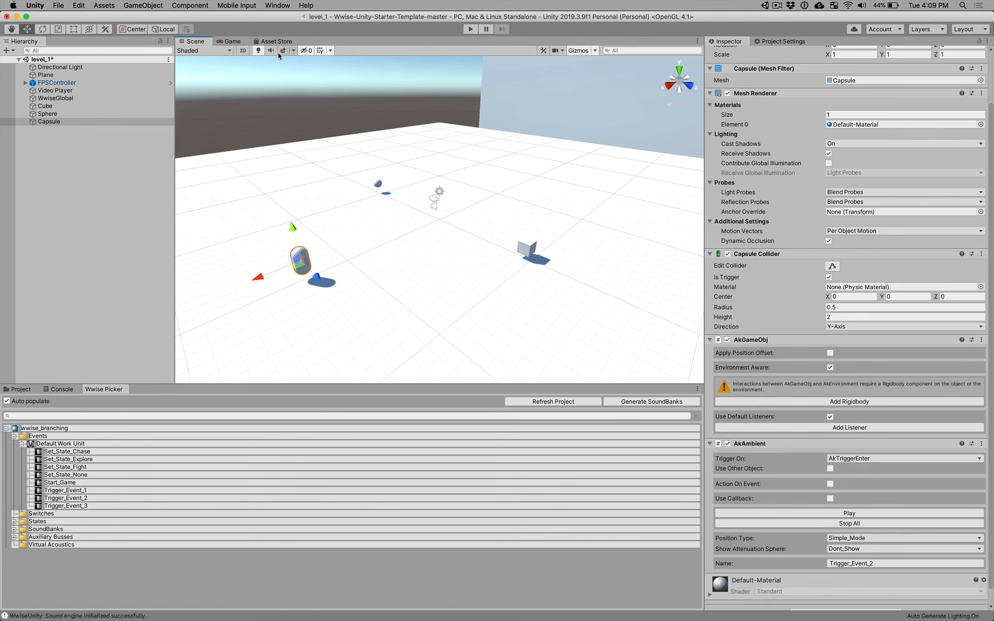
click(144, 5)
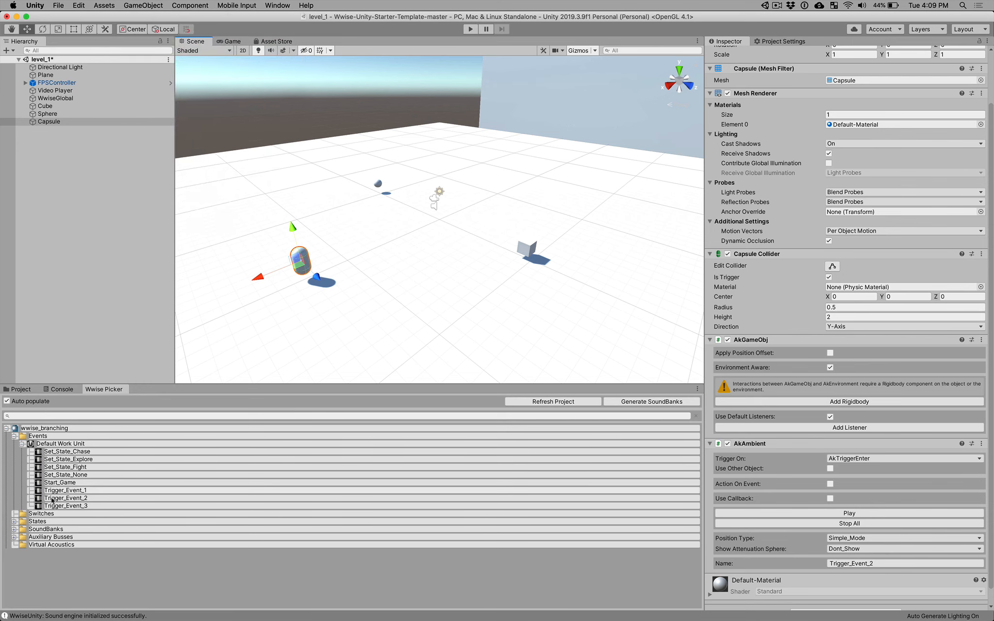
mouse_move(357, 152)
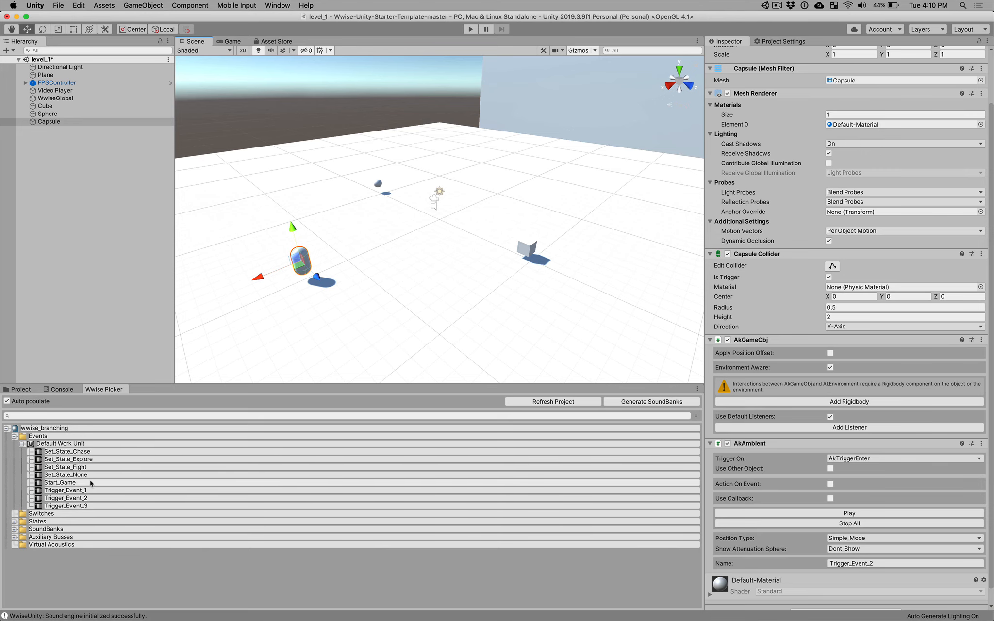
click(60, 483)
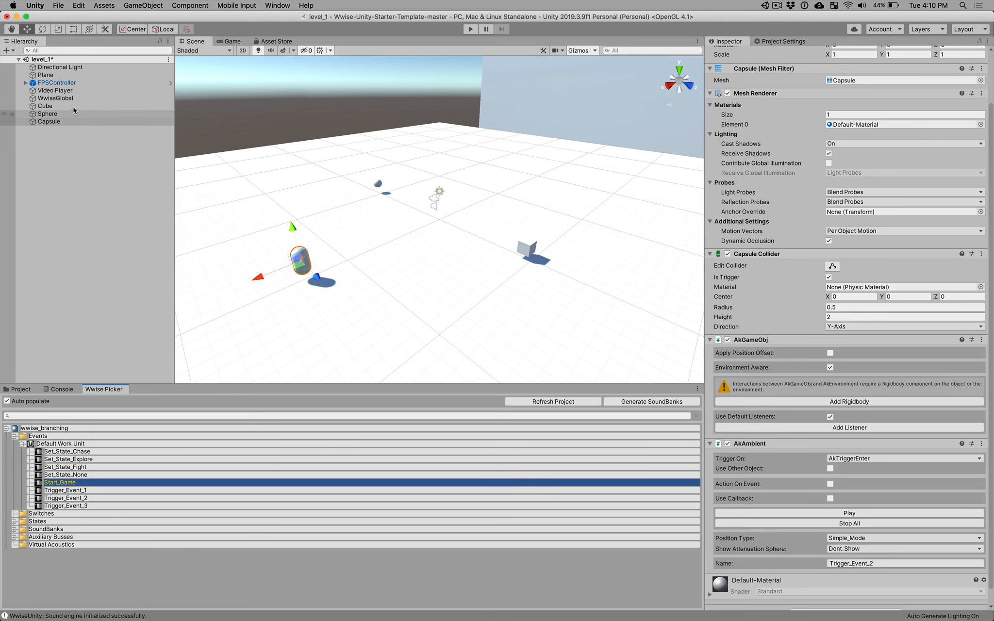
click(55, 99)
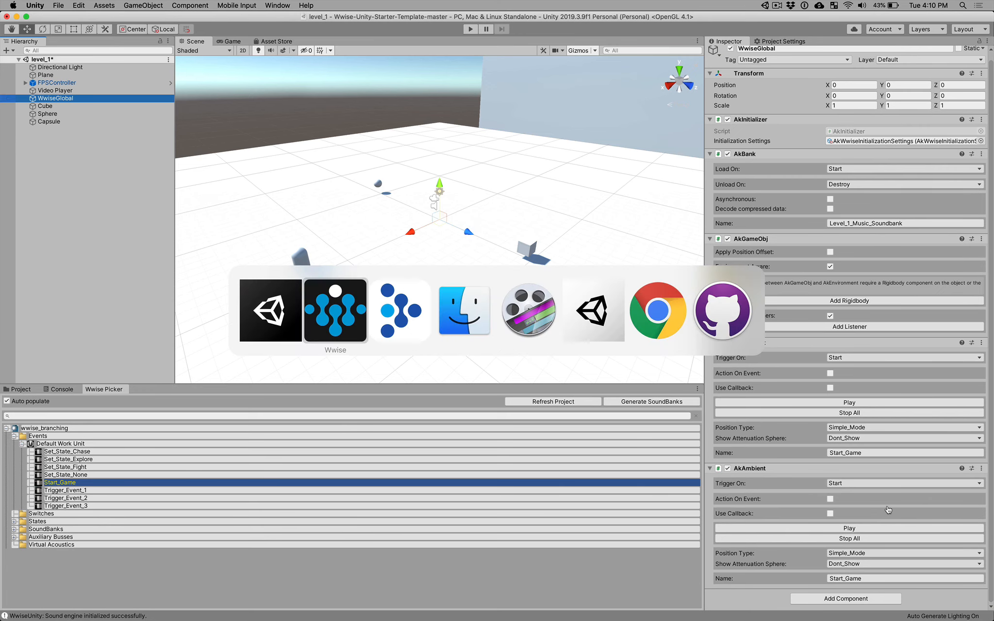
mouse_move(400, 310)
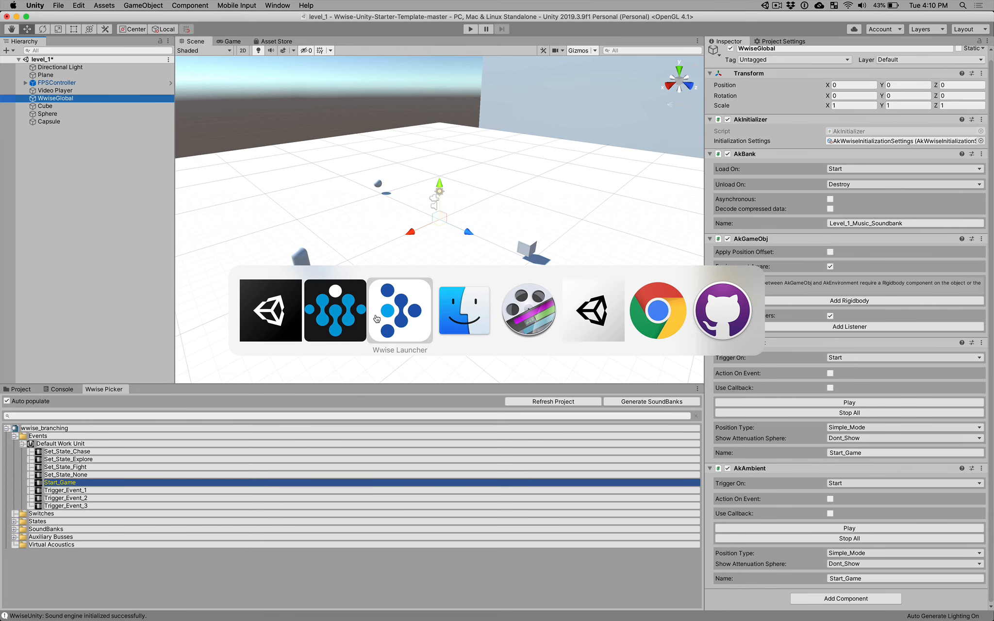
click(398, 309)
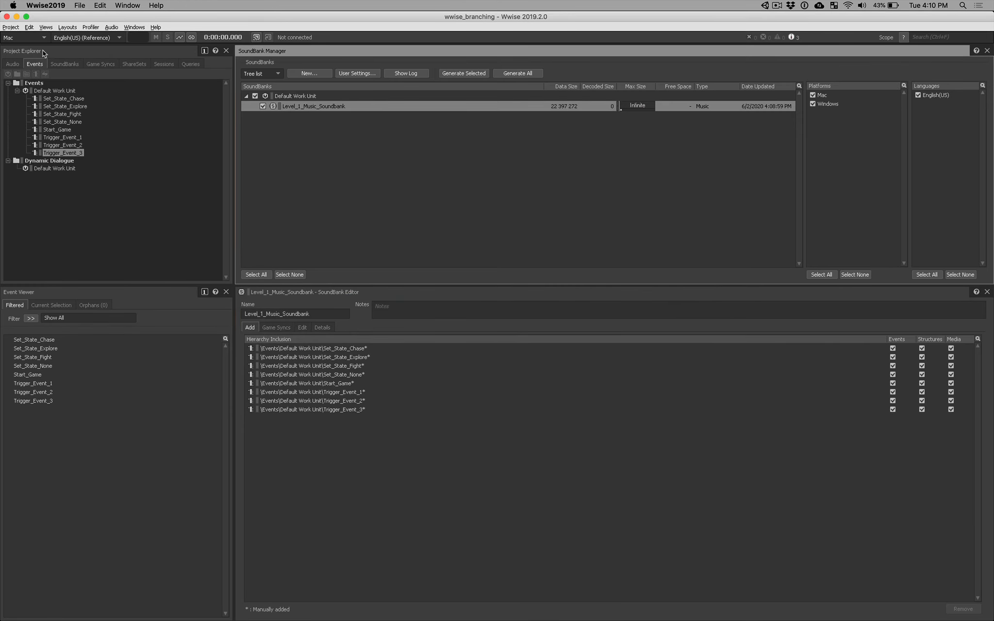